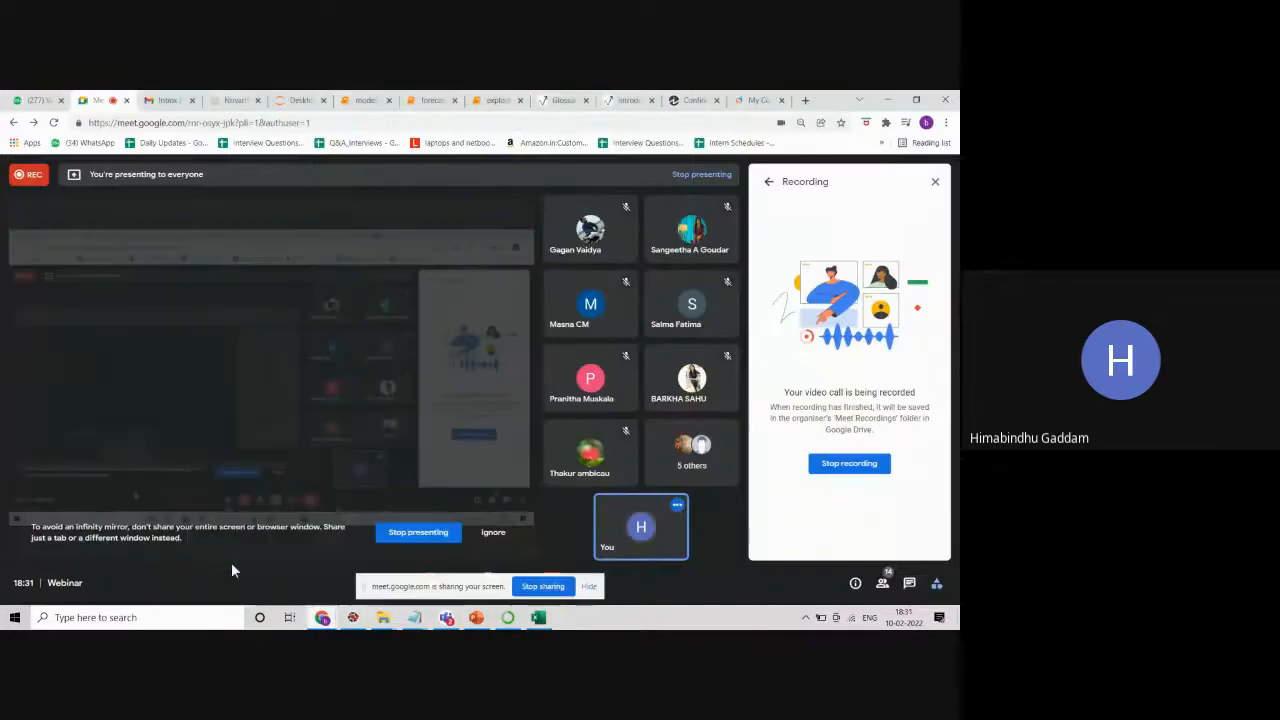
From the Meet presentation, start a new Chrome tab and load the 360DigiTMG mind map site.
click(804, 100)
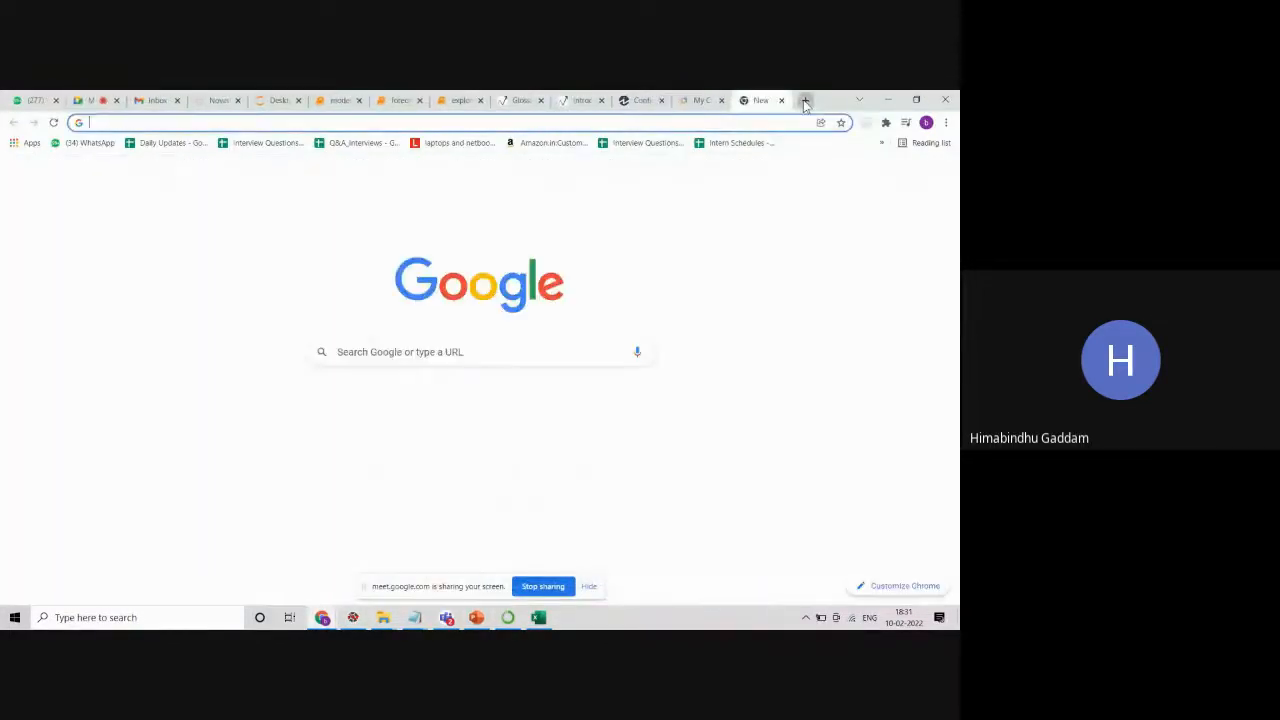
click(804, 100)
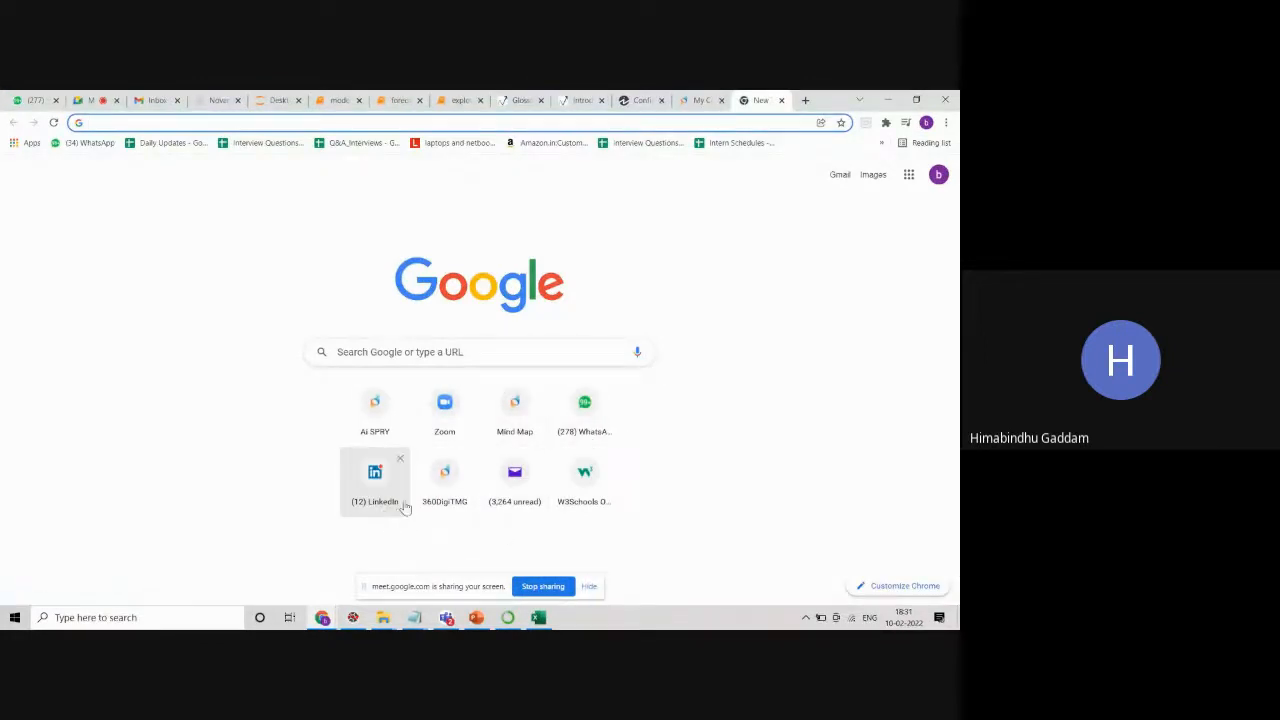
click(514, 410)
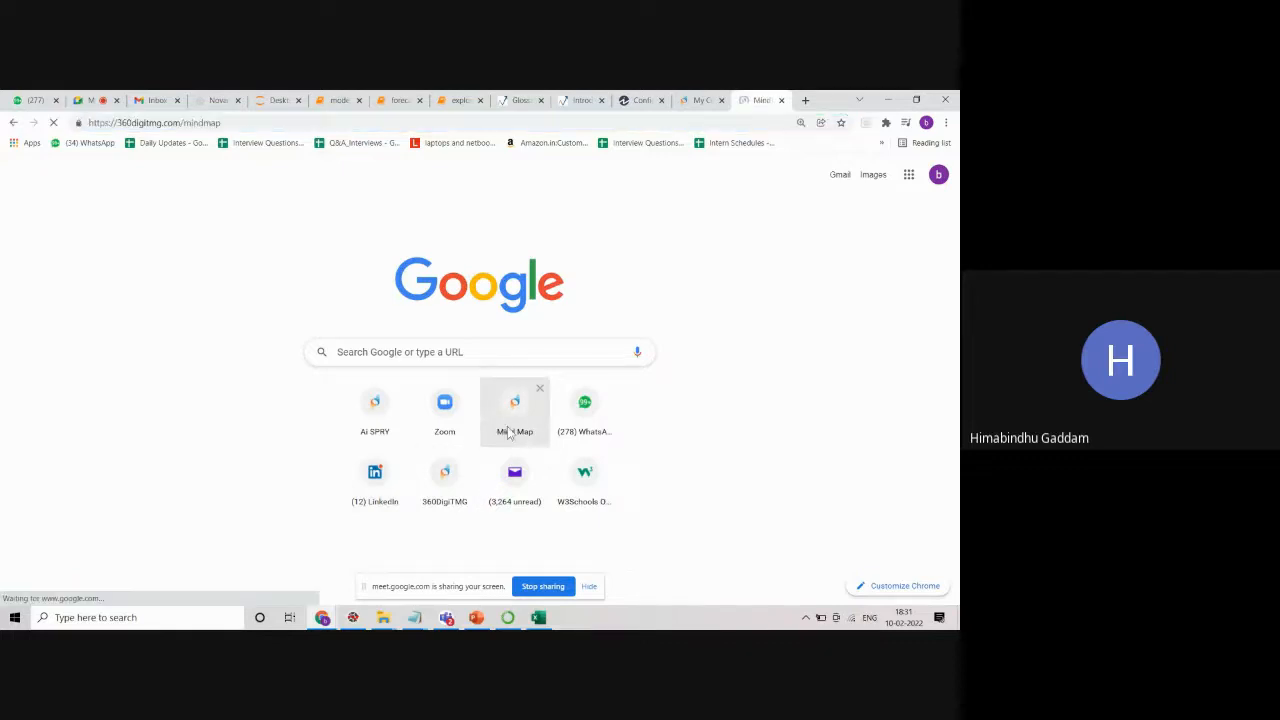
Choose the data science mind map and expand Data Mining / Machine Learning, then Forecasting / Time Series.
click(514, 410)
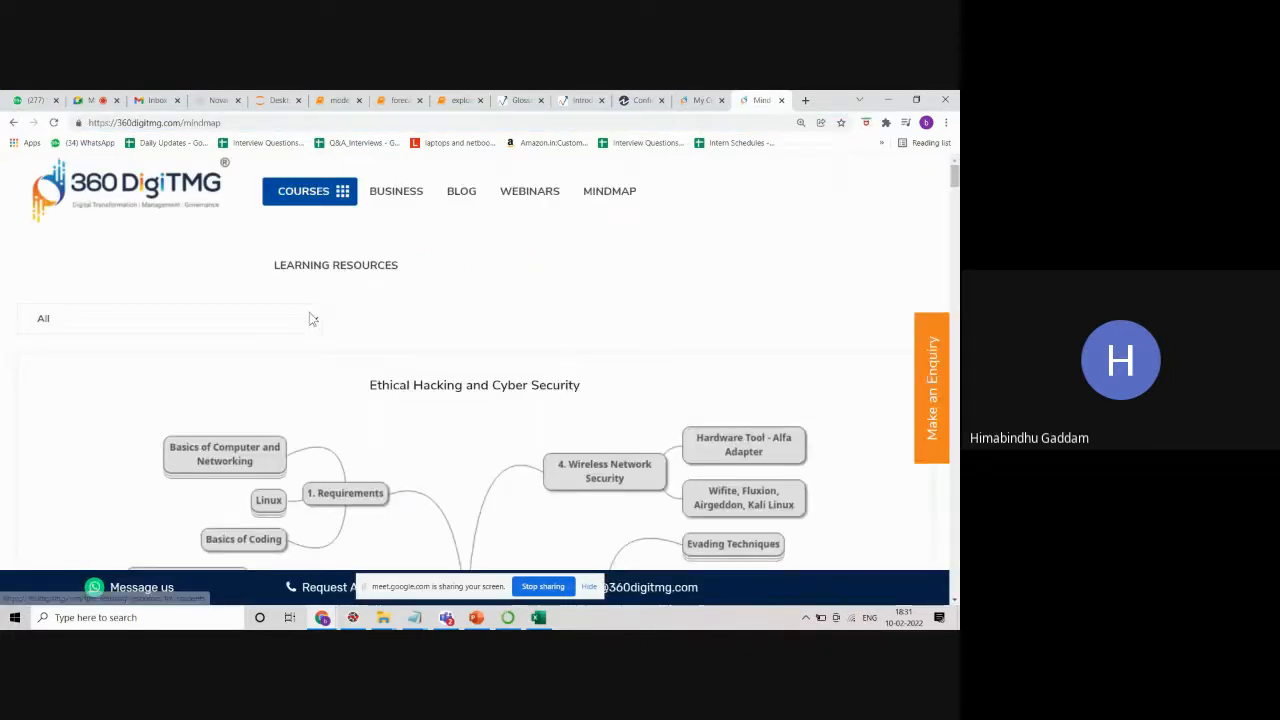
click(170, 318)
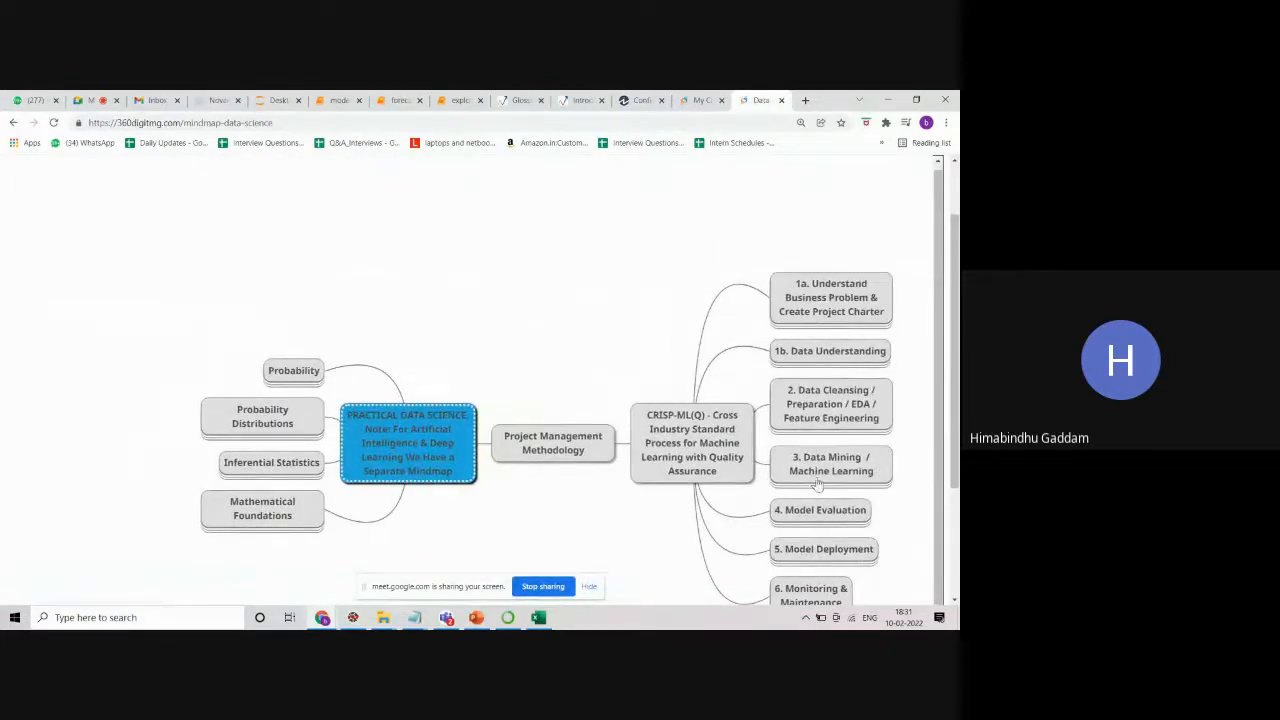
click(830, 470)
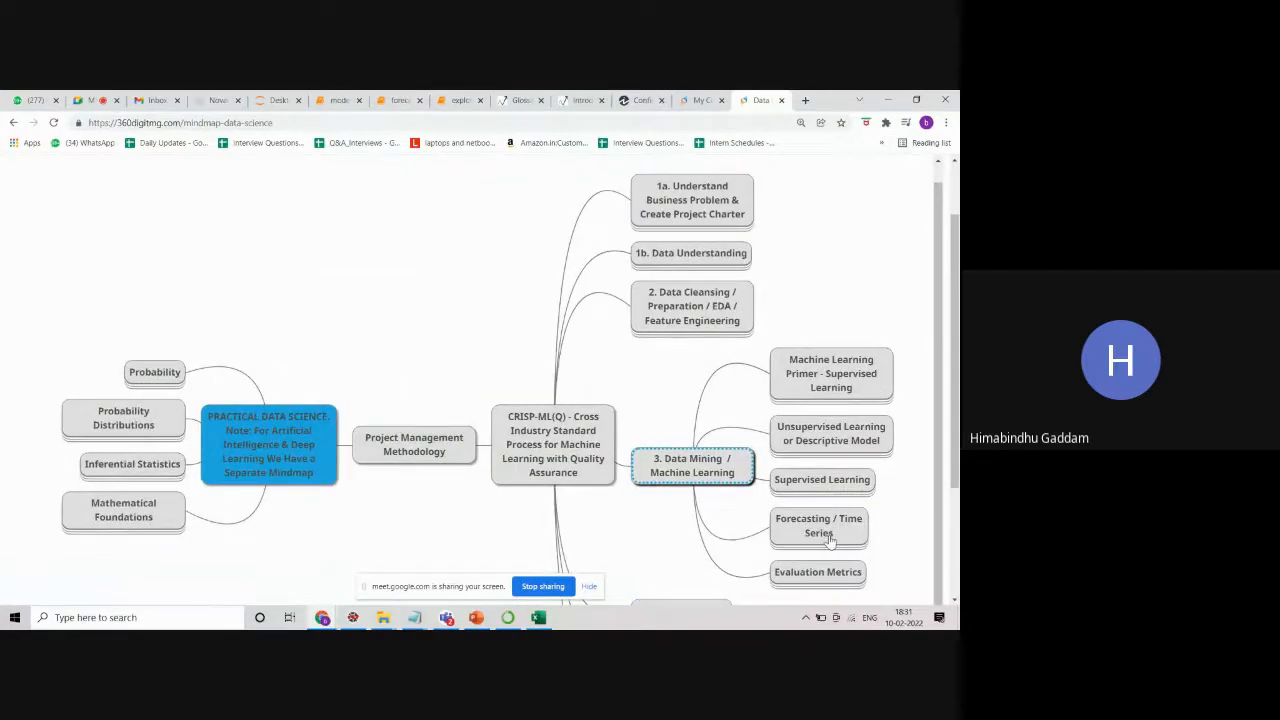
click(818, 524)
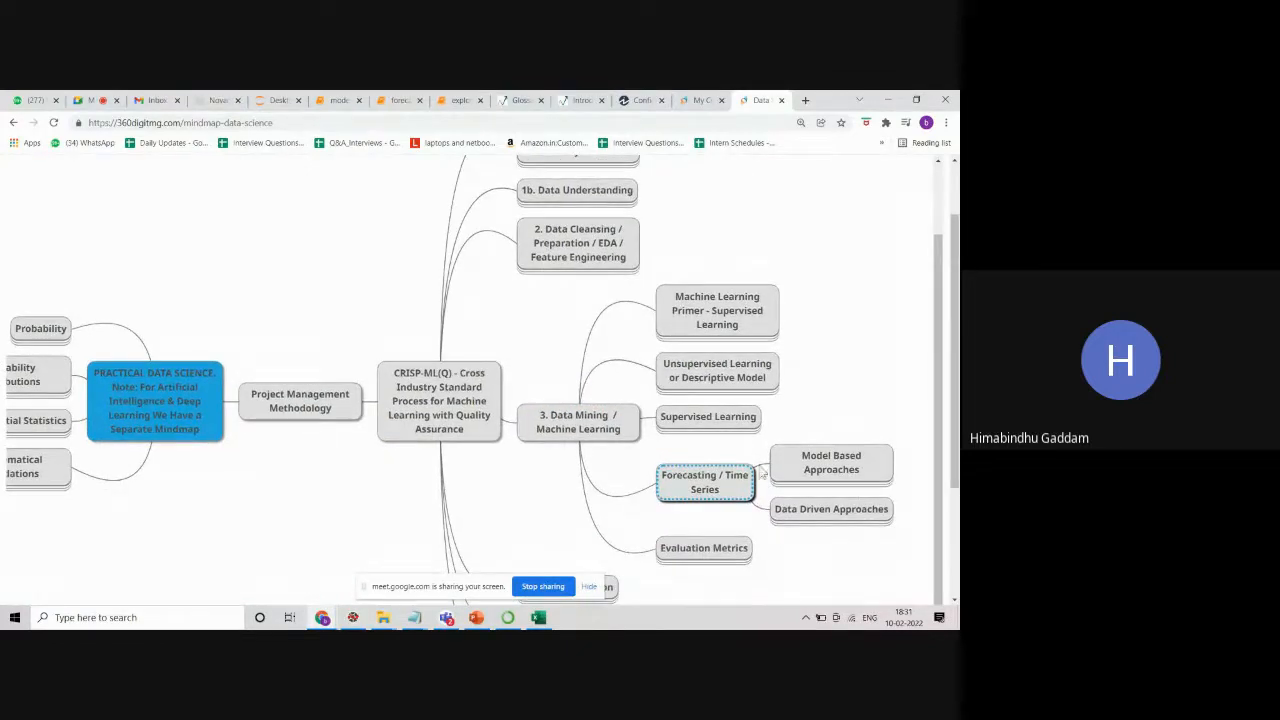
mouse_move(818, 510)
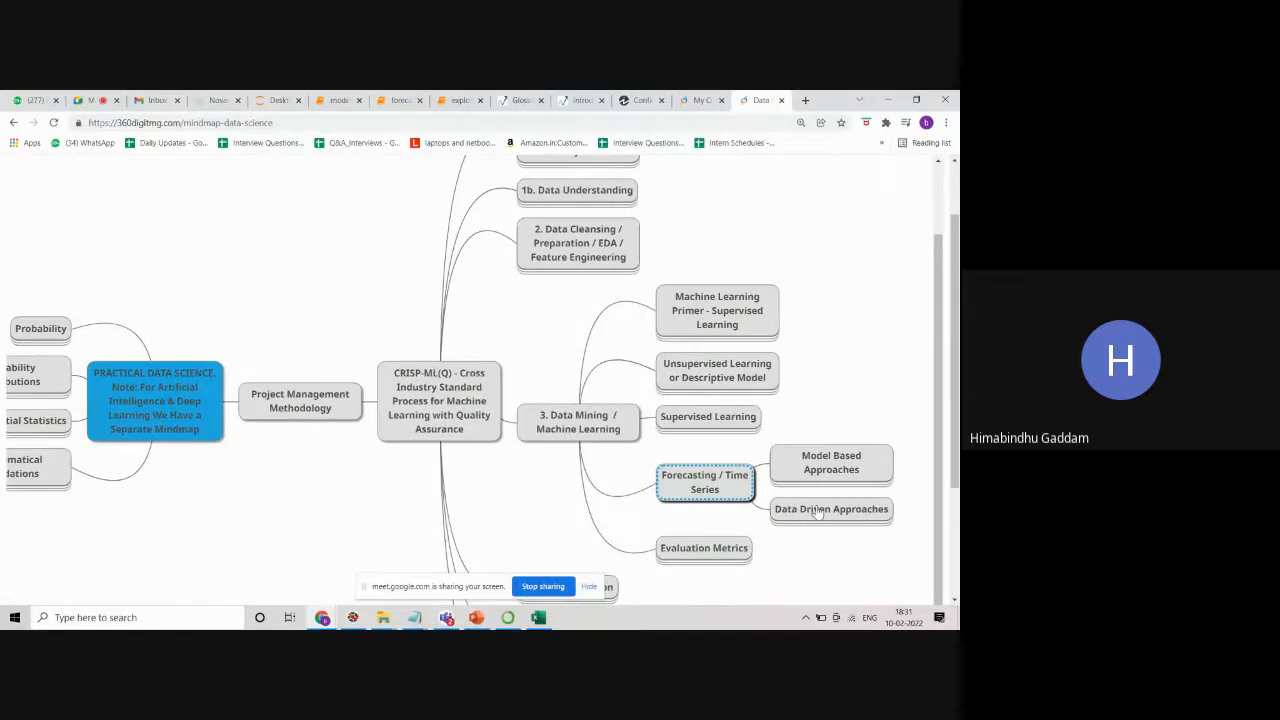
mouse_move(700, 488)
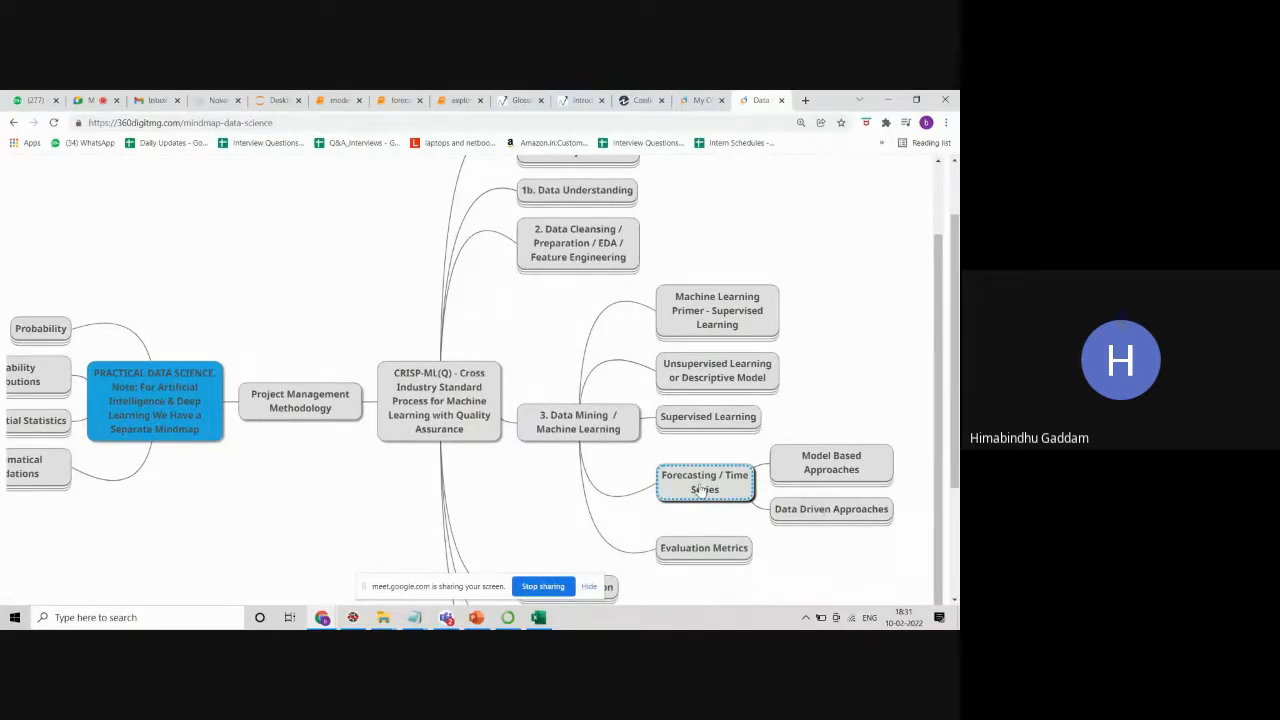
mouse_move(710, 380)
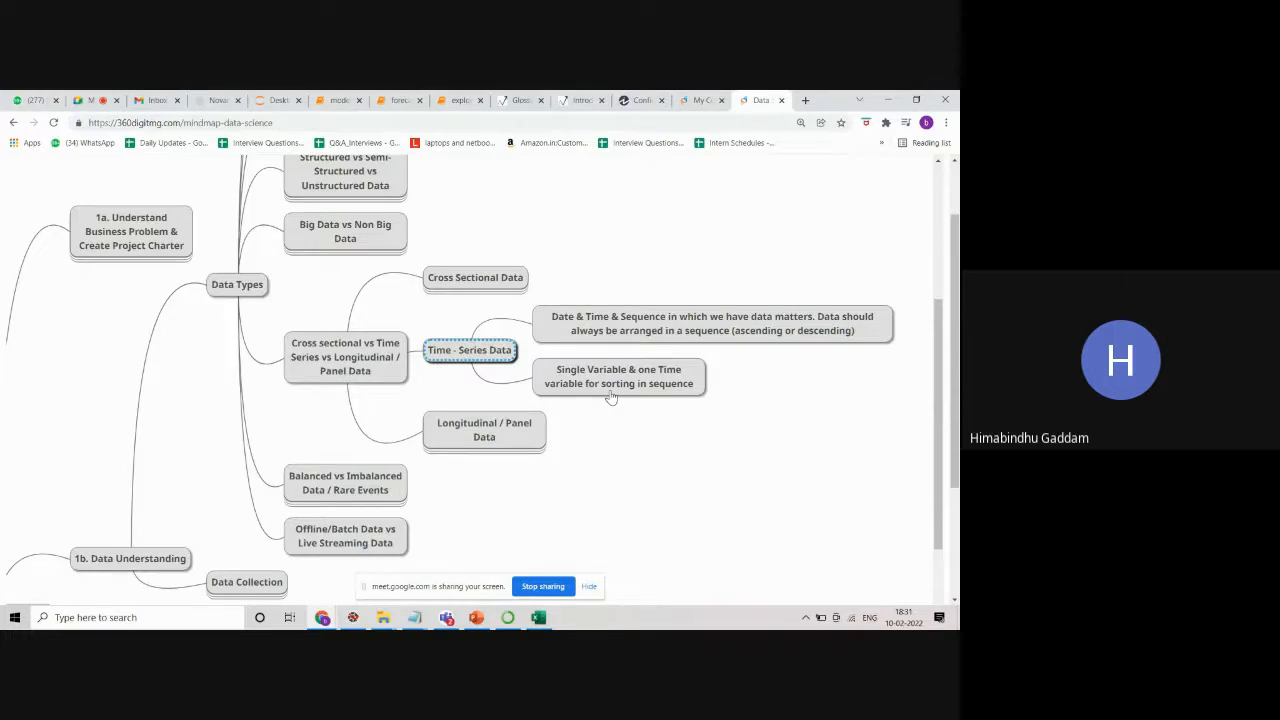
mouse_move(664, 314)
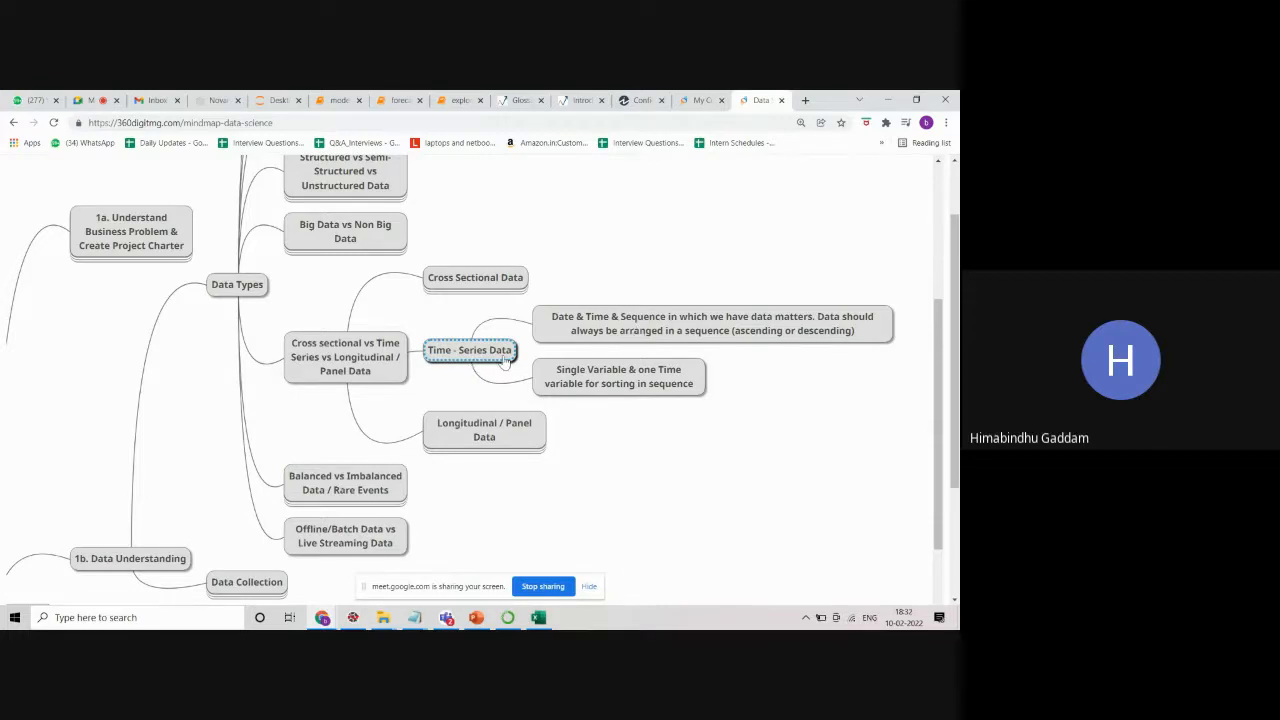
mouse_move(478, 368)
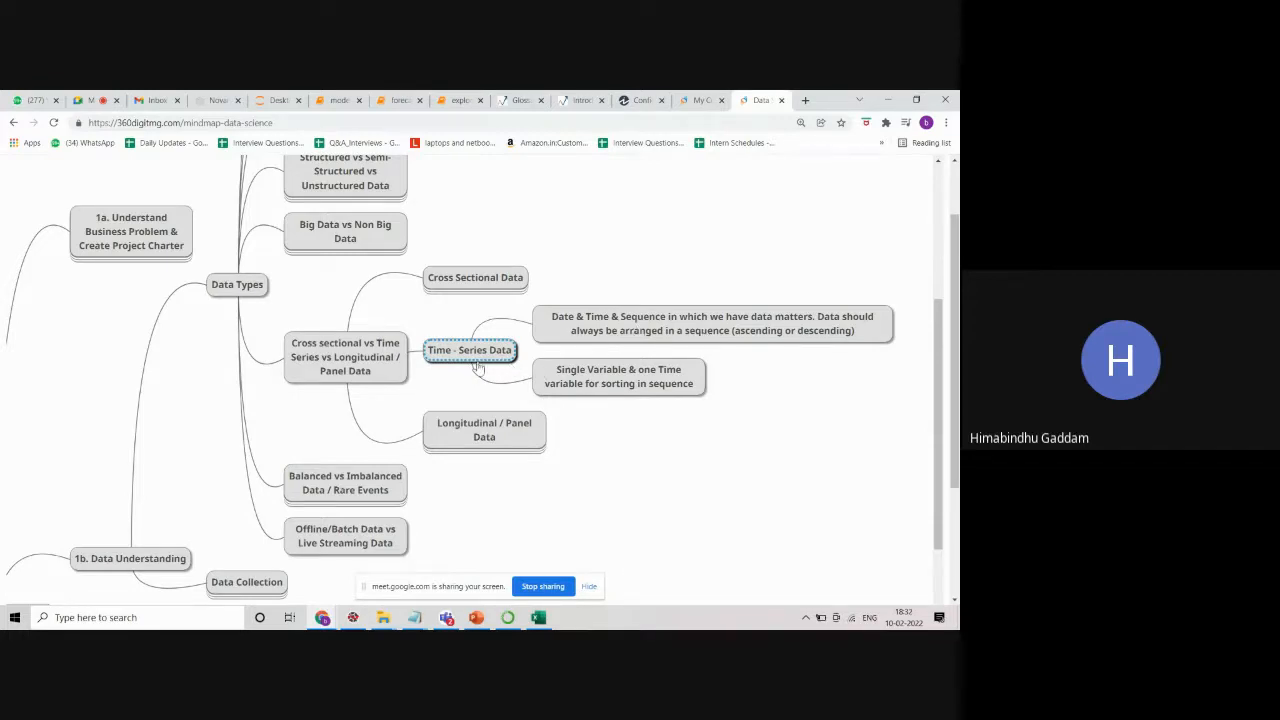
Scroll back down from Data Types to show the Forecasting approaches again.
scroll(down, 3)
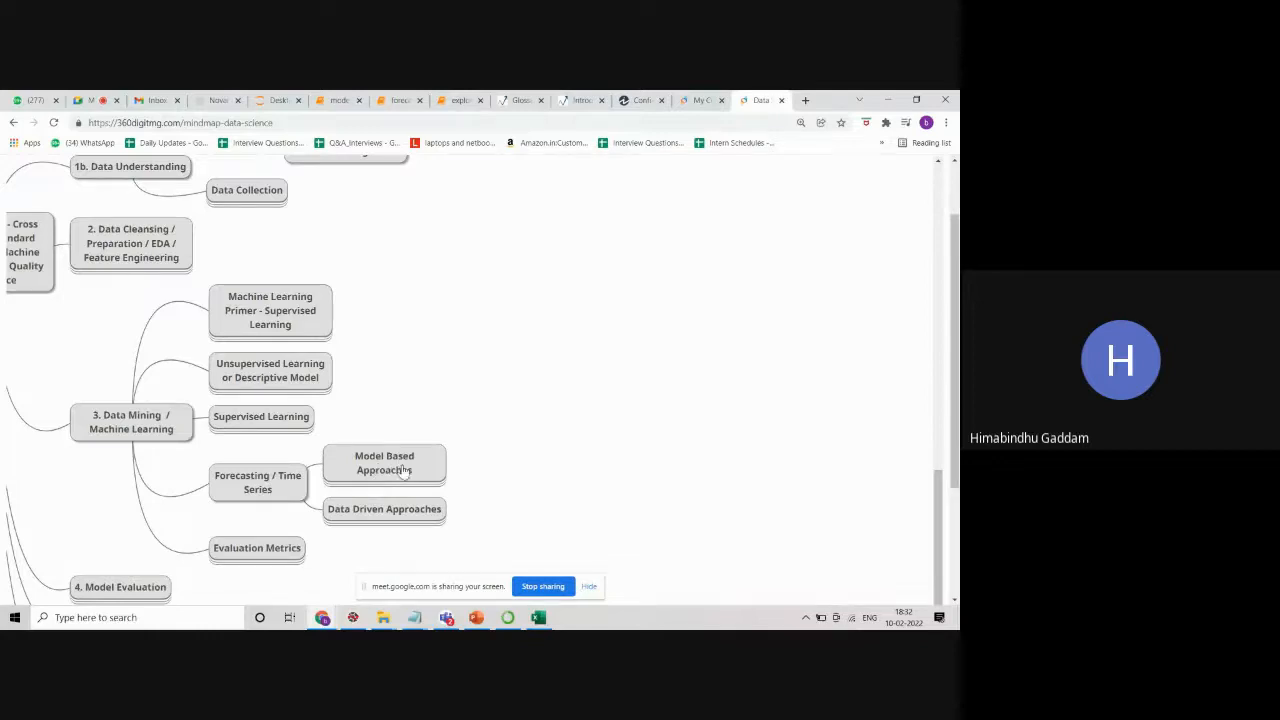
mouse_move(364, 516)
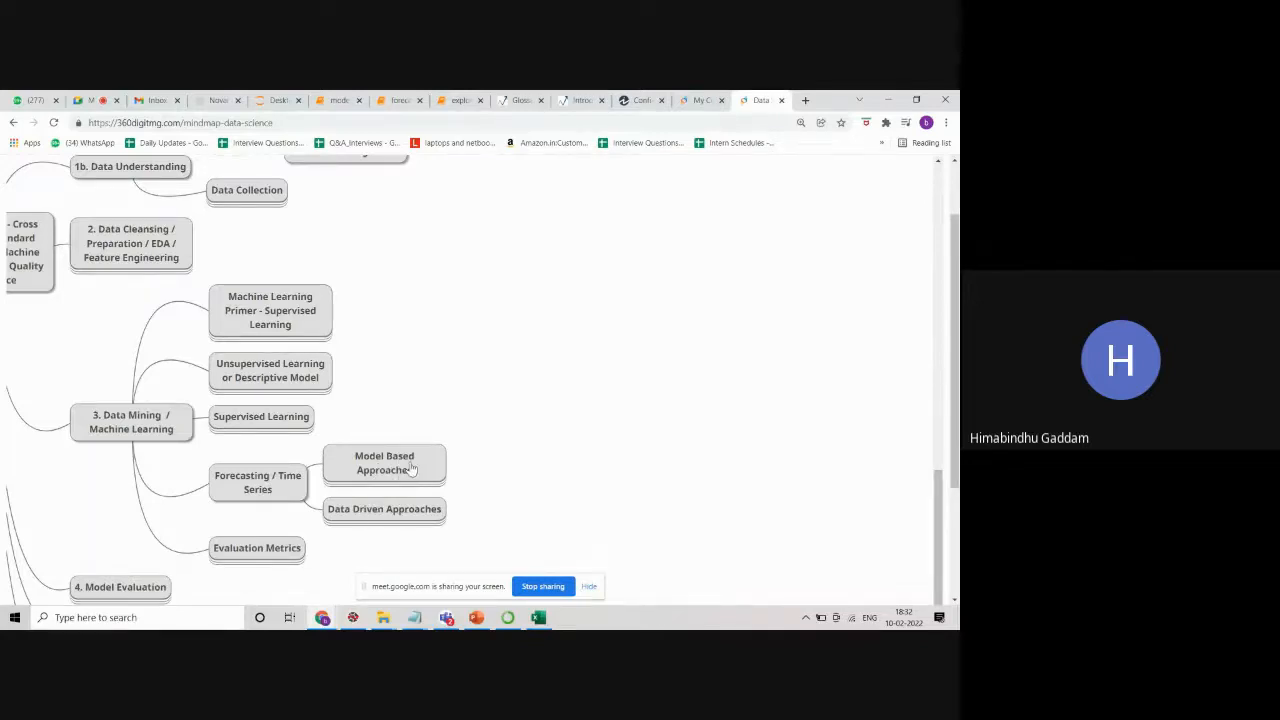
Expand the Model Based Approaches node to list trend, seasonality and combination models.
click(384, 462)
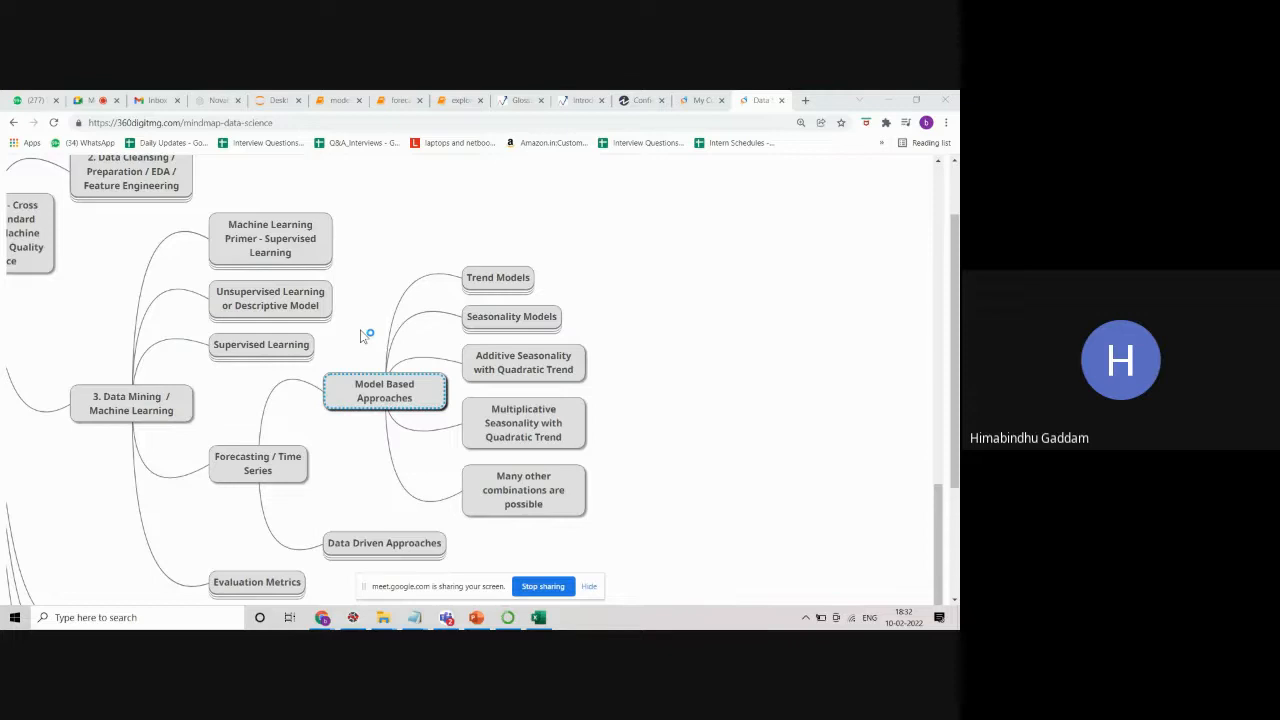
mouse_move(664, 508)
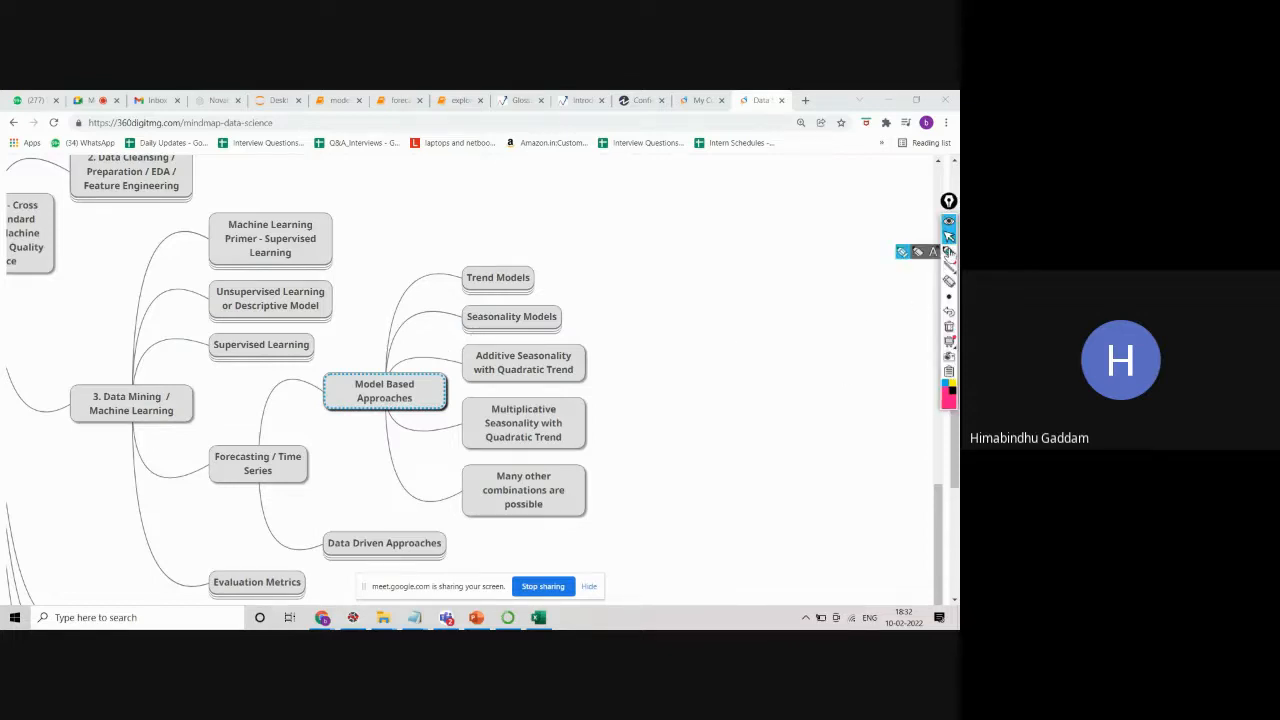
Handwrite 'Level' and 'trend' and sketch three example trend curves: straight rising, curved and wavy.
drag(690, 210, 724, 204)
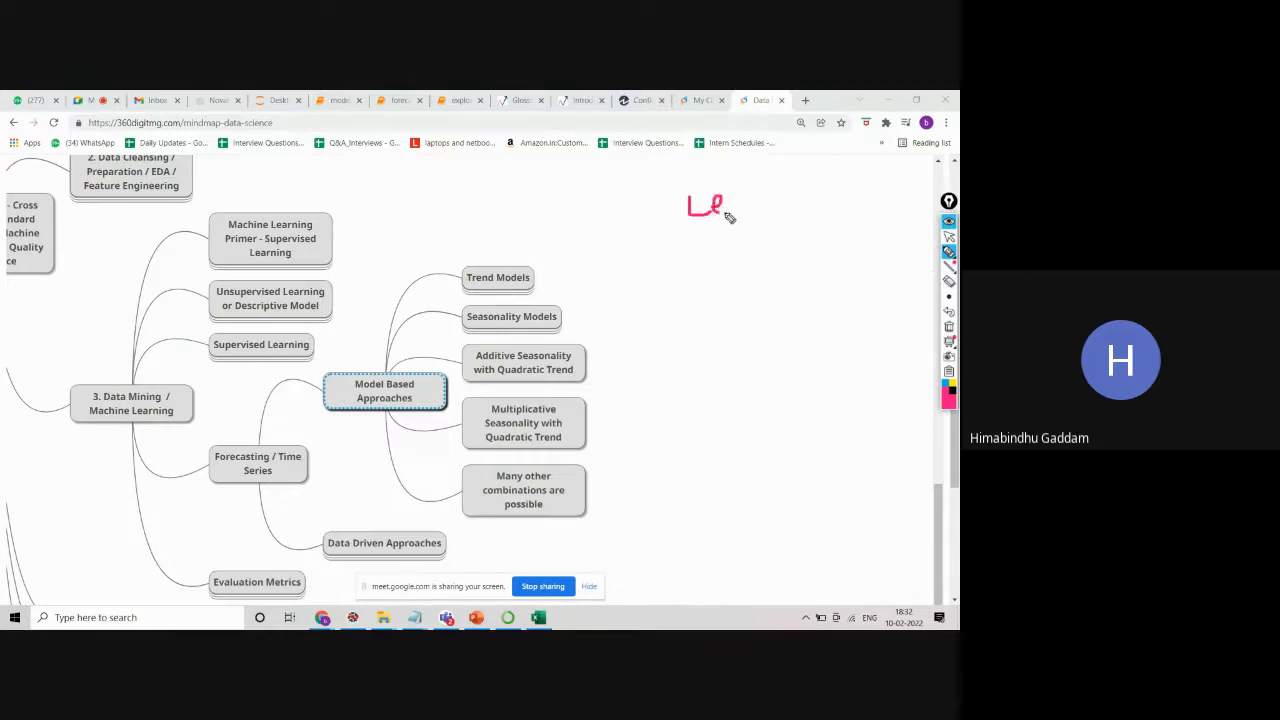
drag(724, 204, 764, 200)
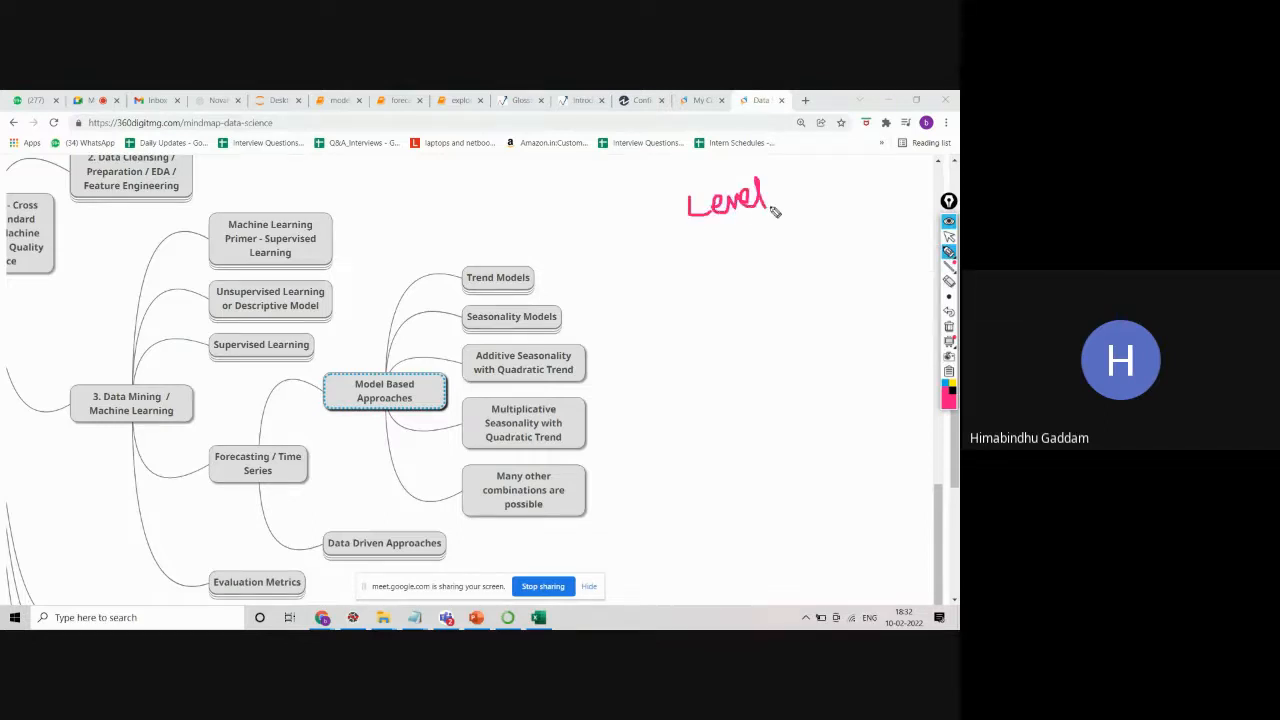
drag(712, 228, 718, 270)
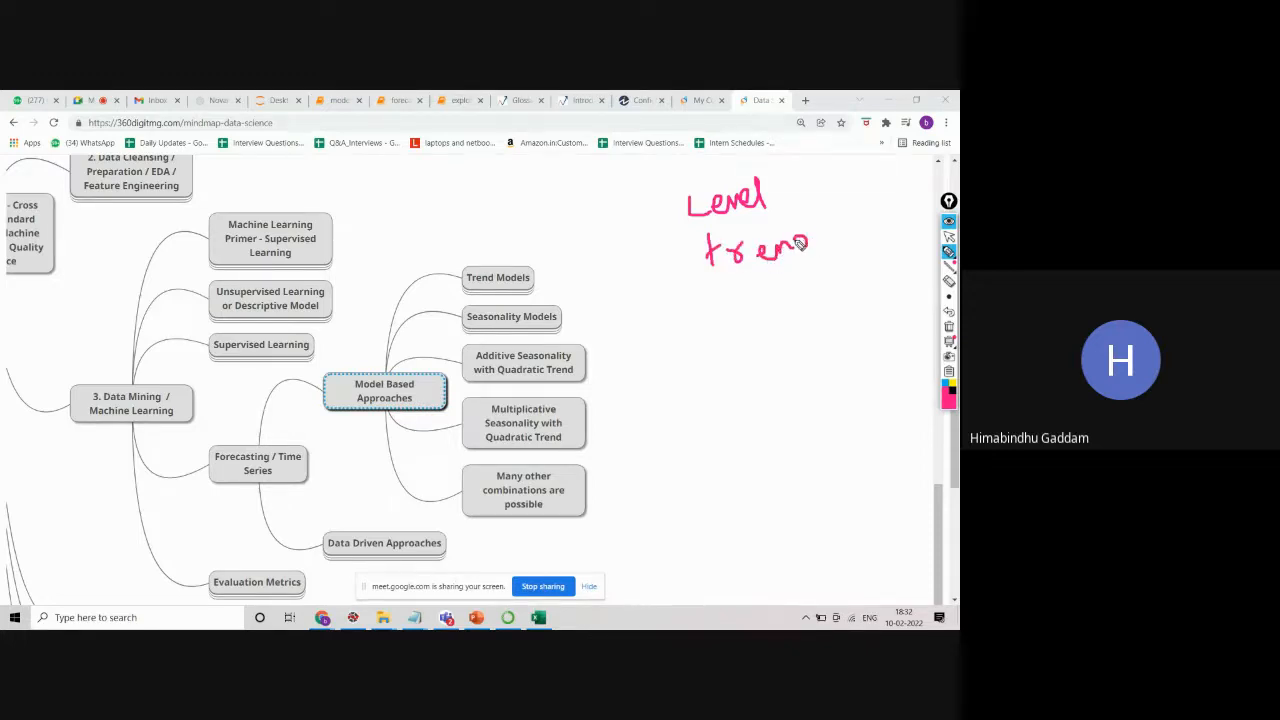
drag(424, 232, 480, 184)
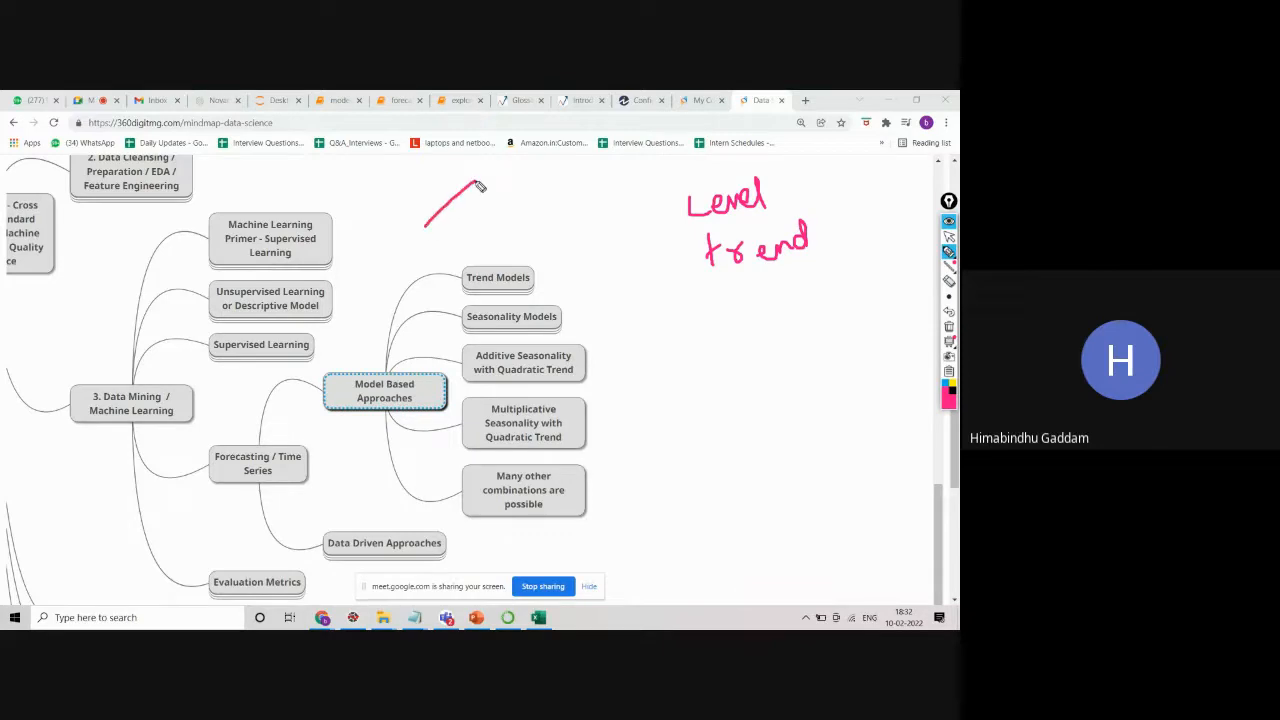
drag(490, 216, 544, 190)
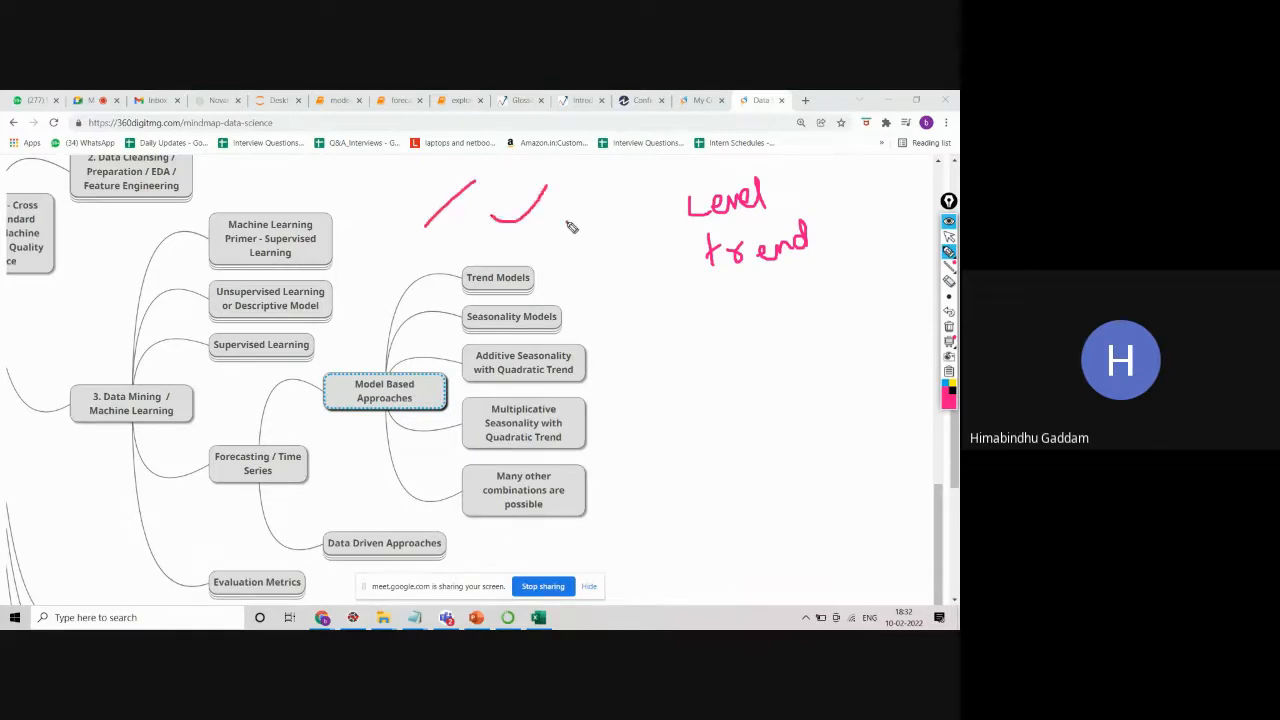
drag(576, 224, 650, 210)
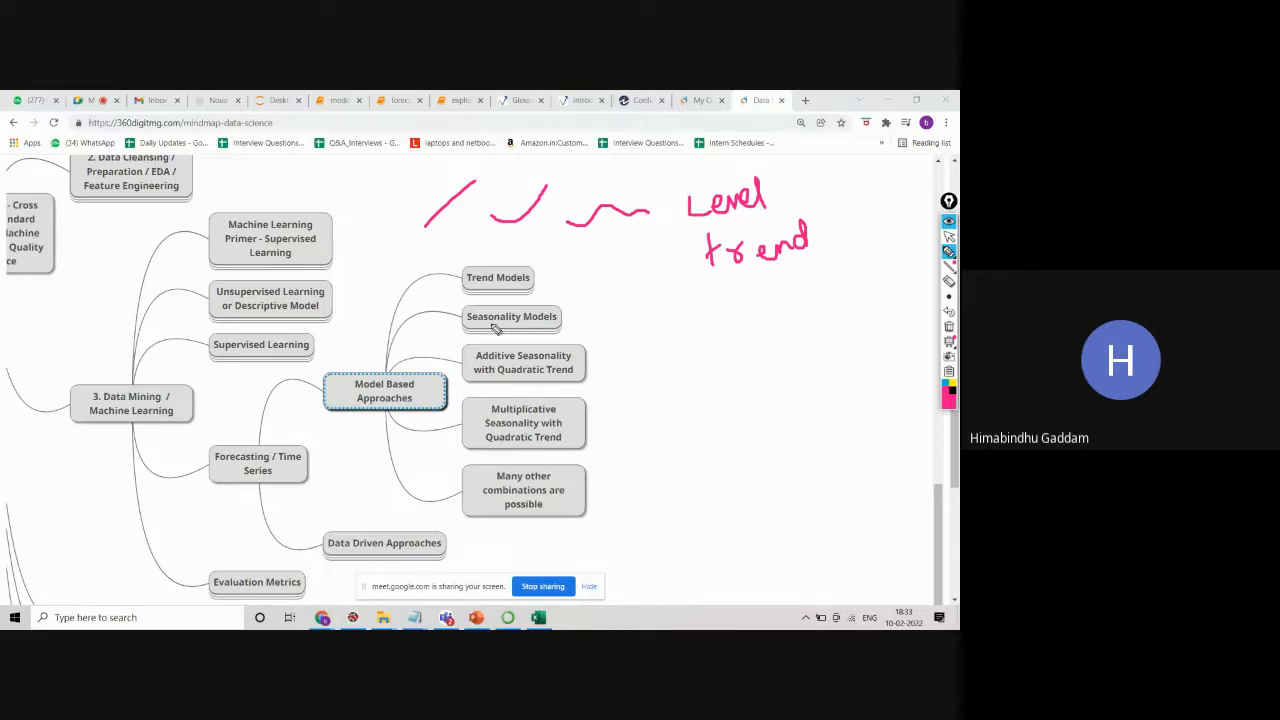
Add a '— 1yr' note beside the Seasonality Models node.
drag(568, 320, 608, 318)
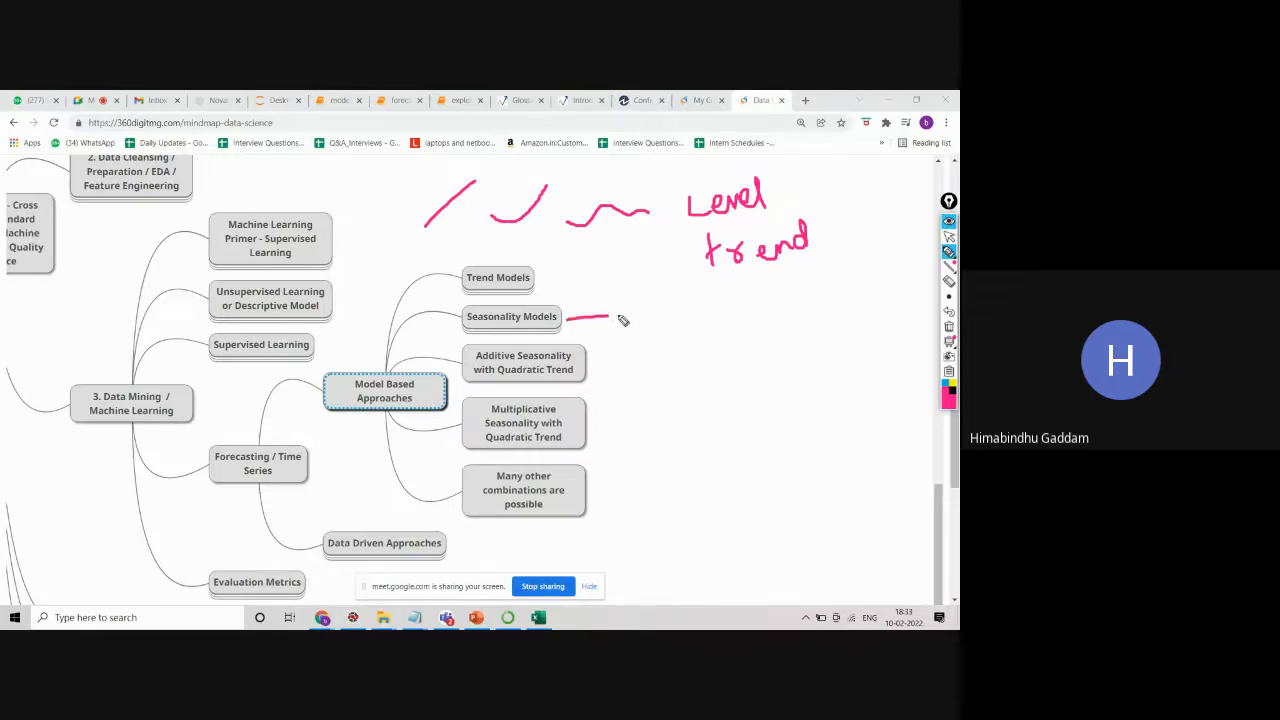
drag(600, 316, 660, 318)
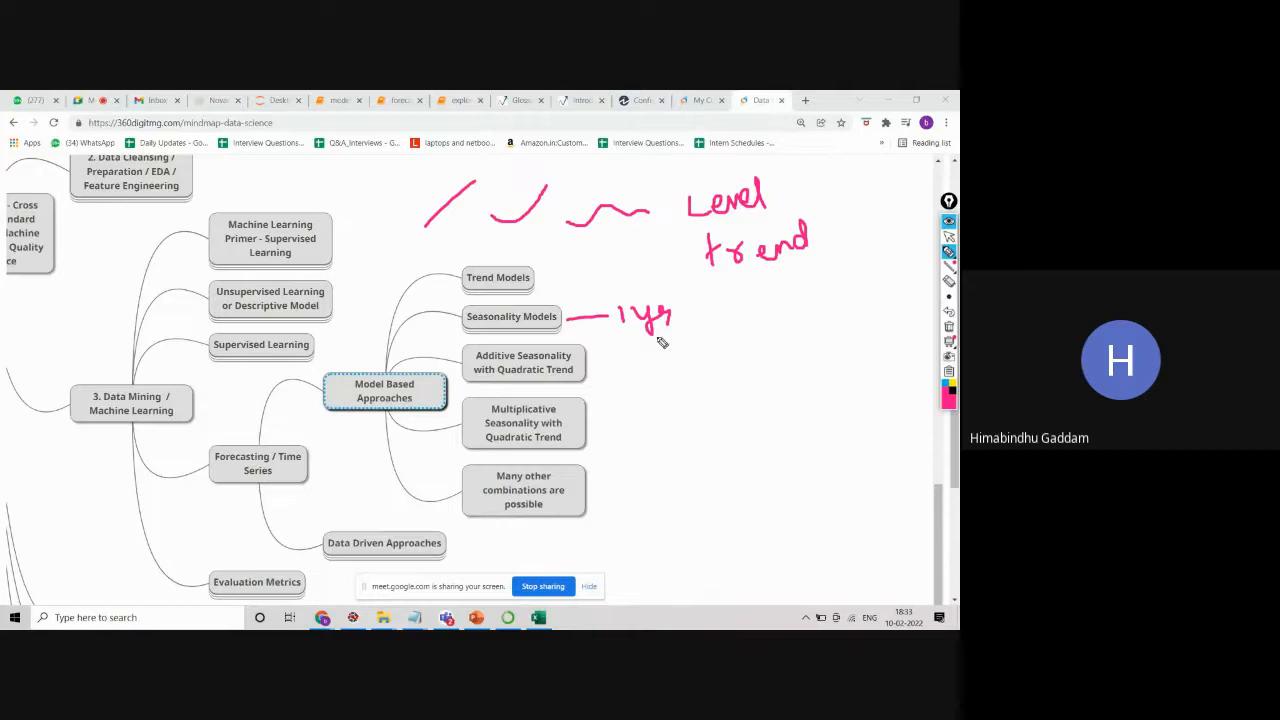
mouse_move(504, 344)
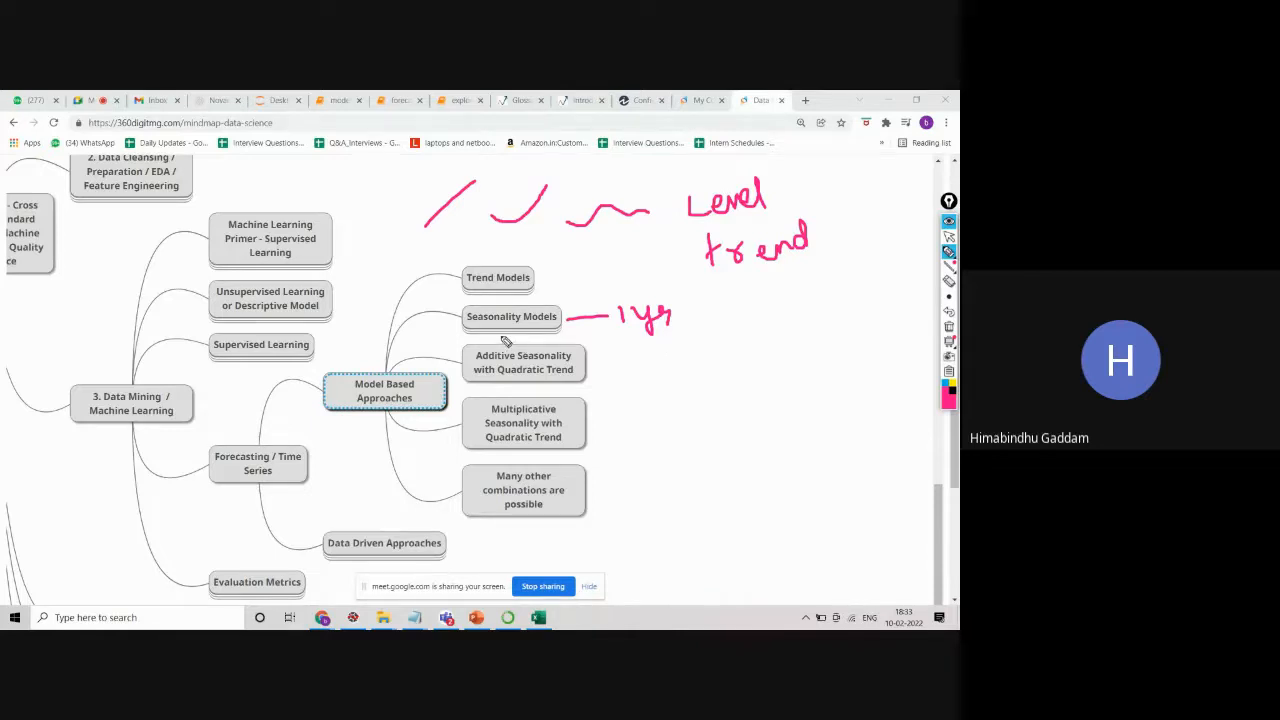
mouse_move(720, 308)
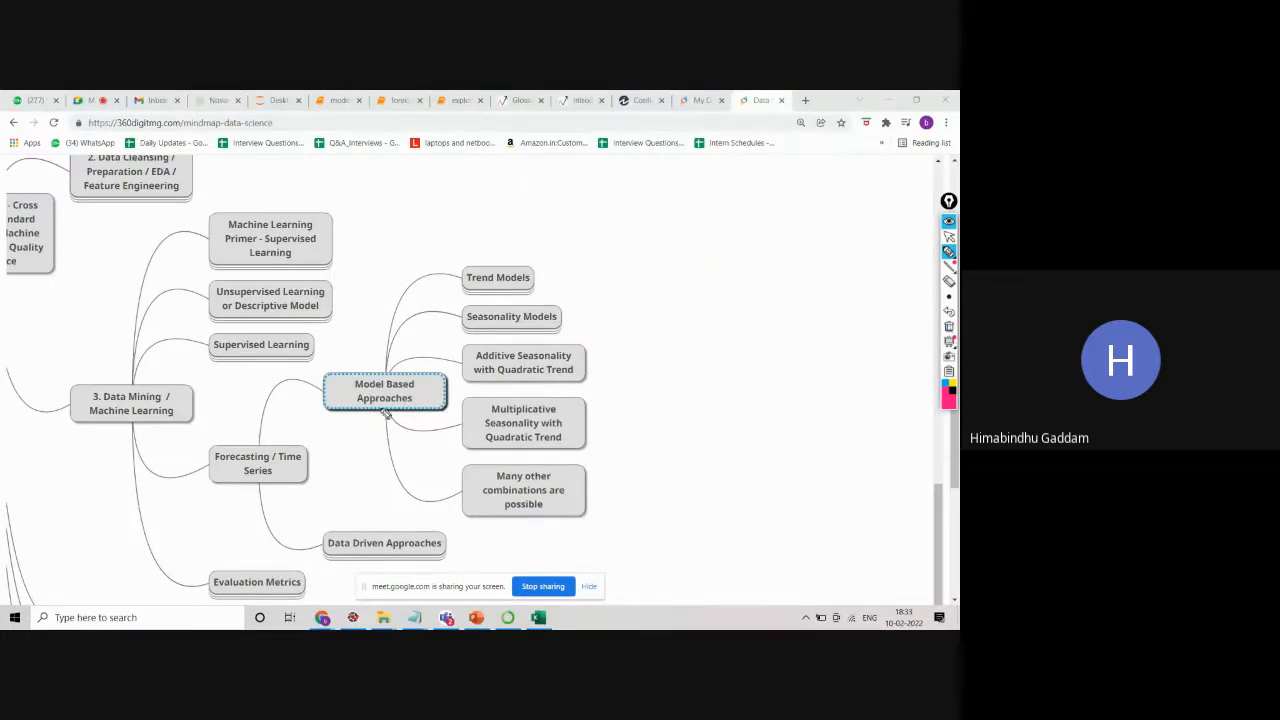
mouse_move(780, 284)
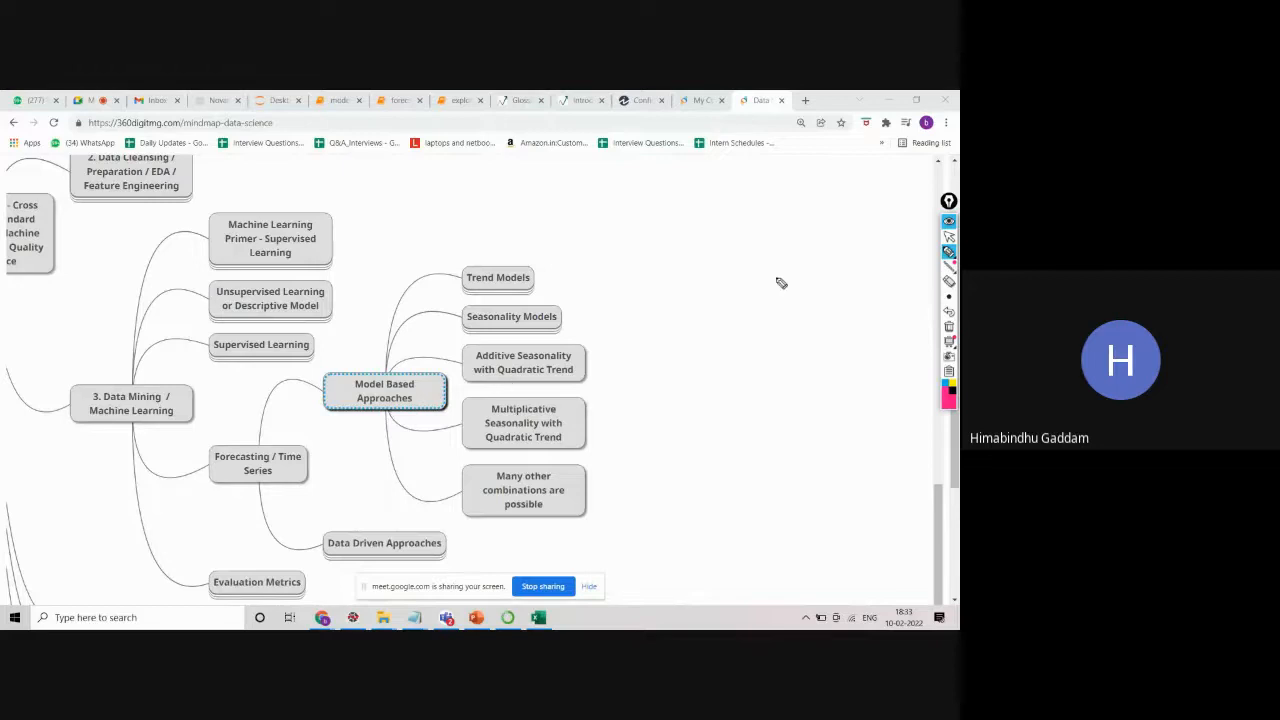
mouse_move(684, 284)
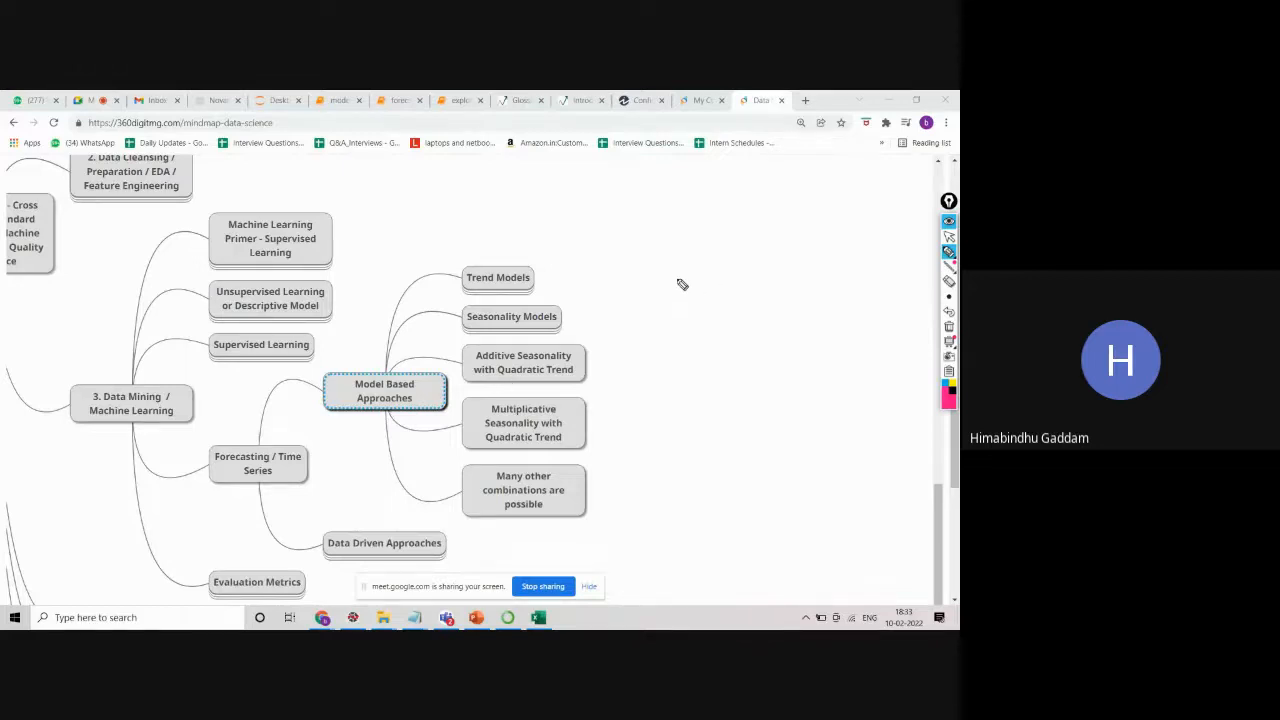
Tick Trend Models, handwrite 'poly' and 'Add' beside the nodes and brace them together.
drag(556, 272, 588, 260)
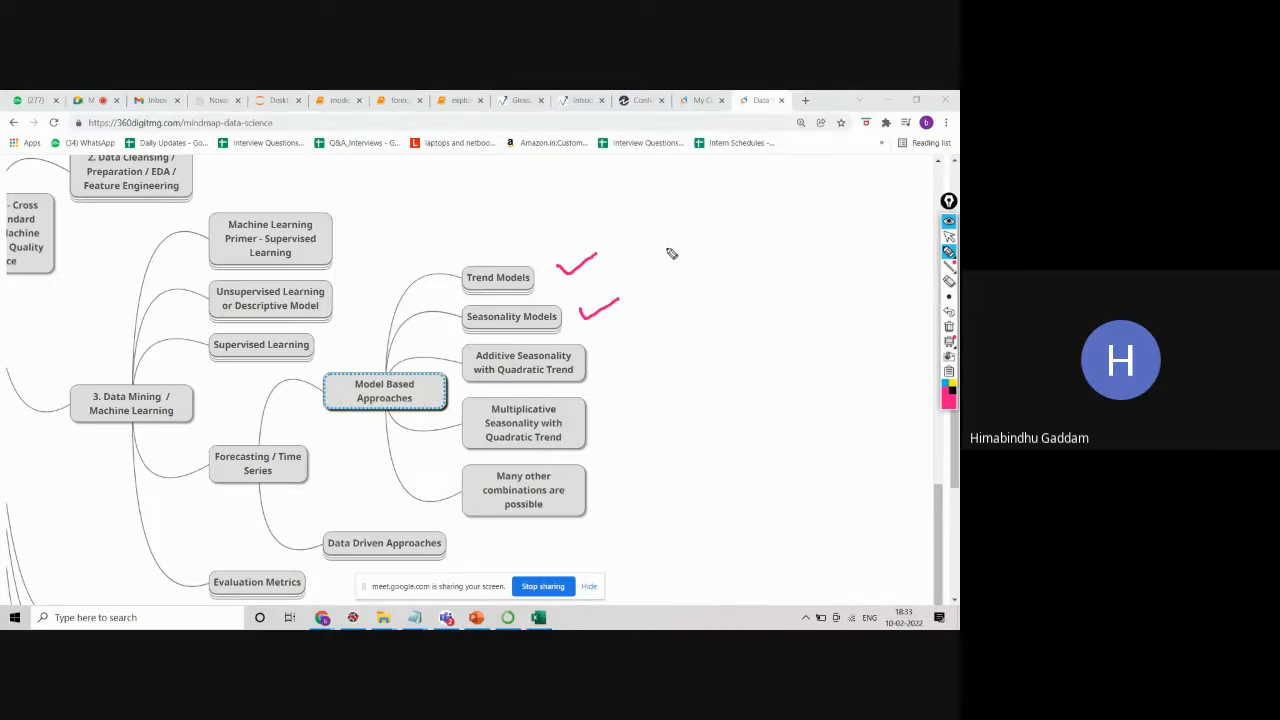
drag(682, 240, 678, 262)
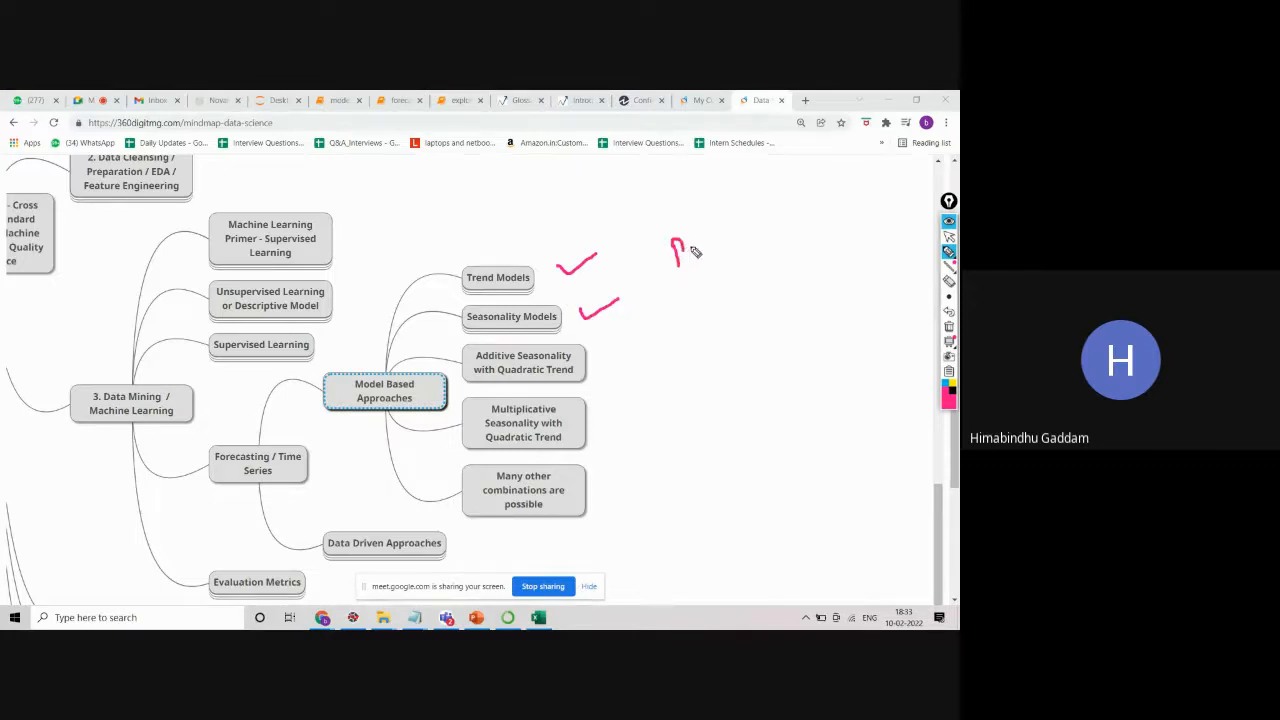
drag(678, 256, 736, 244)
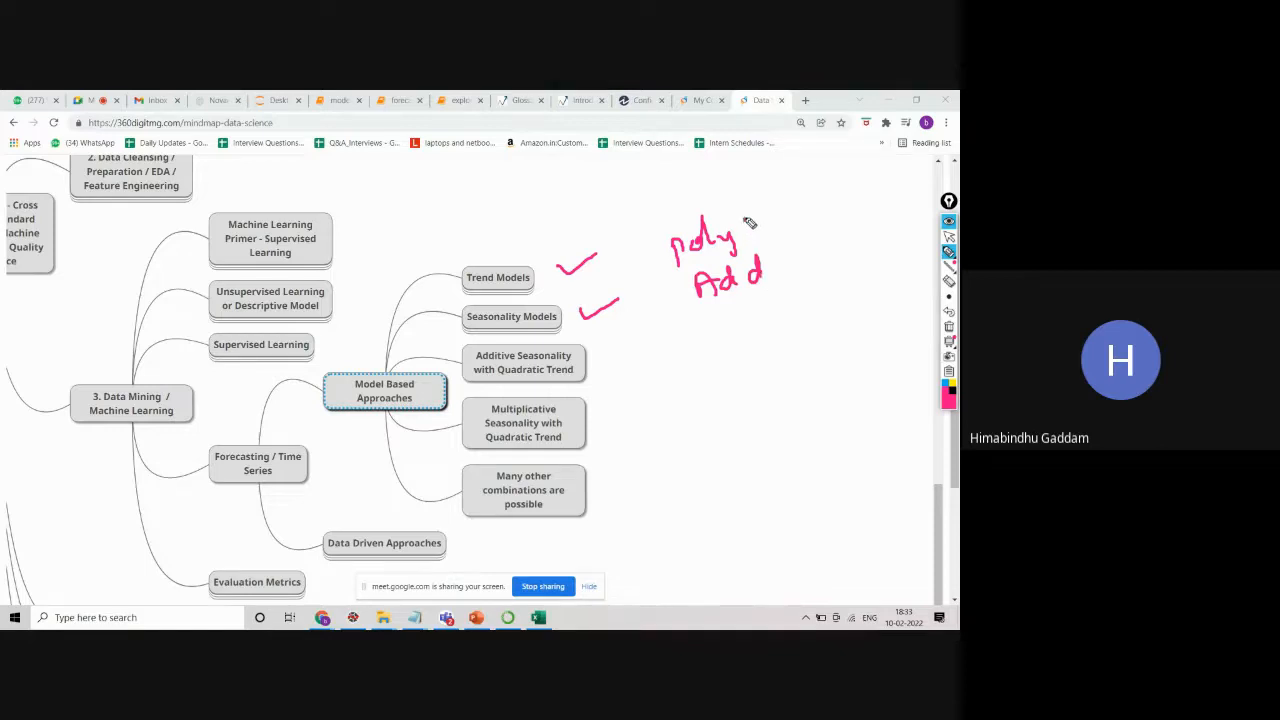
drag(750, 220, 784, 284)
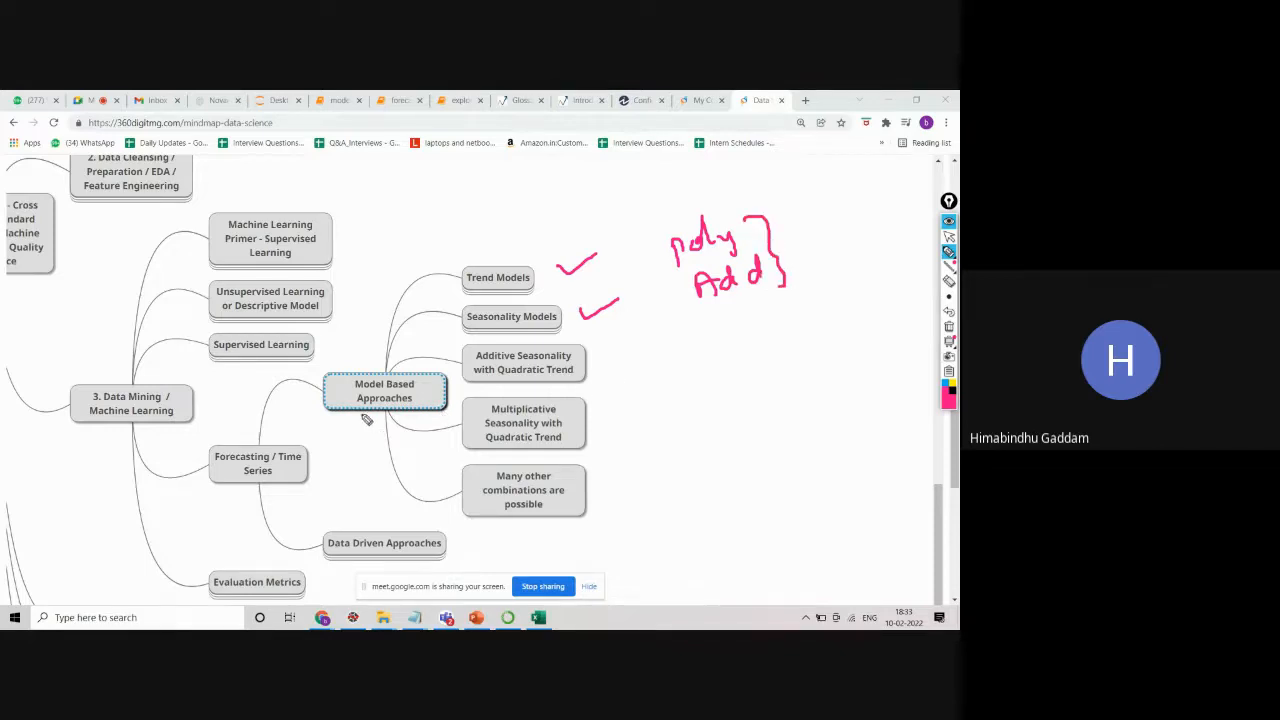
drag(340, 360, 400, 430)
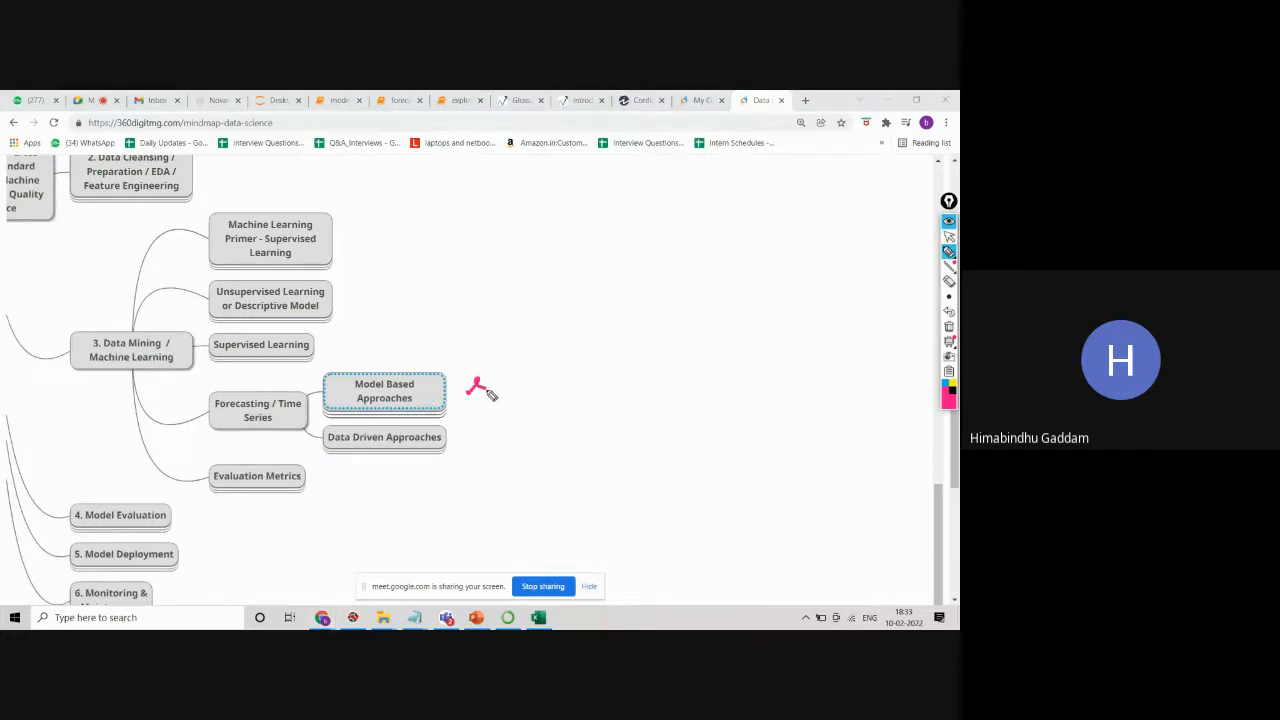
Handwrite 'sudden', underline it, and write 'smoothing' below beside Data Driven Approaches.
drag(470, 390, 530, 384)
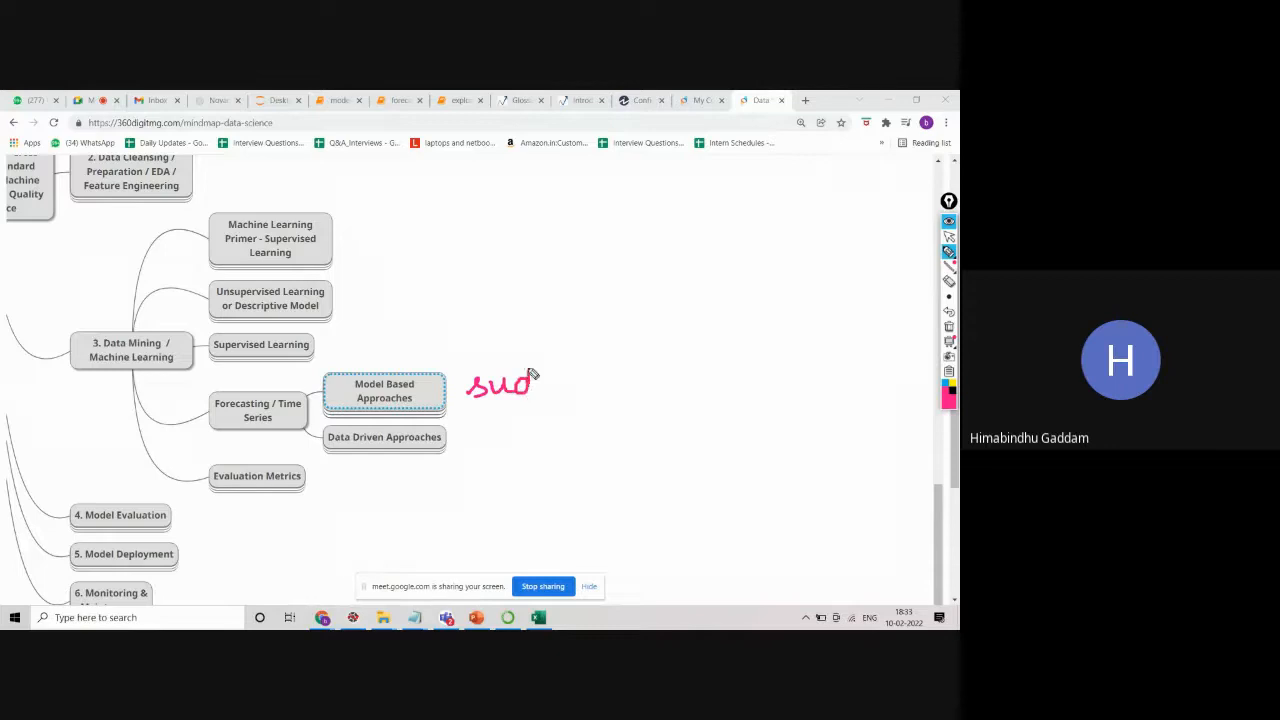
drag(530, 384, 564, 376)
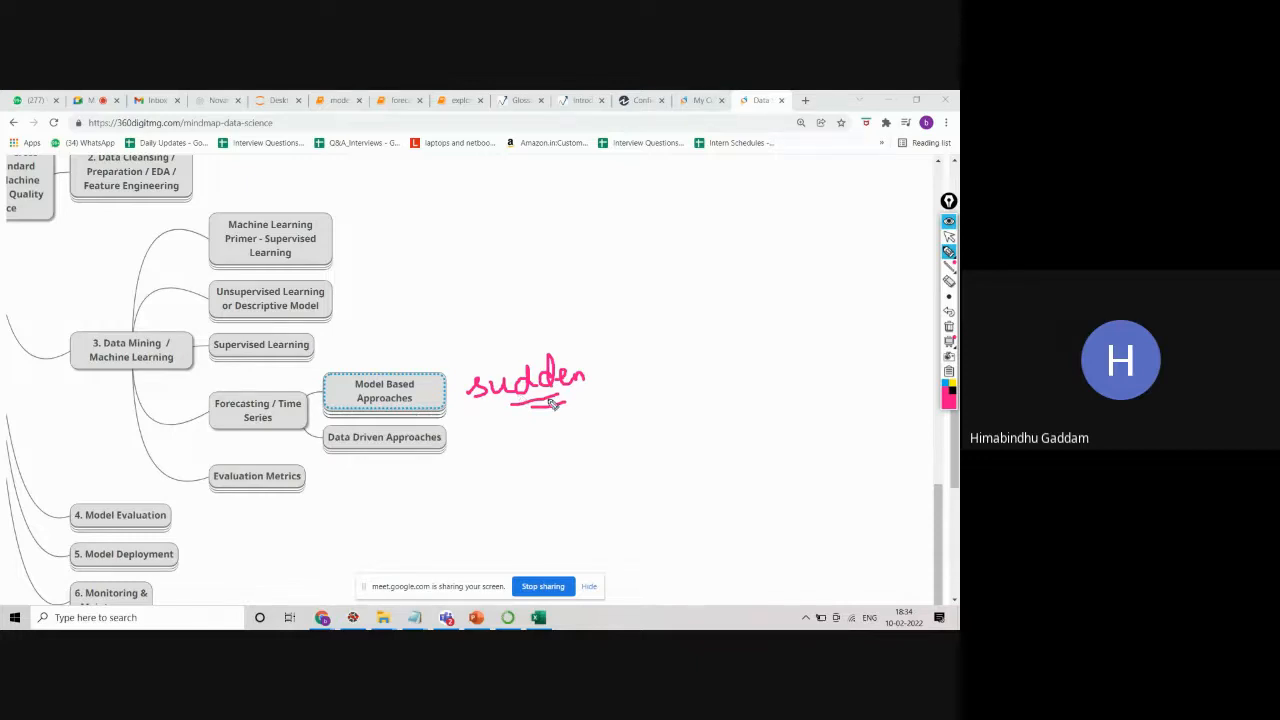
drag(350, 452, 388, 450)
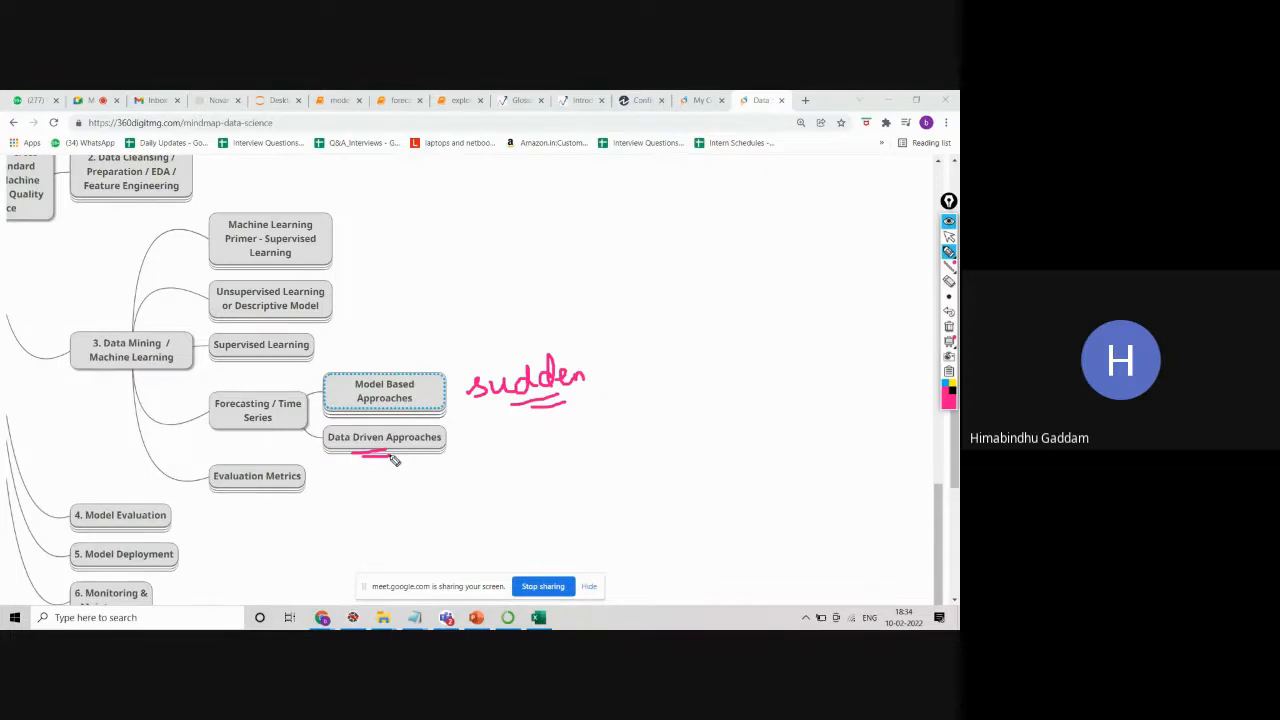
mouse_move(472, 434)
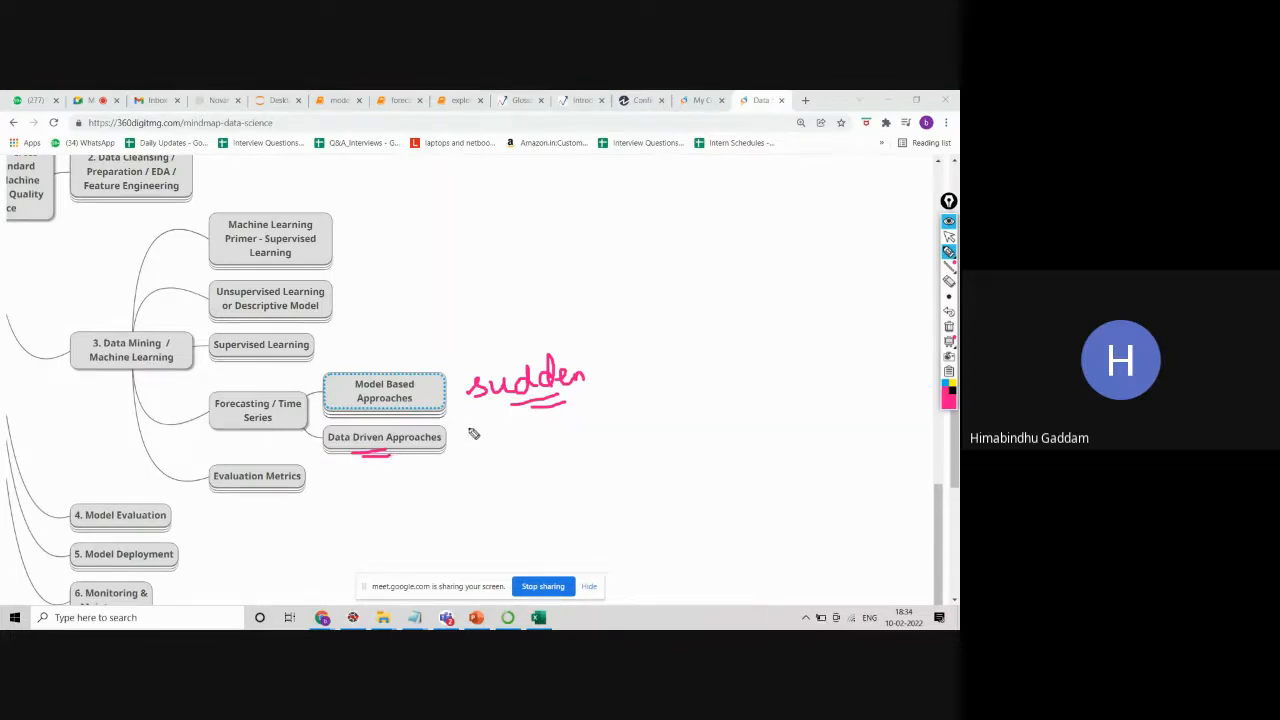
drag(484, 444, 504, 424)
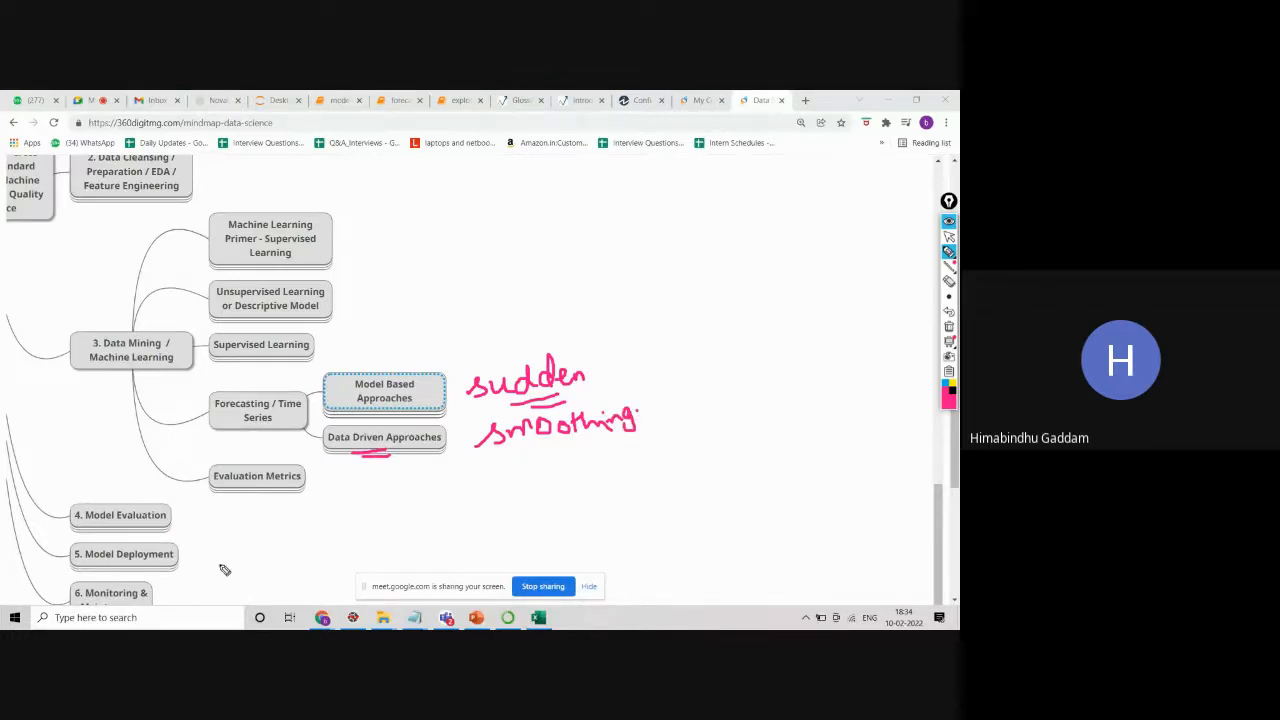
mouse_move(544, 464)
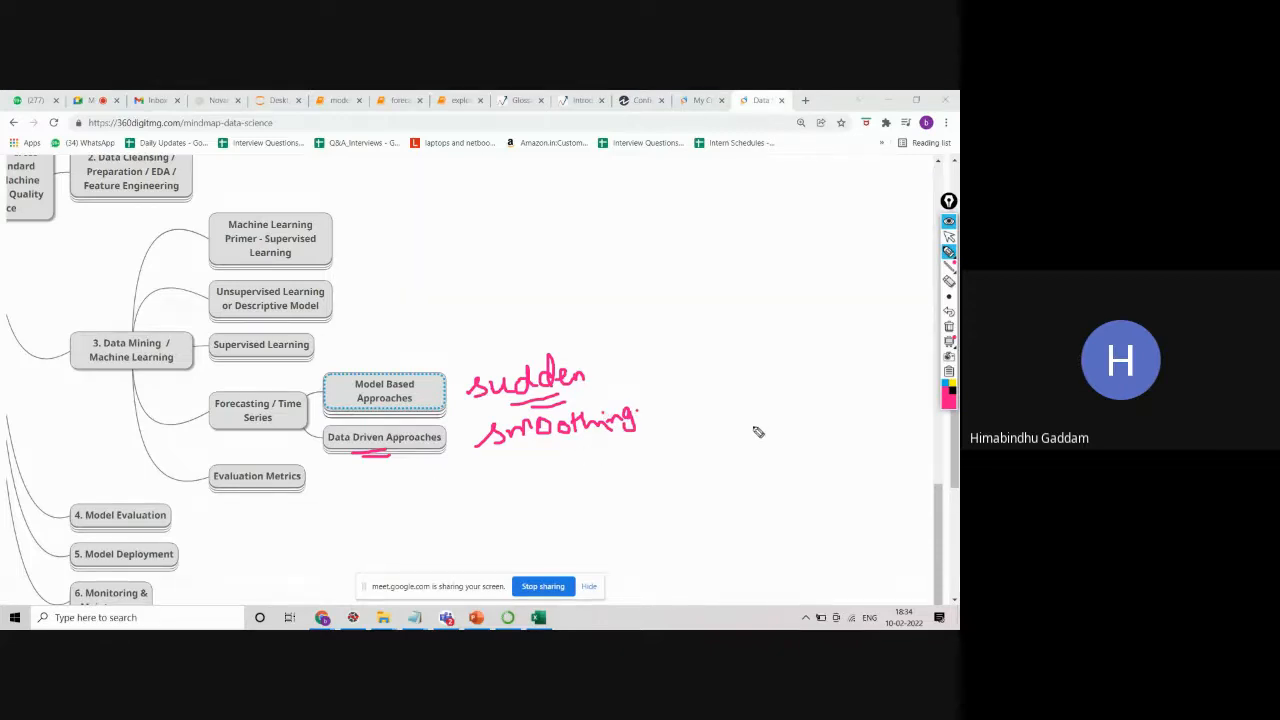
Sketch a small box with an upward arrow and add an 'F' note after a dash.
drag(750, 414, 800, 450)
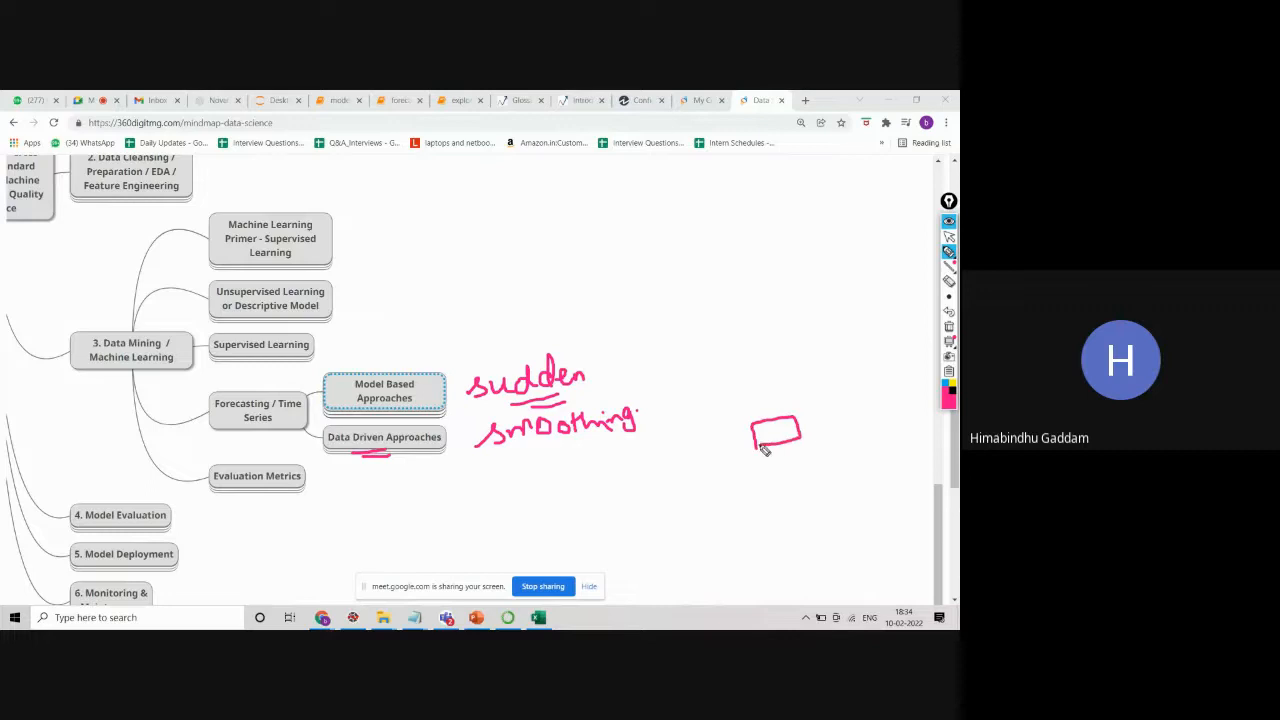
drag(764, 440, 748, 256)
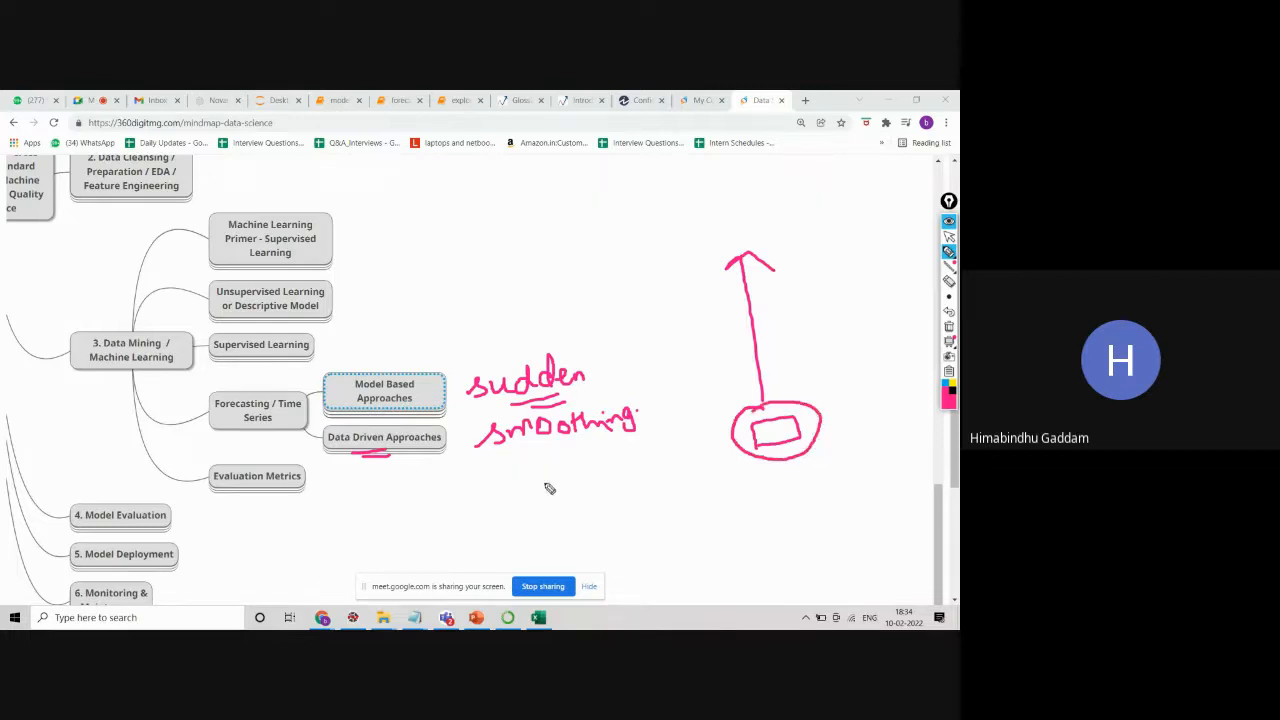
mouse_move(416, 476)
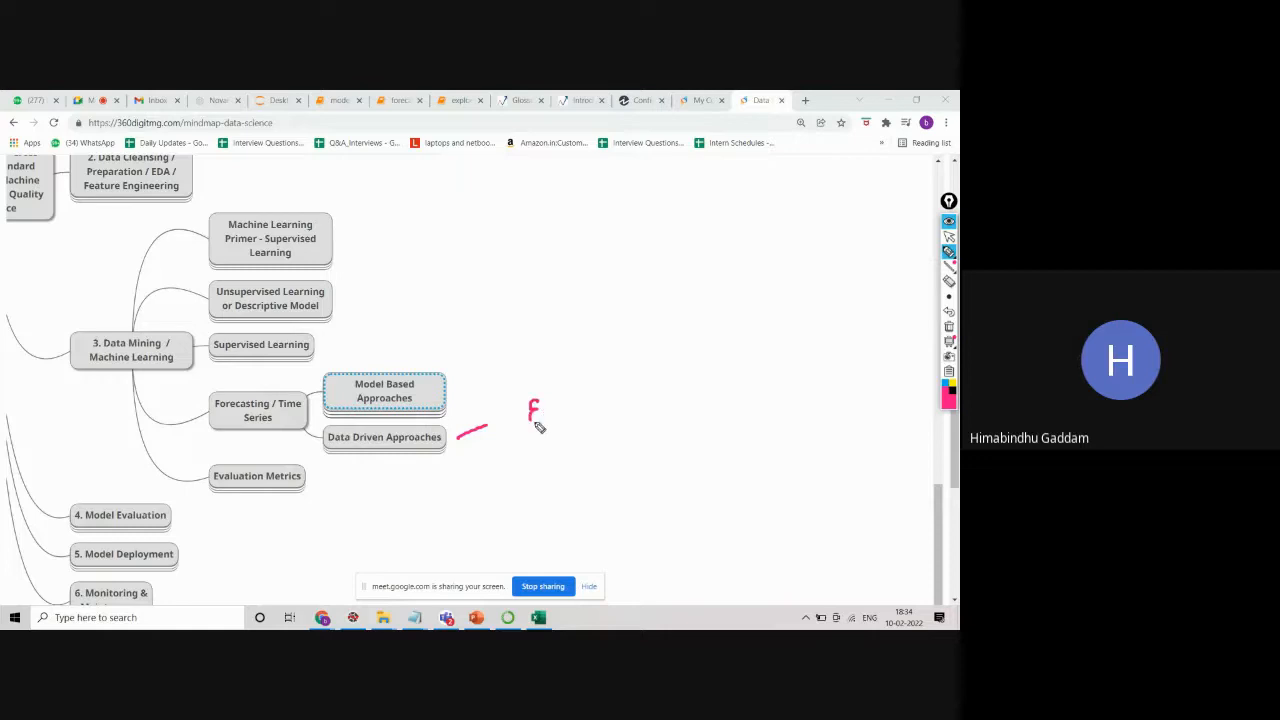
drag(530, 410, 560, 420)
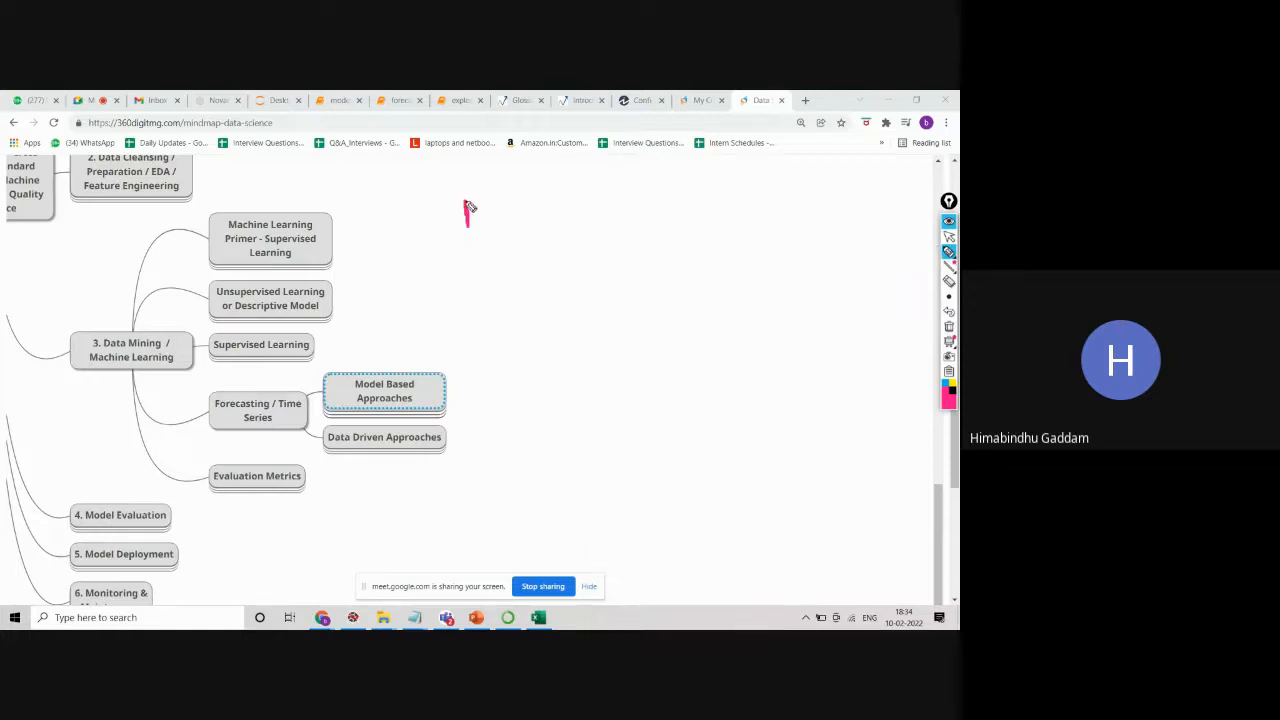
Handwrite 'AR' and the formula with lagged t-1 term plus error εt, then box the formula.
drag(464, 216, 500, 210)
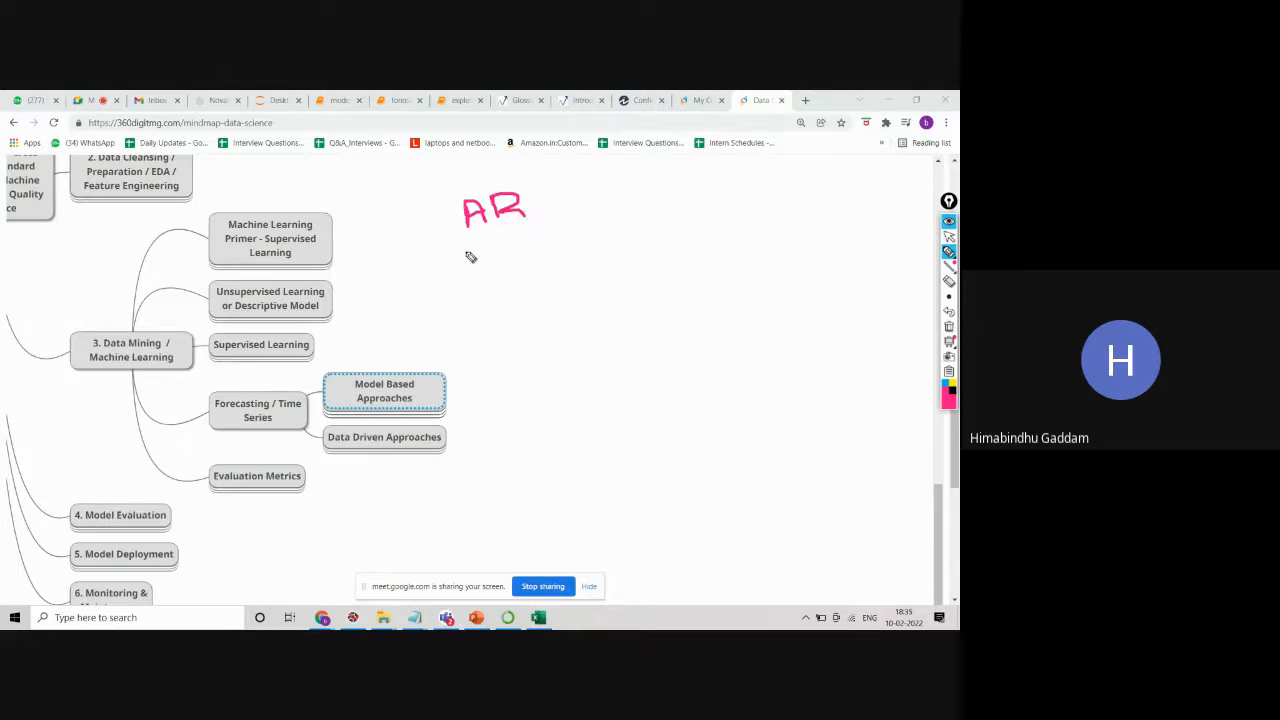
mouse_move(486, 260)
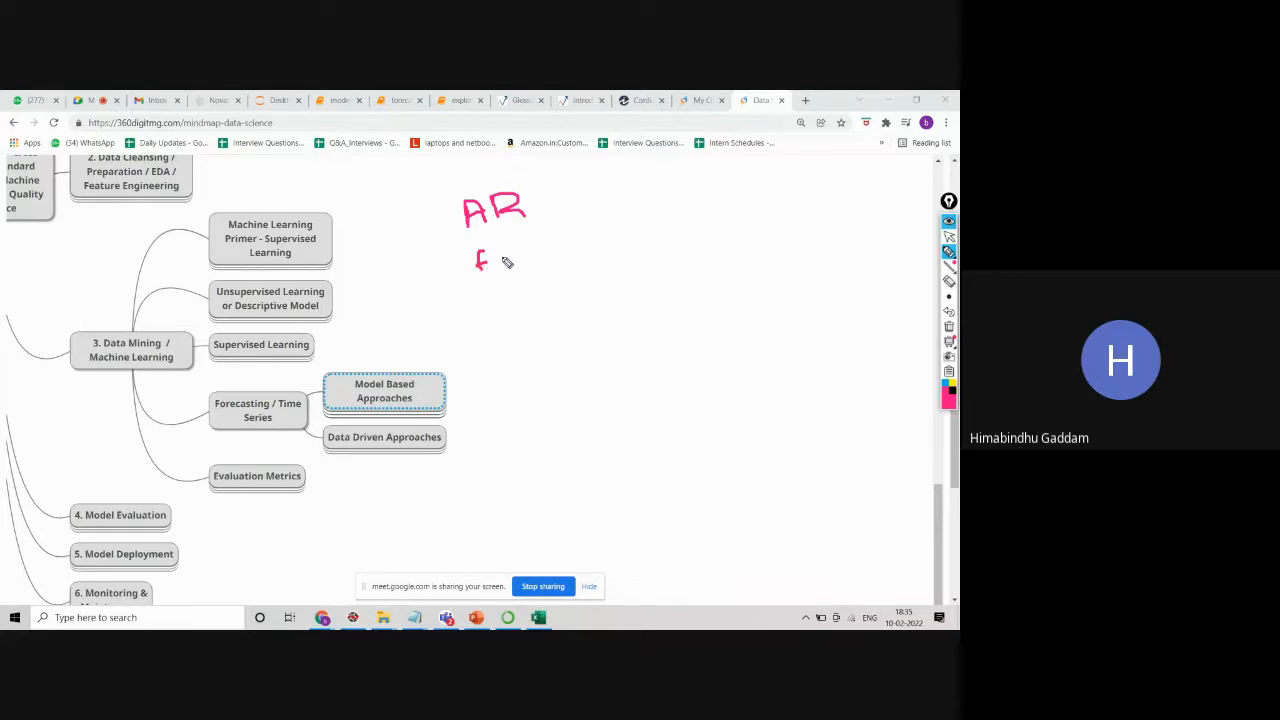
drag(496, 258, 520, 258)
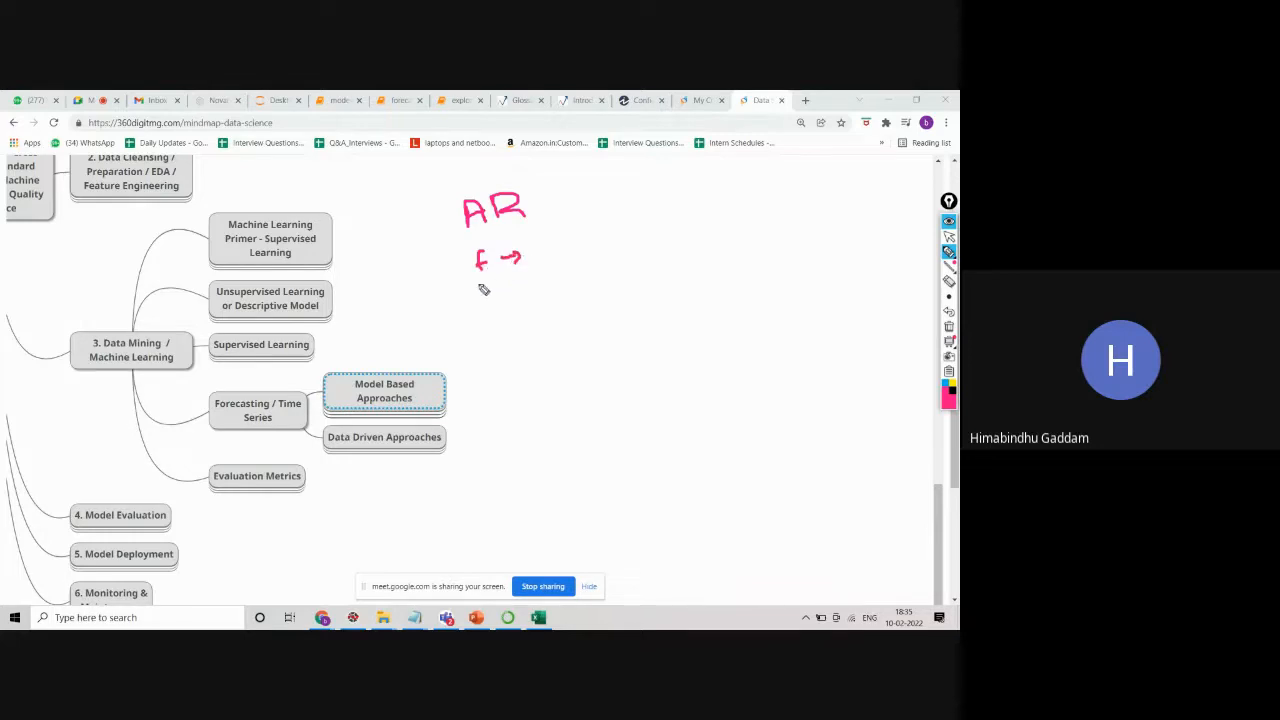
drag(536, 244, 548, 262)
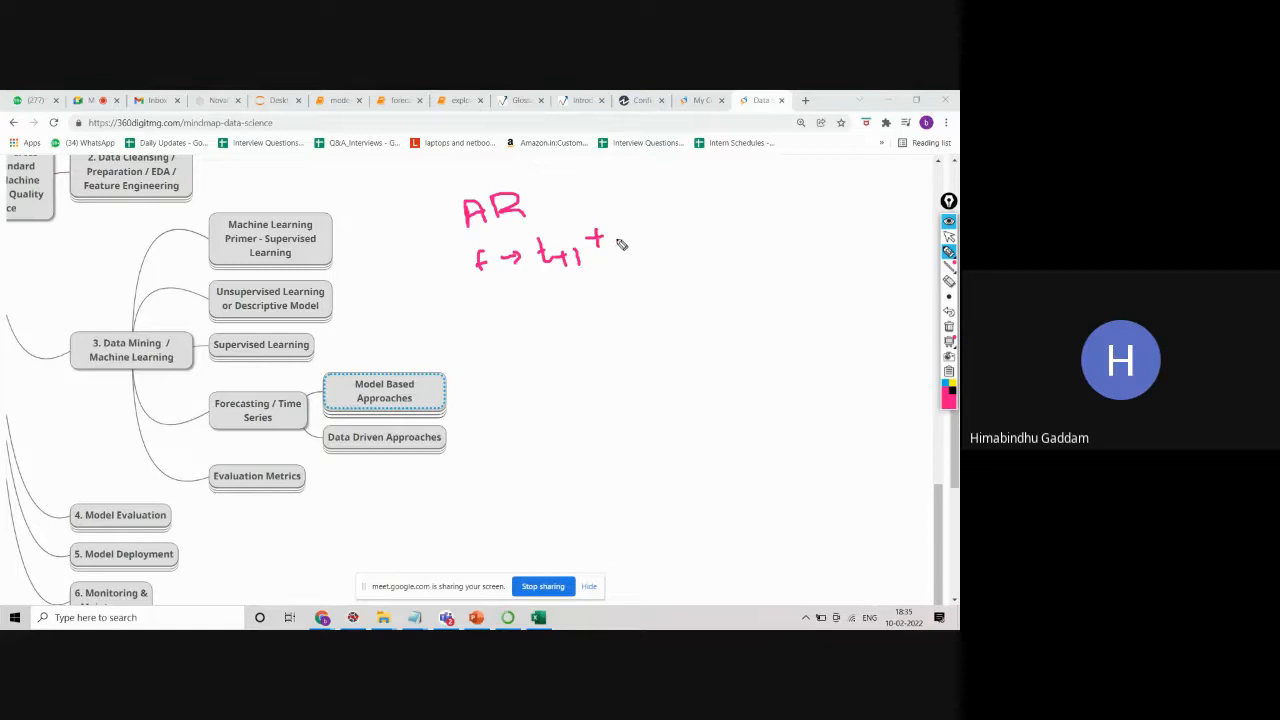
drag(624, 240, 640, 250)
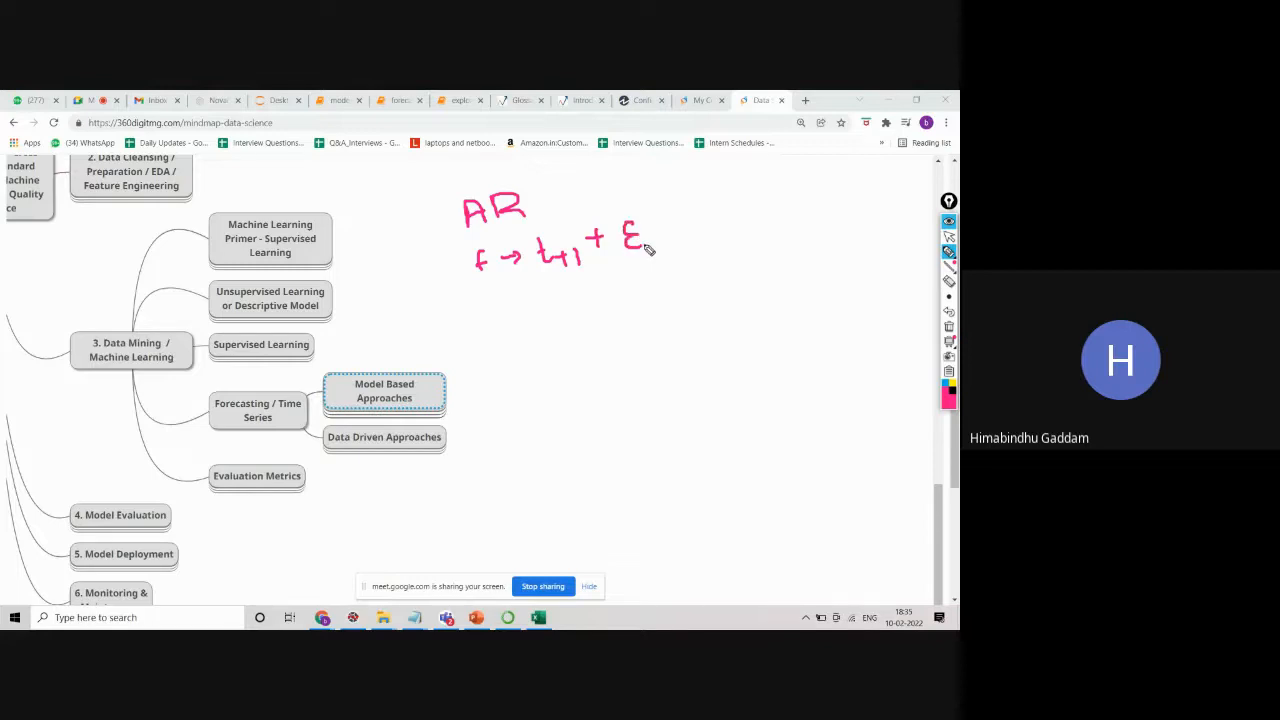
drag(640, 244, 664, 264)
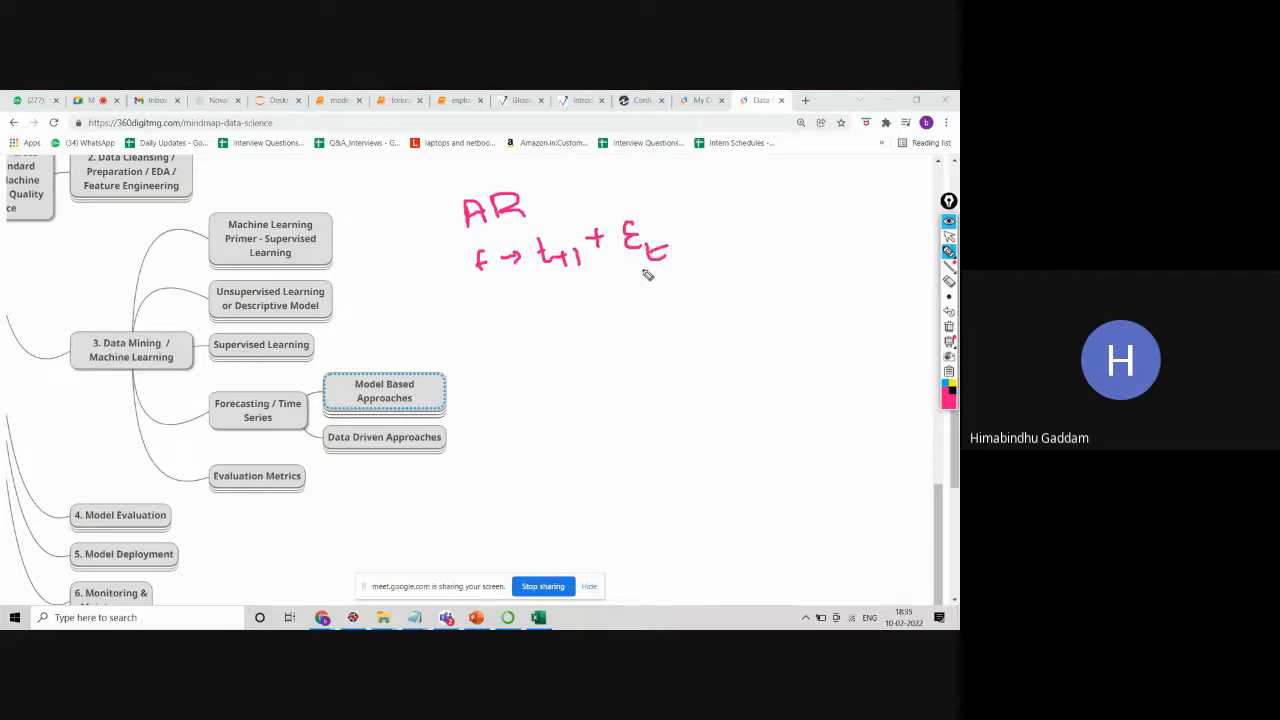
mouse_move(656, 258)
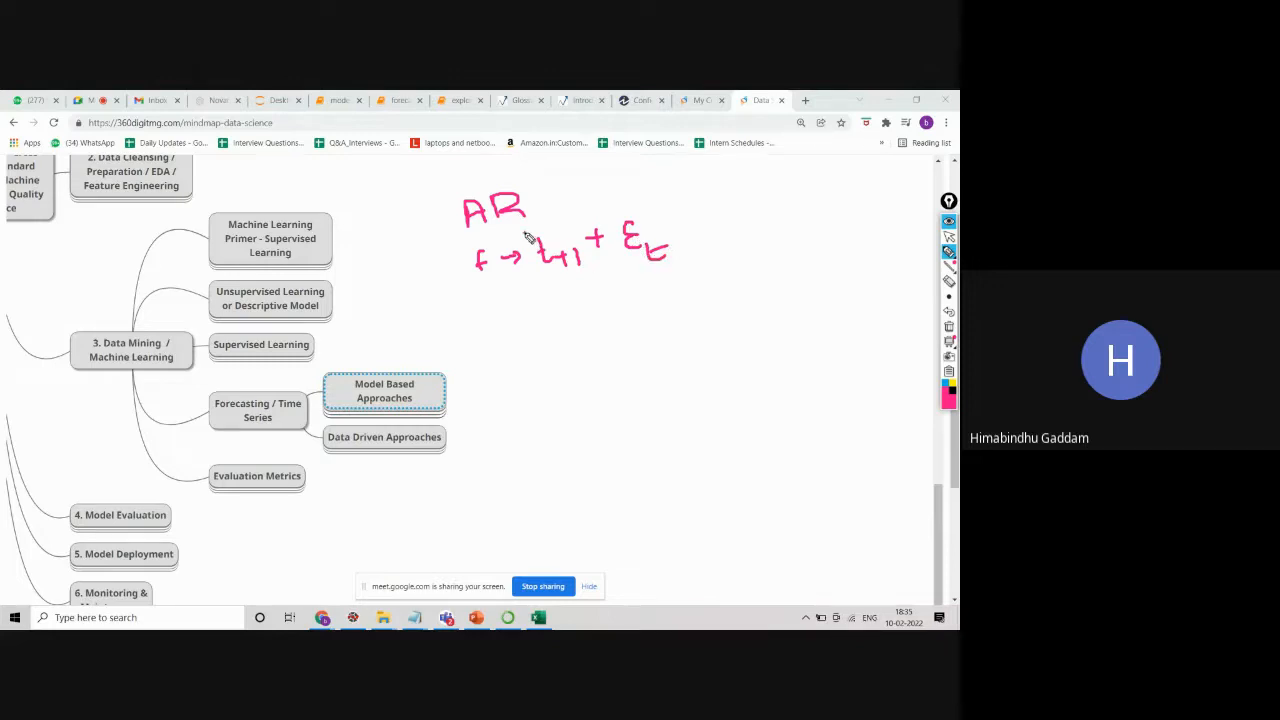
drag(524, 236, 684, 210)
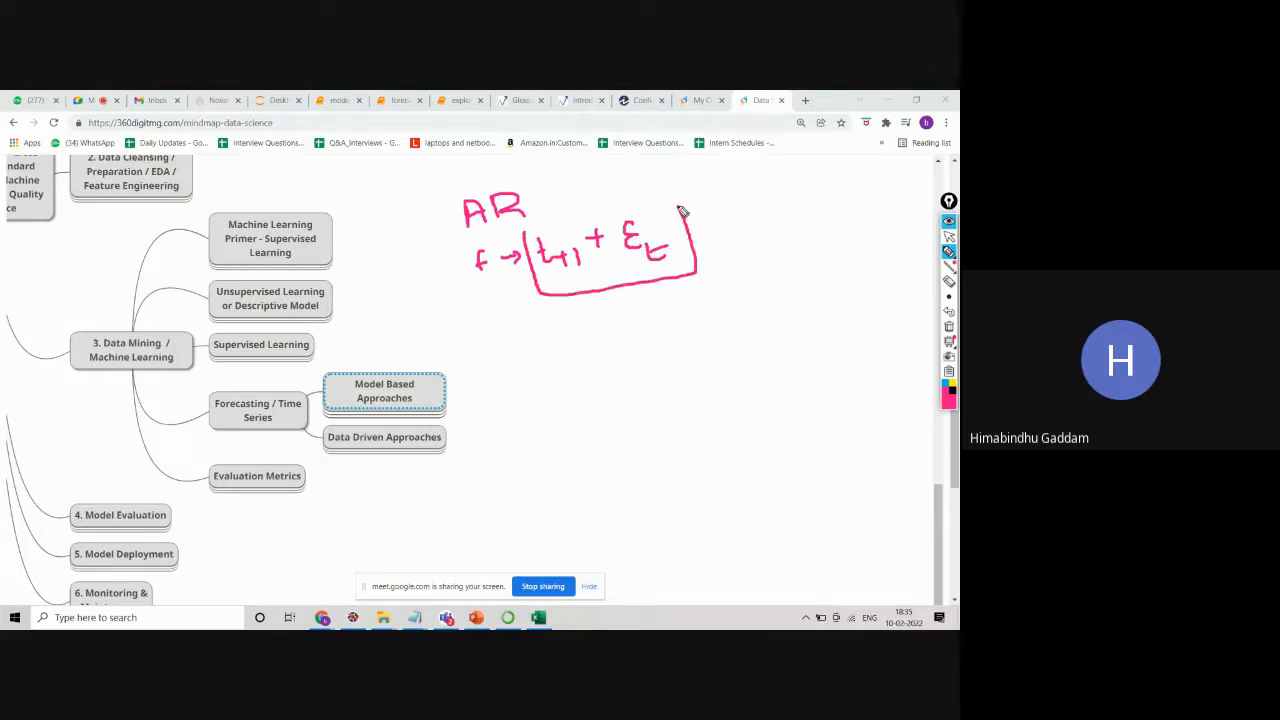
drag(680, 210, 576, 256)
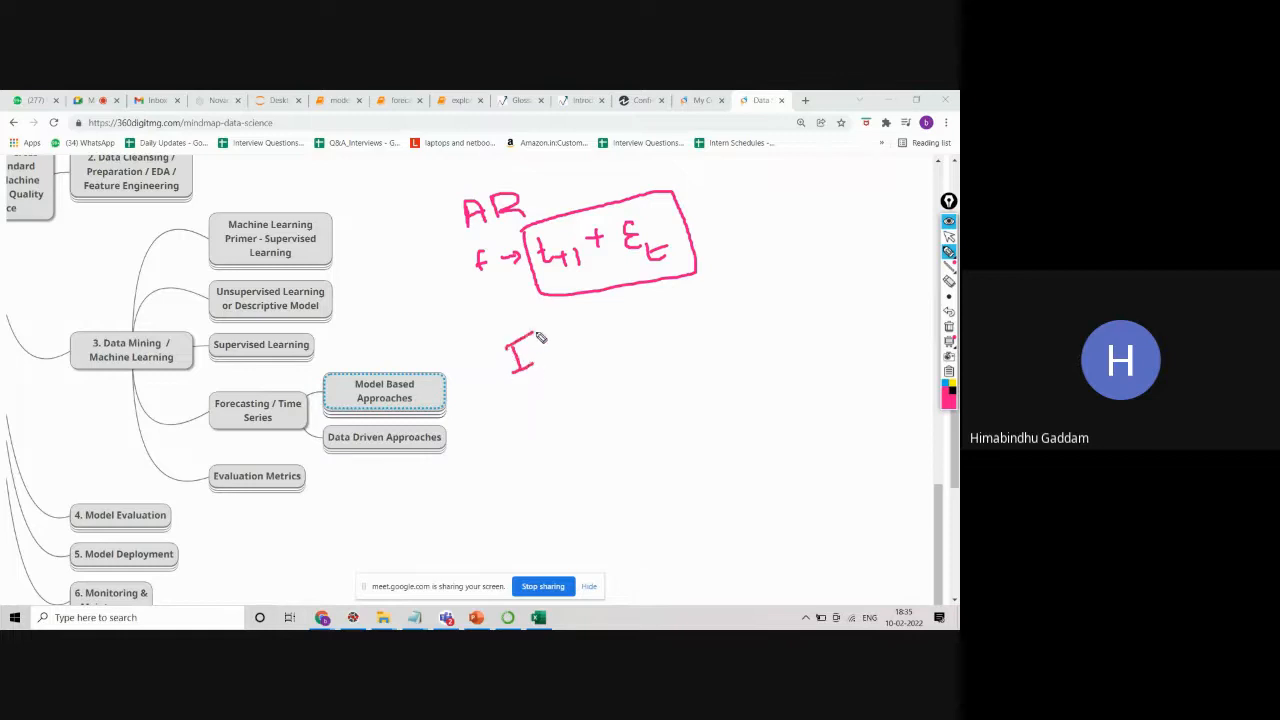
mouse_move(538, 400)
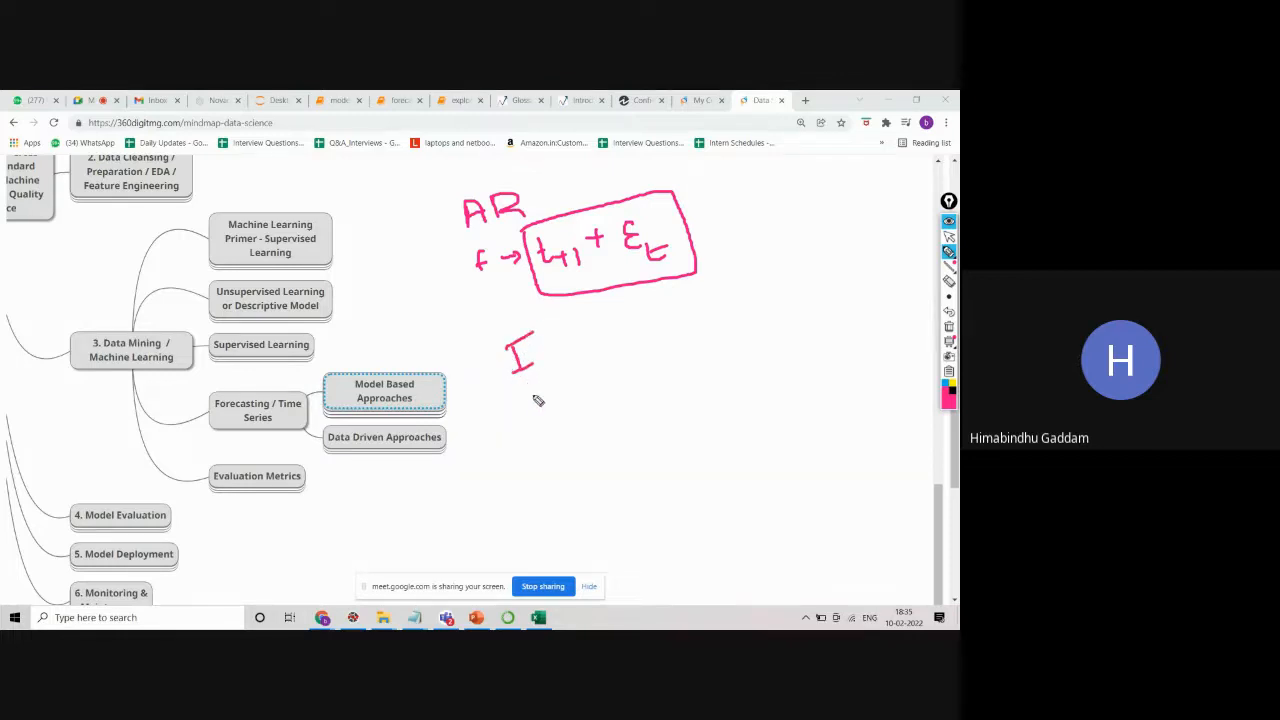
Below the formula, write 'I' with 'st', then 'lag 1 - detrend', 'lag 12' and 'lag 4'.
drag(540, 360, 556, 390)
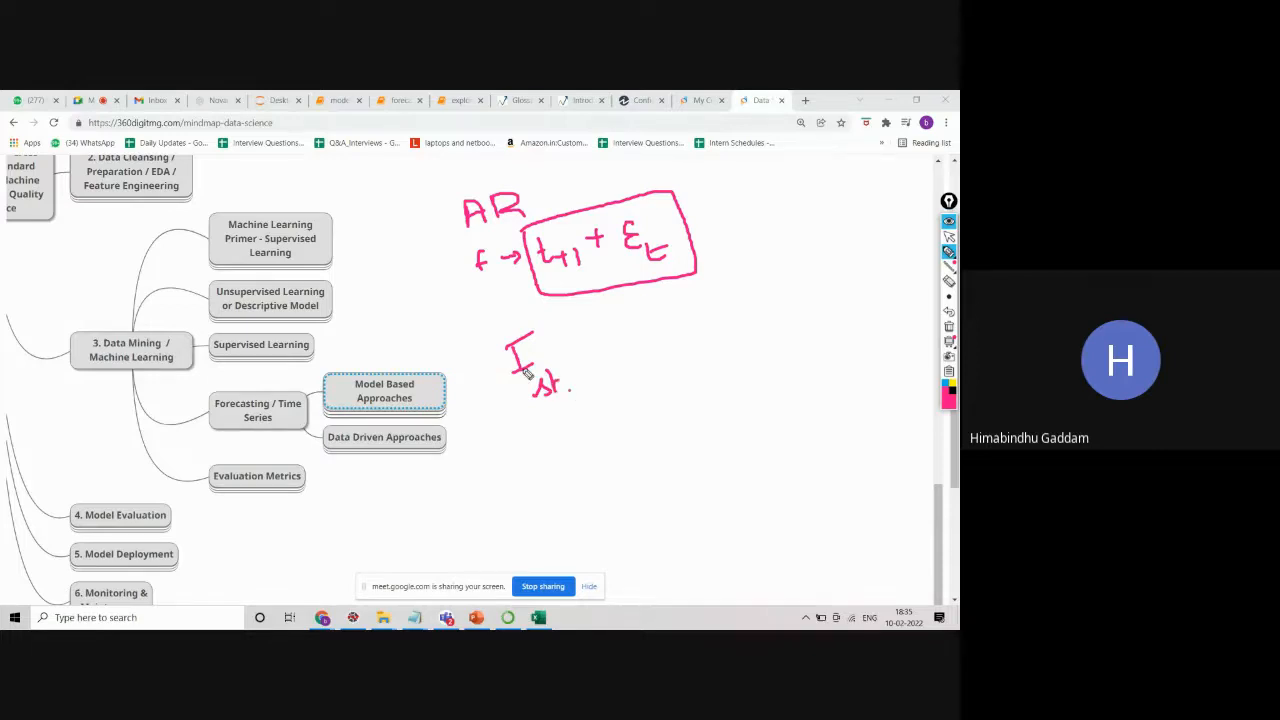
mouse_move(636, 358)
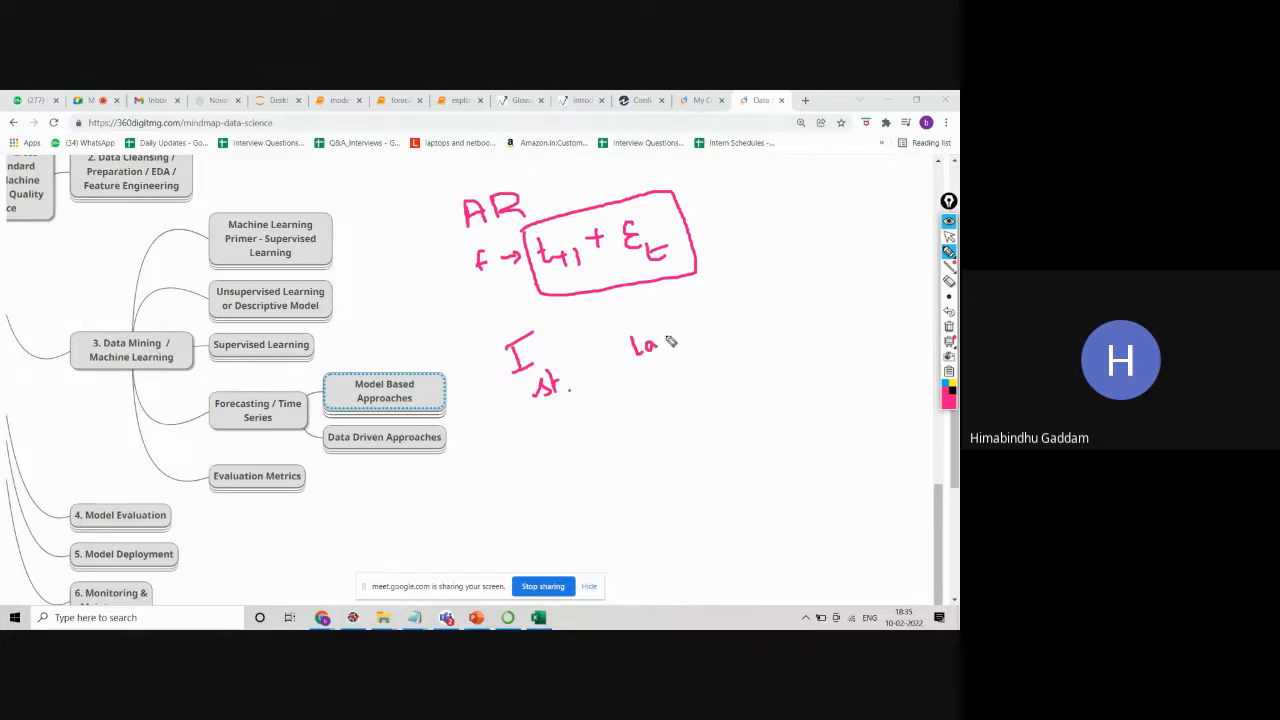
drag(644, 344, 696, 324)
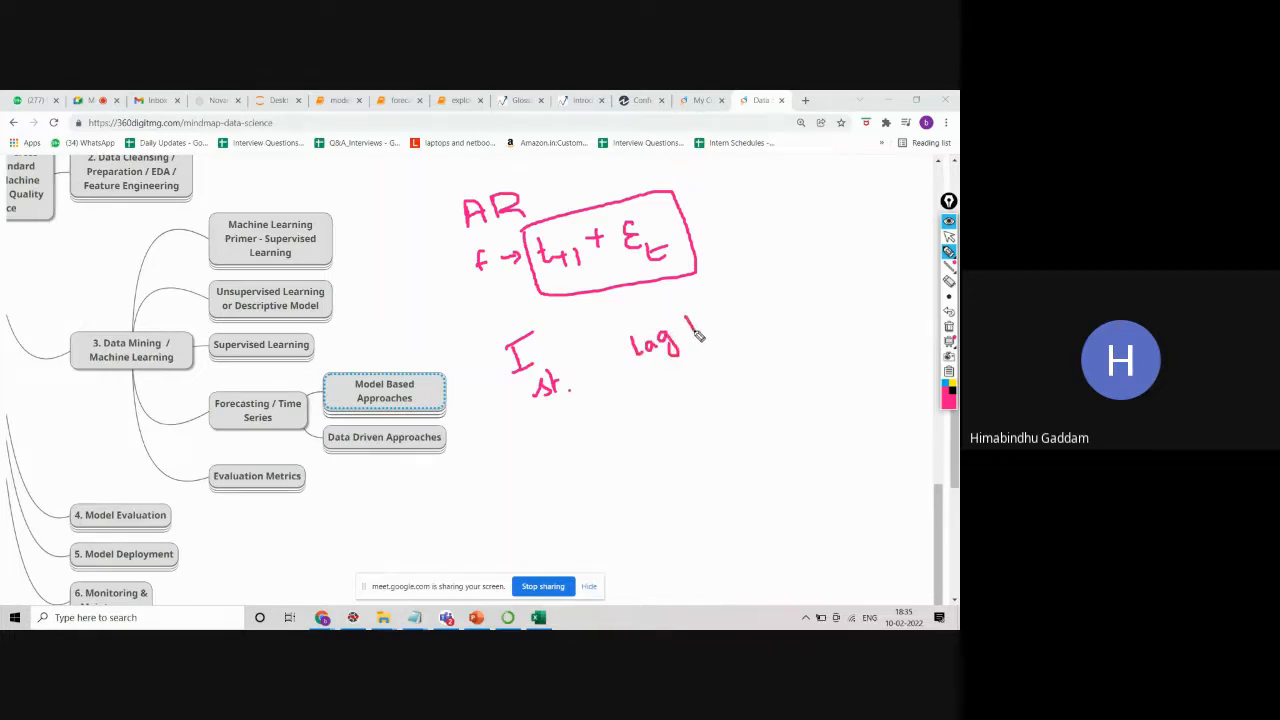
drag(720, 320, 784, 300)
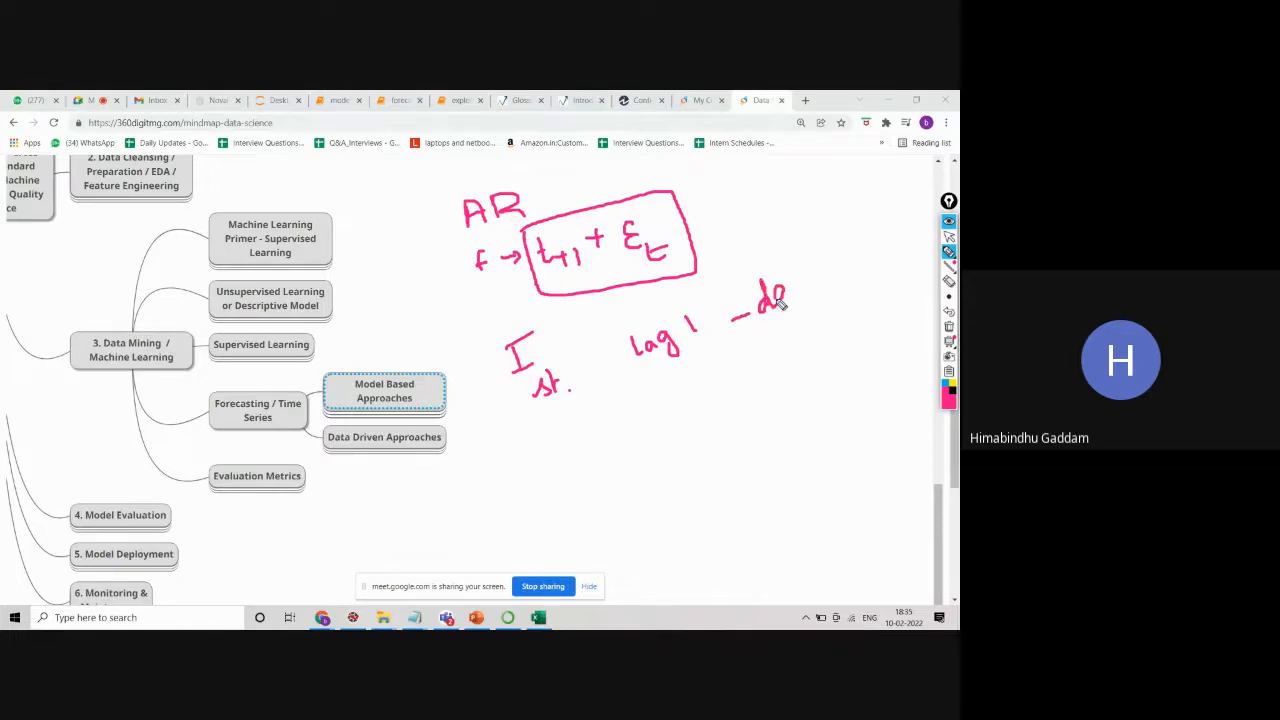
drag(800, 284, 836, 290)
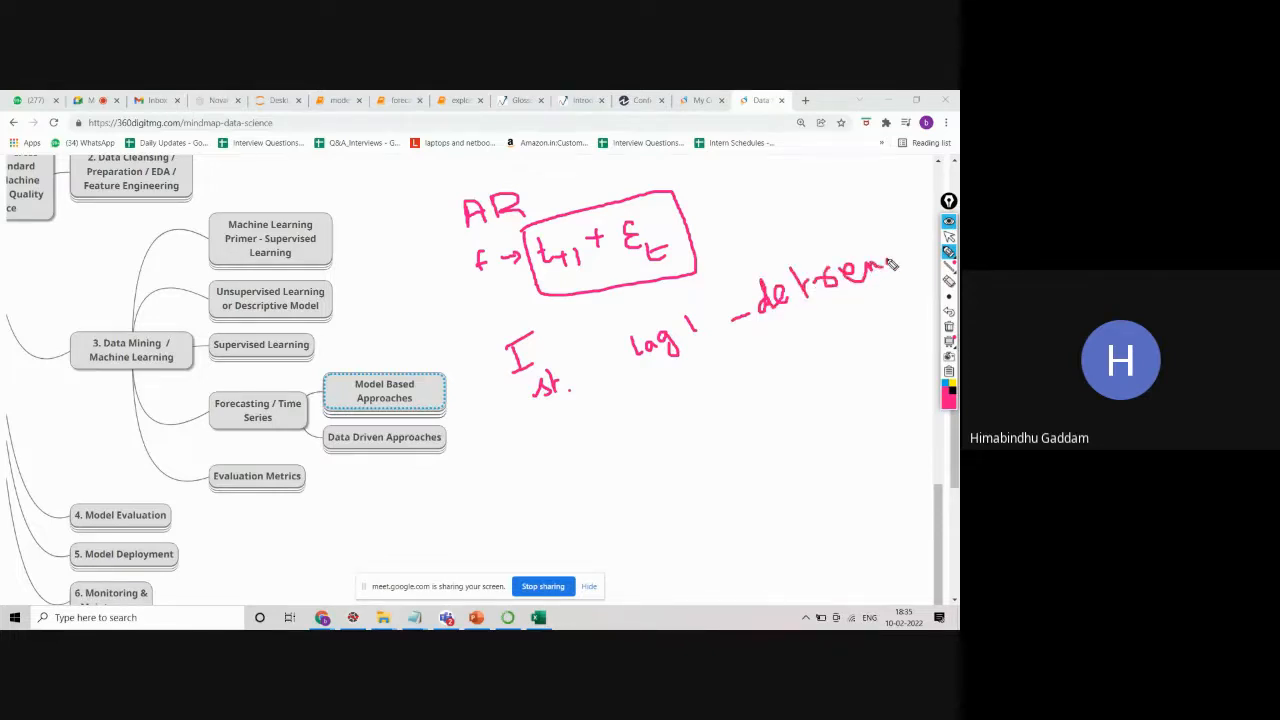
drag(650, 376, 658, 400)
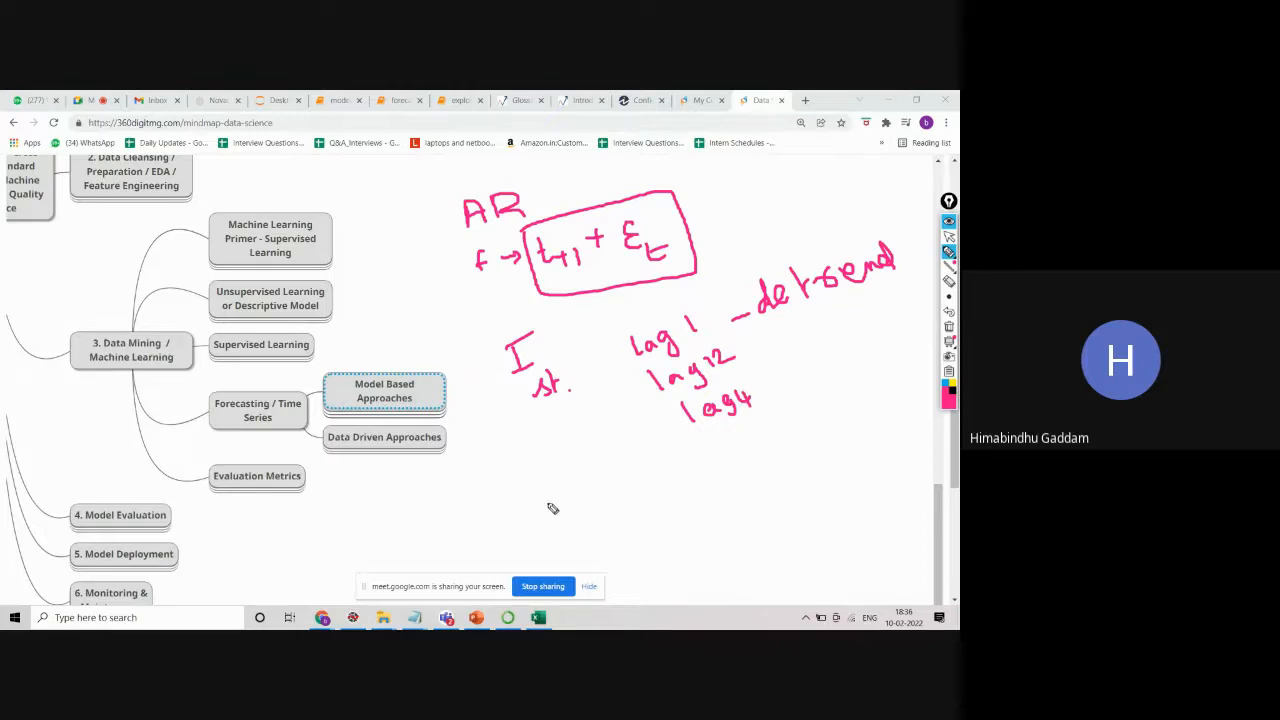
Sketch a wavy moving-average curve to the right of the handwritten 'MA ='.
drag(760, 340, 790, 390)
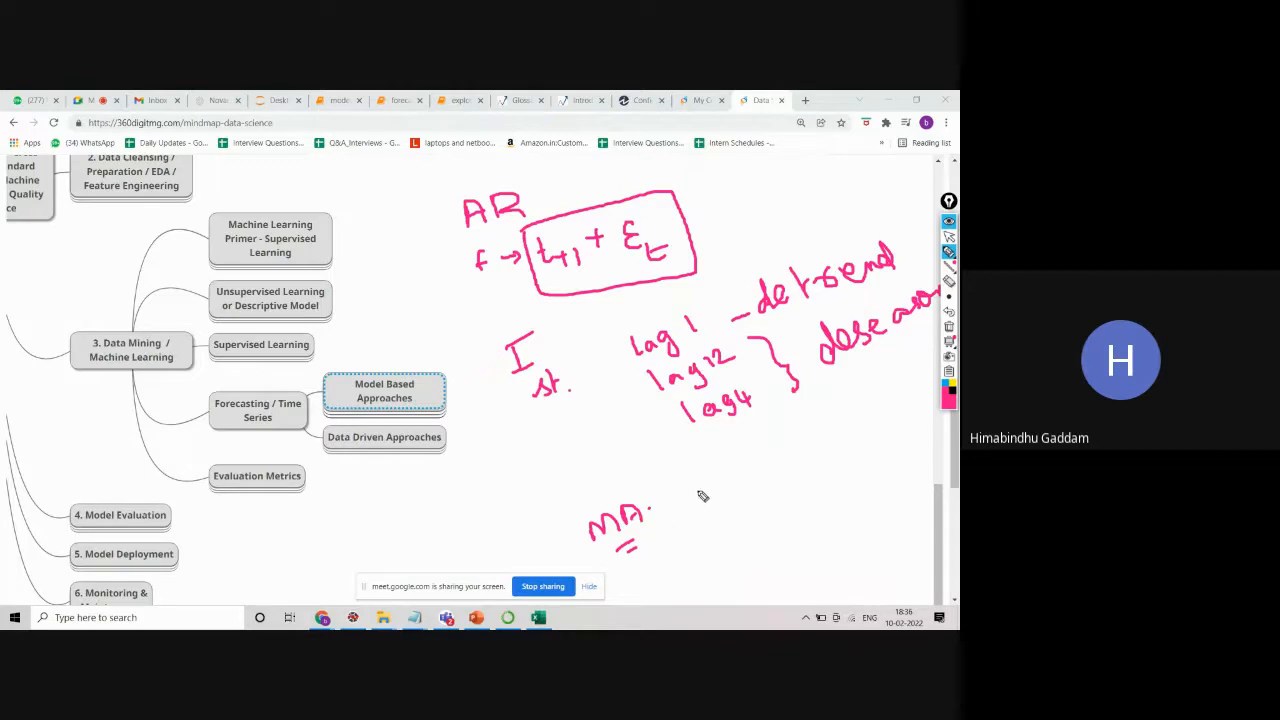
mouse_move(736, 488)
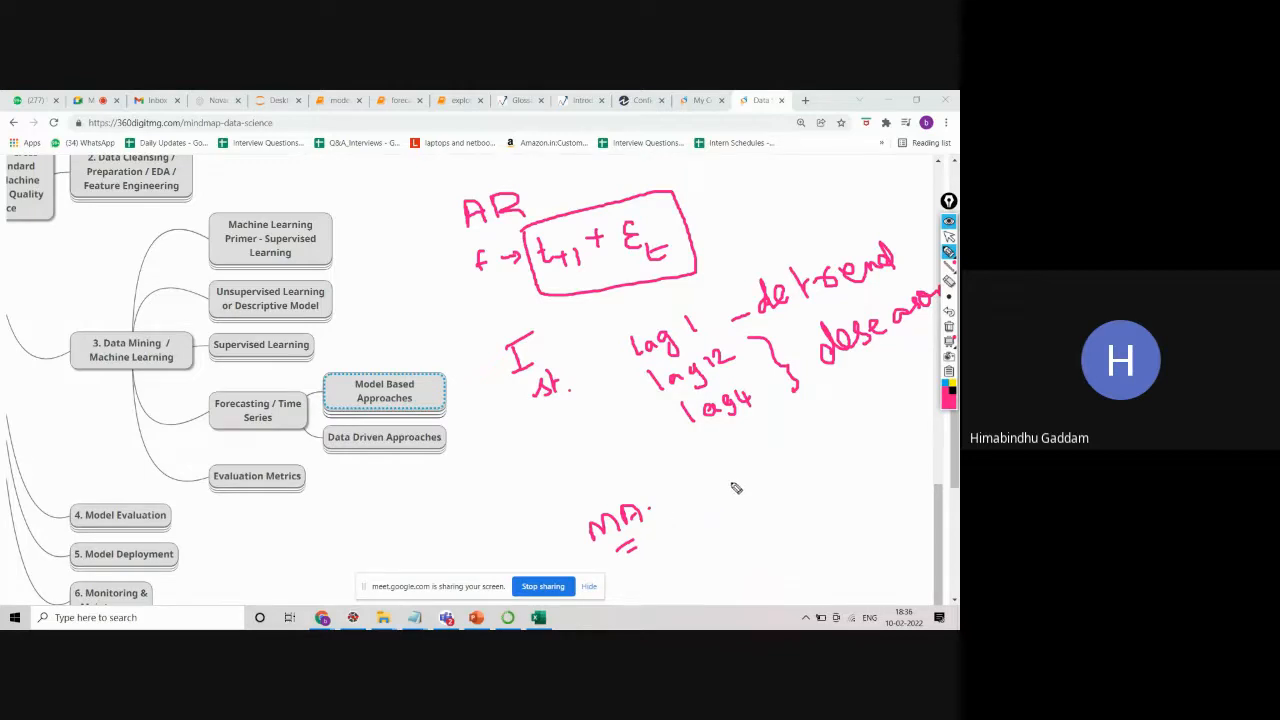
mouse_move(706, 532)
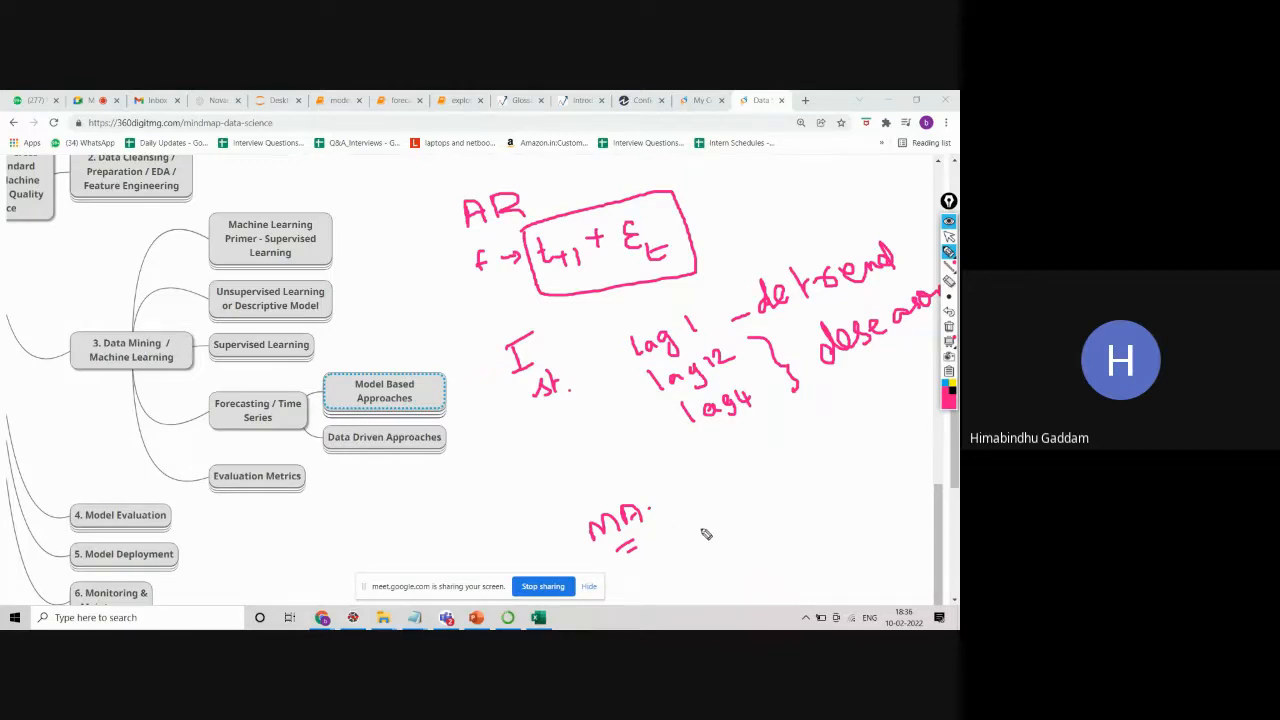
drag(704, 536, 844, 464)
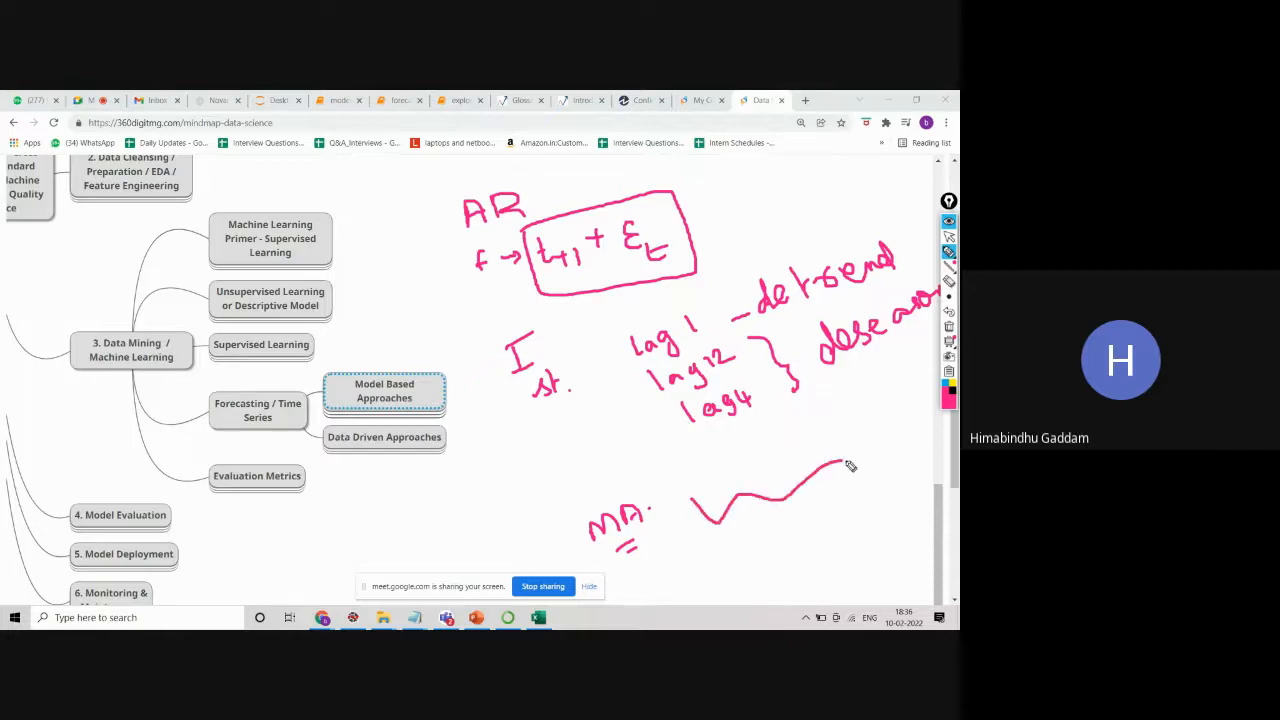
drag(836, 460, 896, 436)
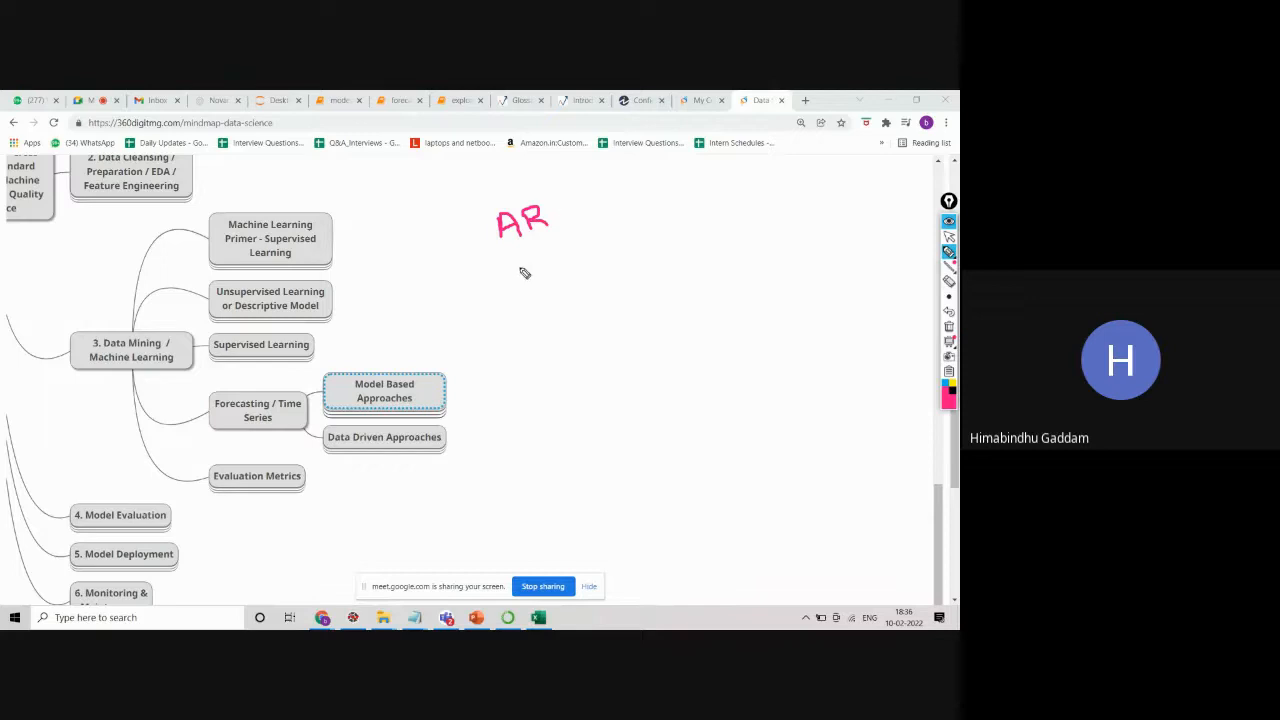
Handwrite the progression AR, ARI, ARMA and ARIMA in a column.
drag(520, 256, 560, 280)
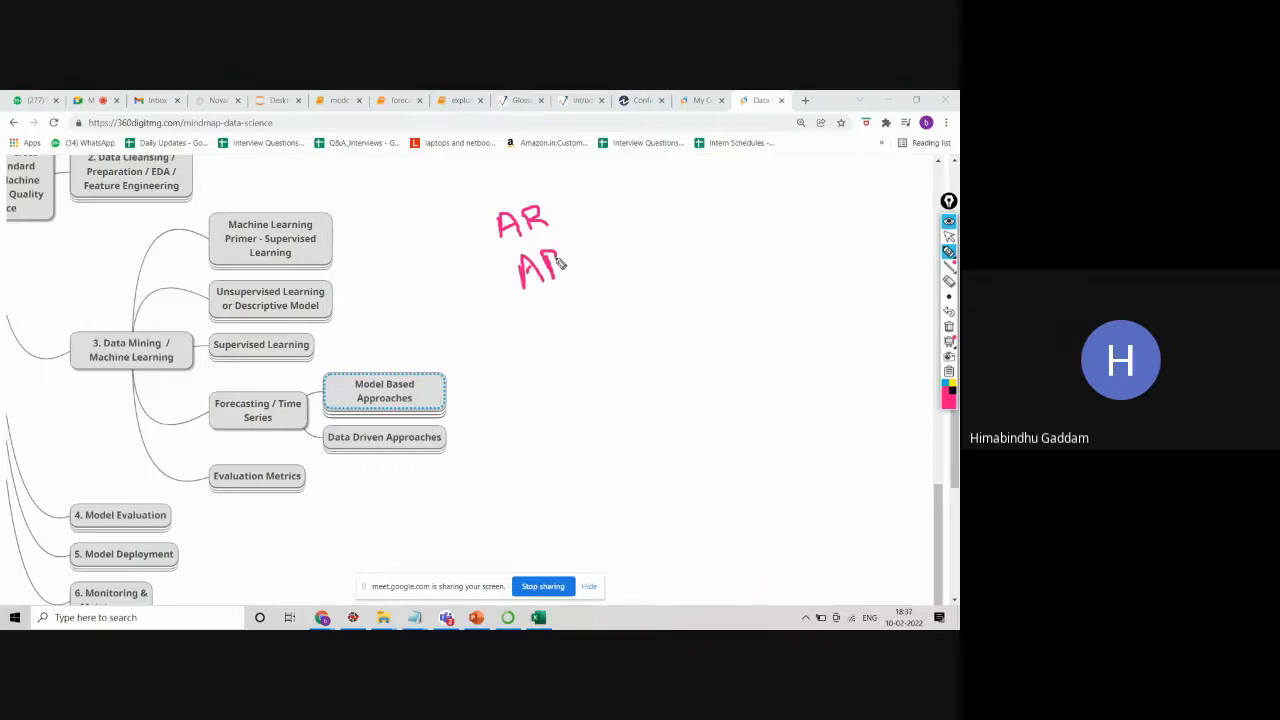
drag(584, 244, 590, 270)
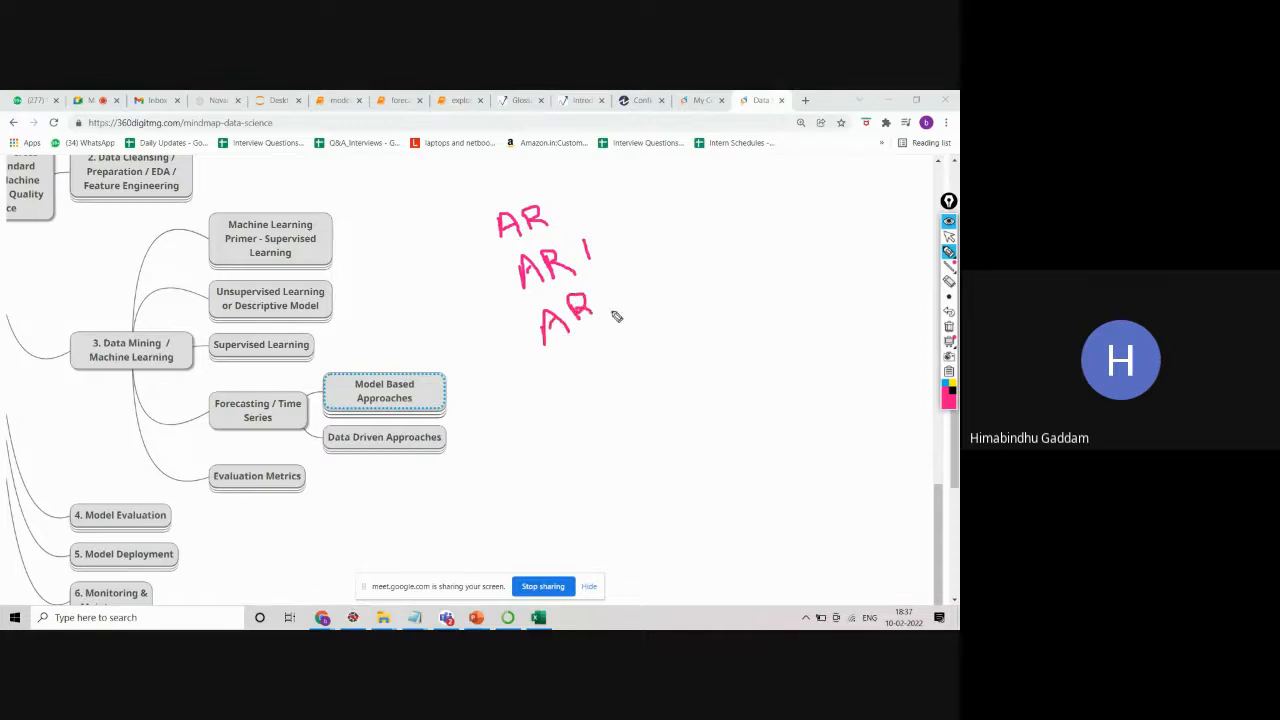
drag(620, 300, 684, 290)
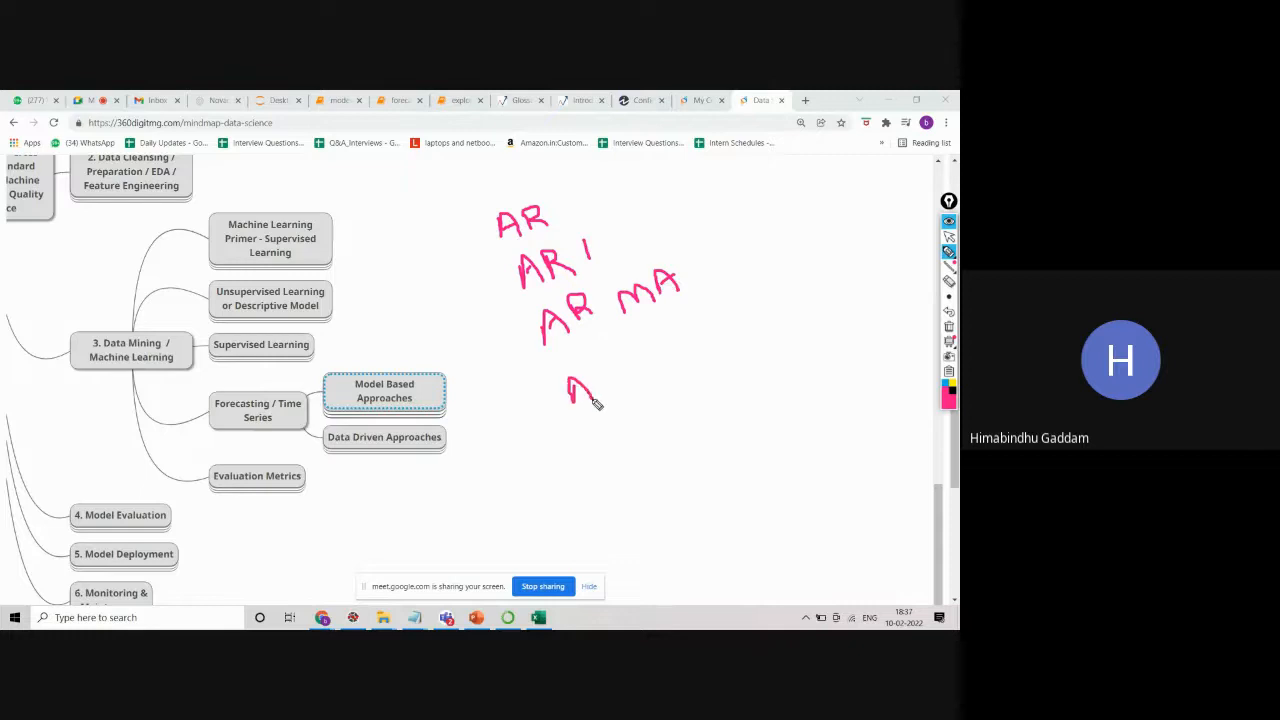
drag(578, 384, 616, 400)
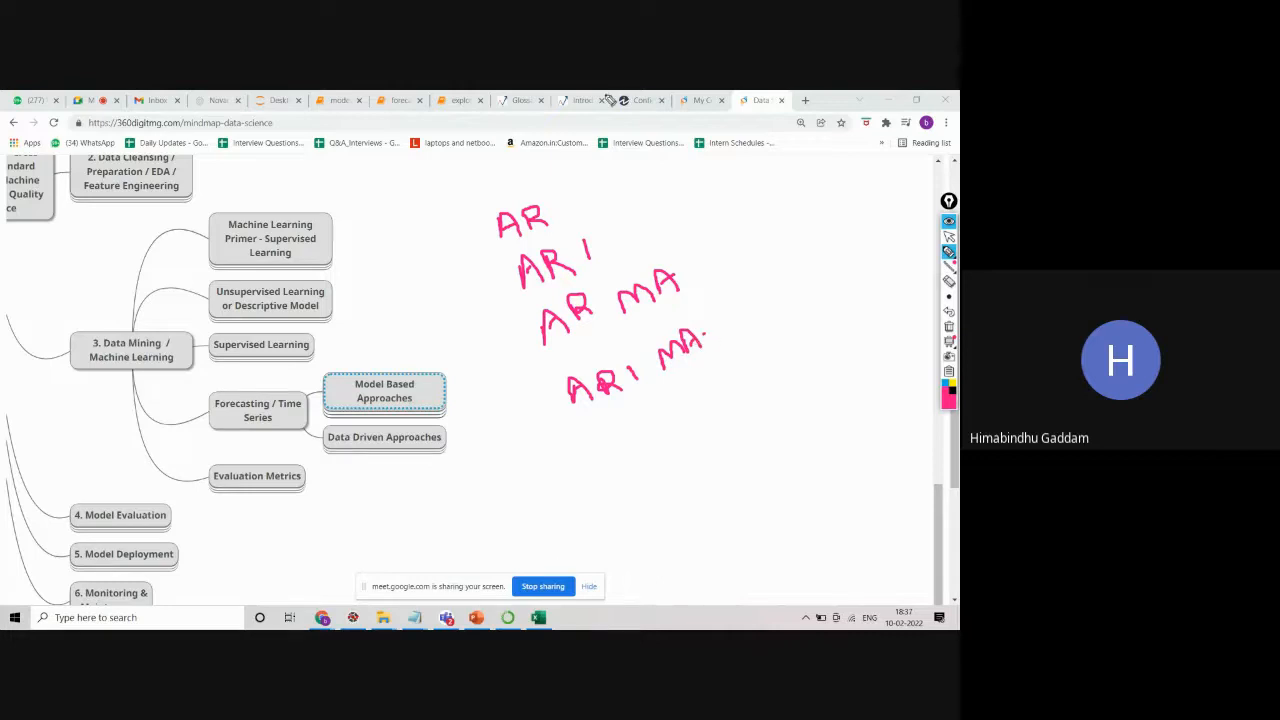
mouse_move(600, 204)
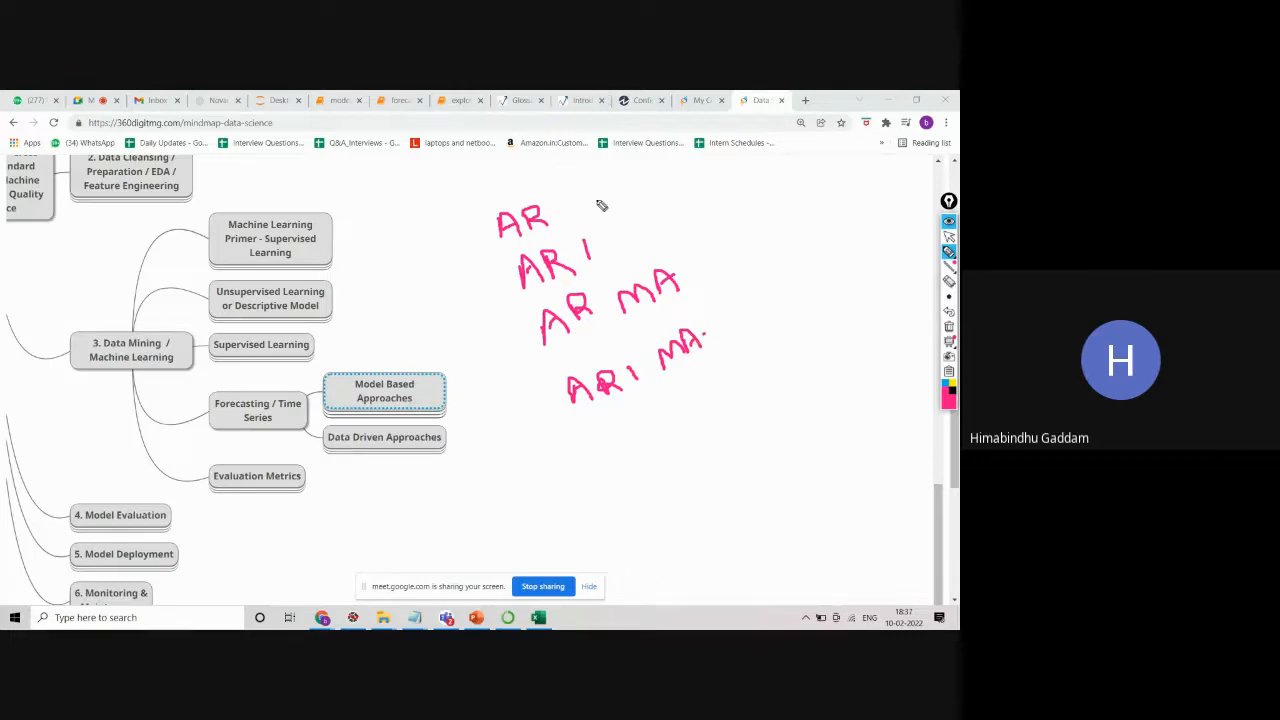
mouse_move(744, 344)
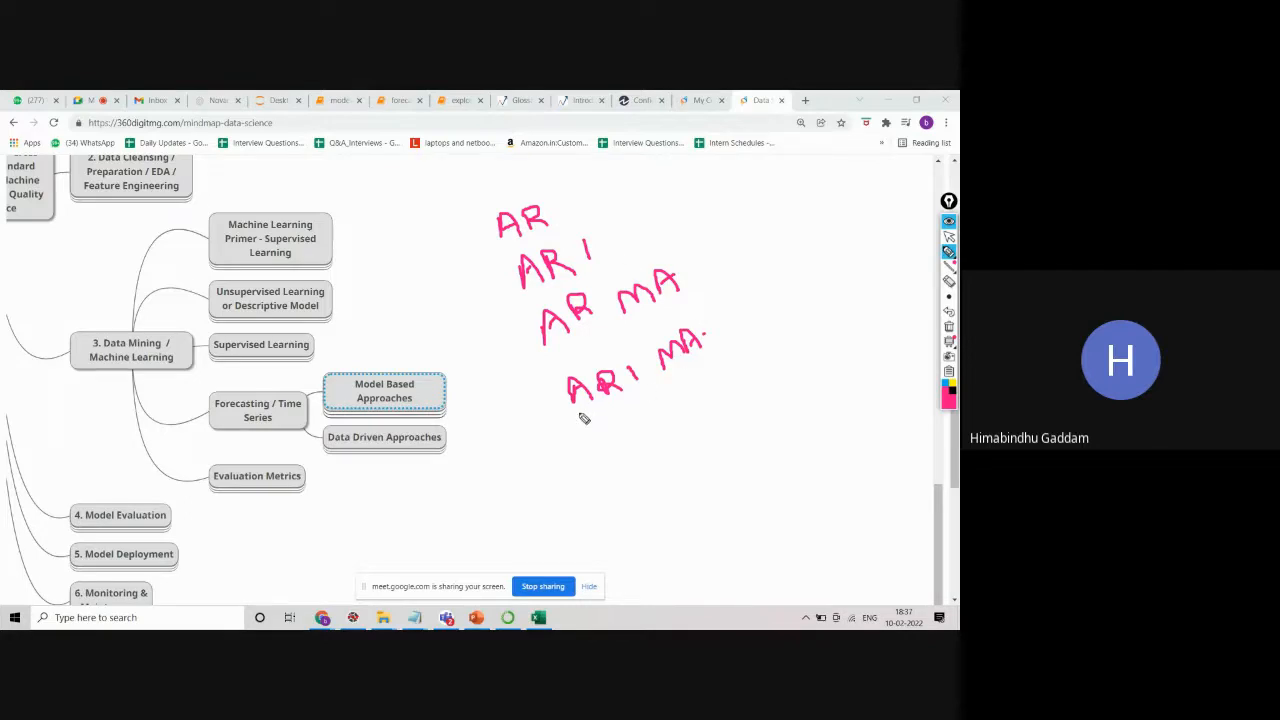
Underline ARIMA's AR part and label its letters p, d and q.
drag(576, 414, 630, 400)
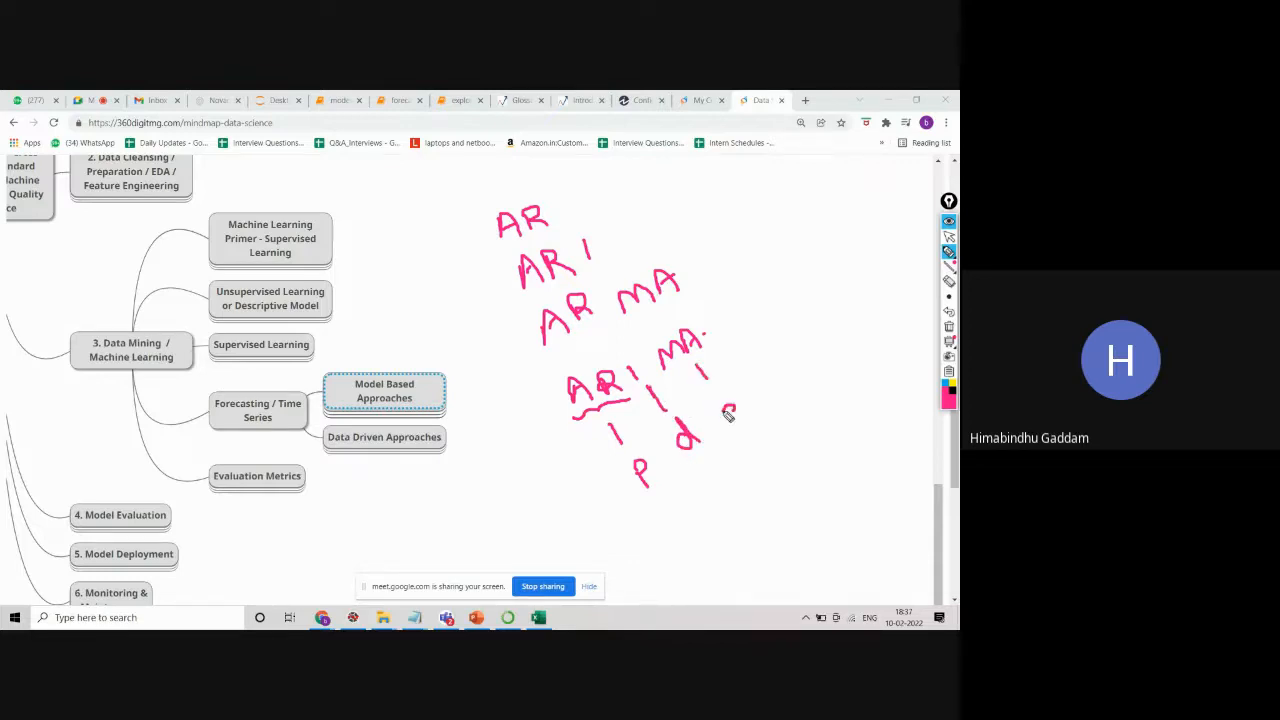
drag(720, 410, 744, 440)
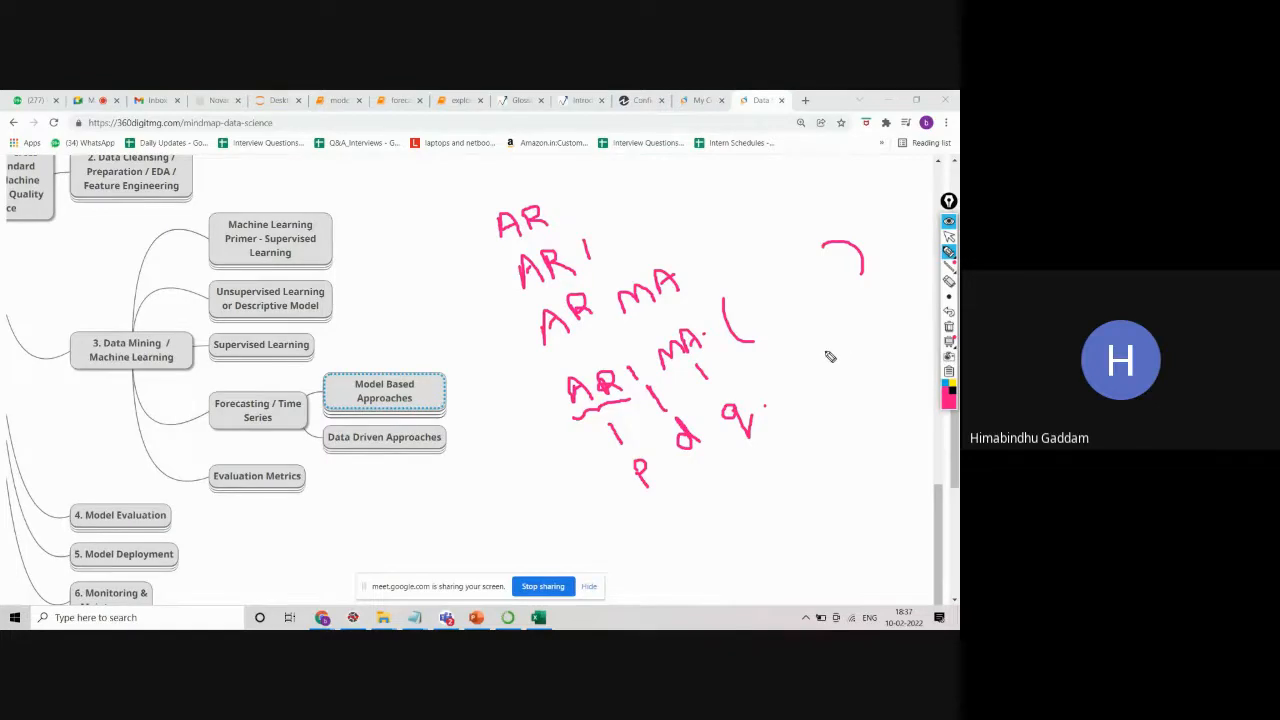
mouse_move(624, 212)
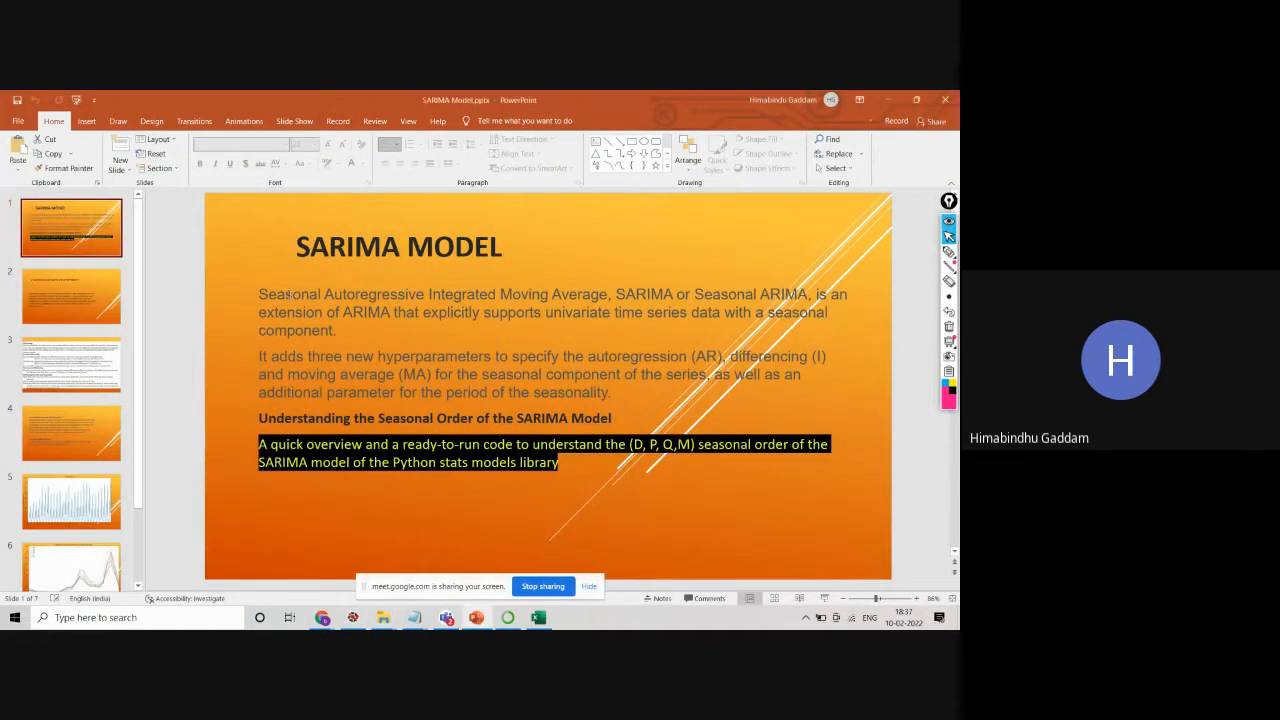
click(550, 312)
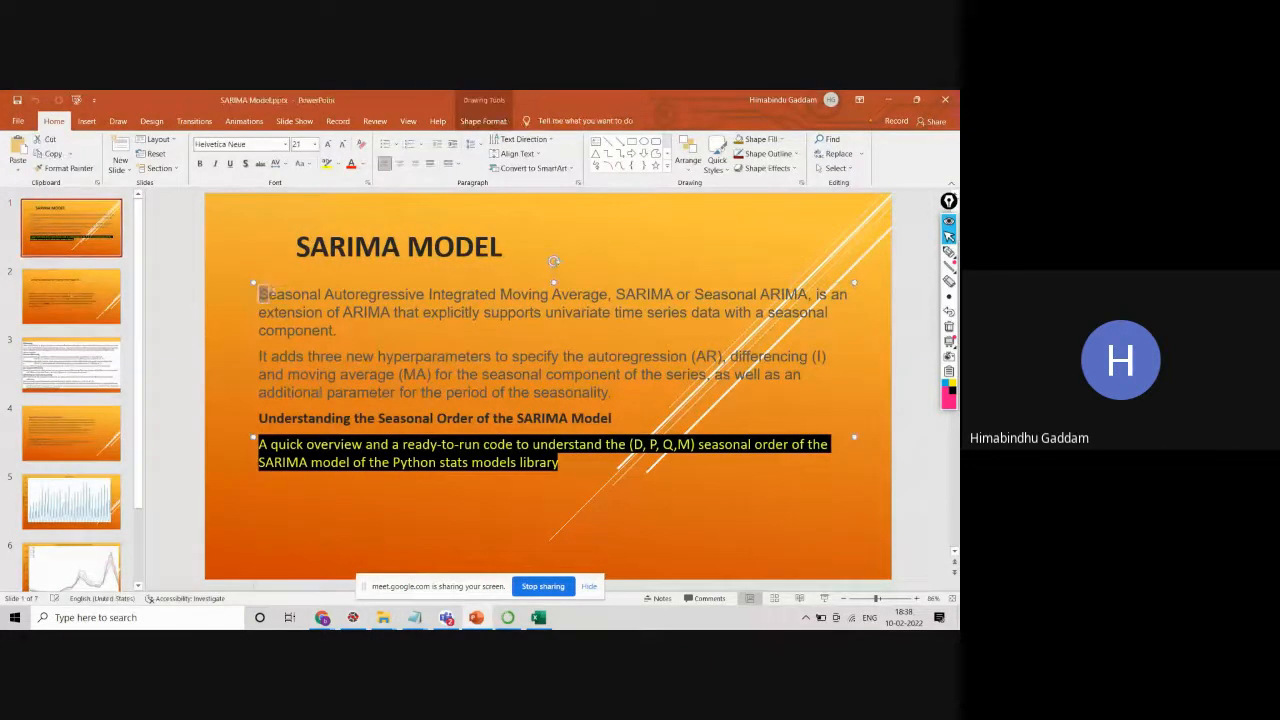
drag(258, 294, 548, 294)
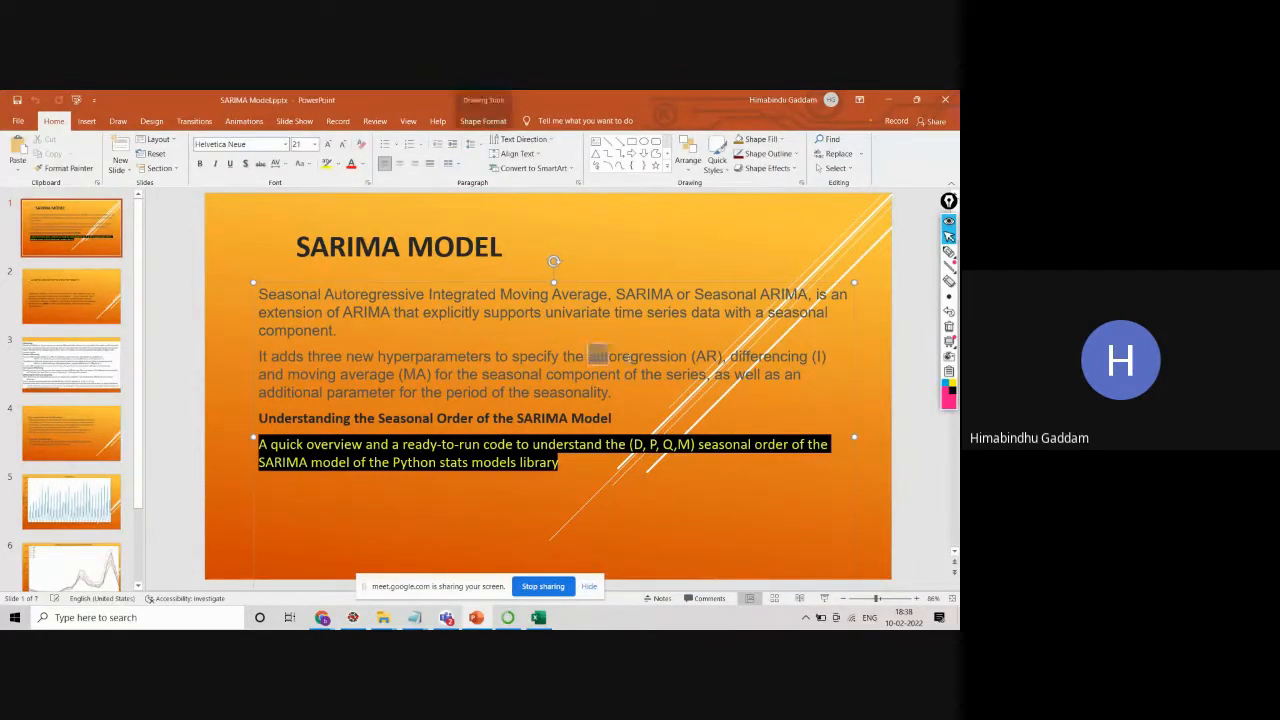
double_click(636, 356)
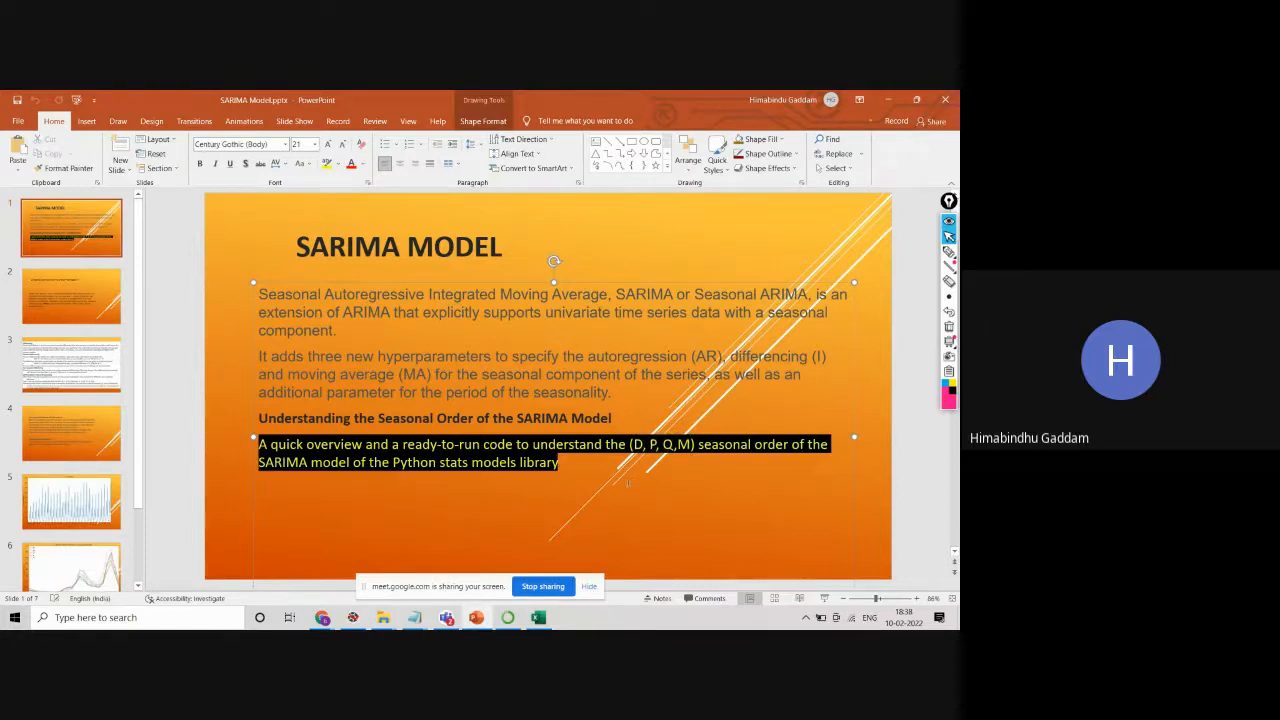
click(72, 296)
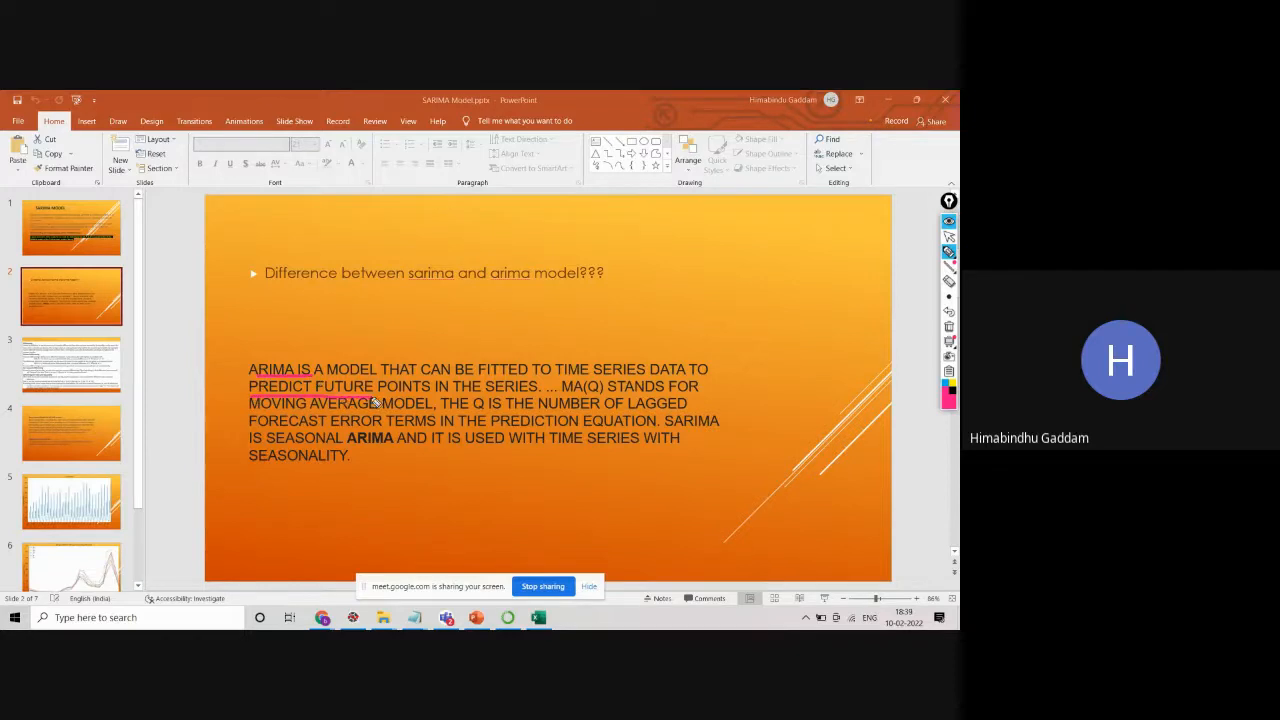
mouse_move(232, 504)
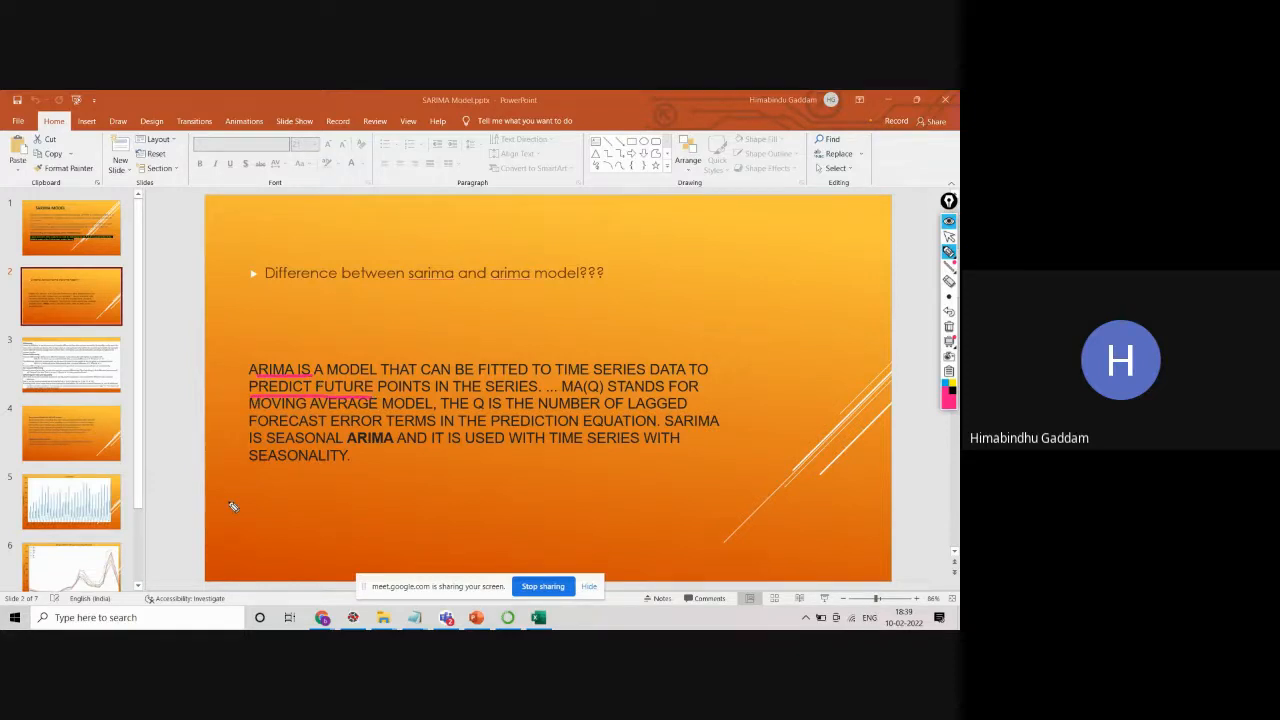
mouse_move(584, 400)
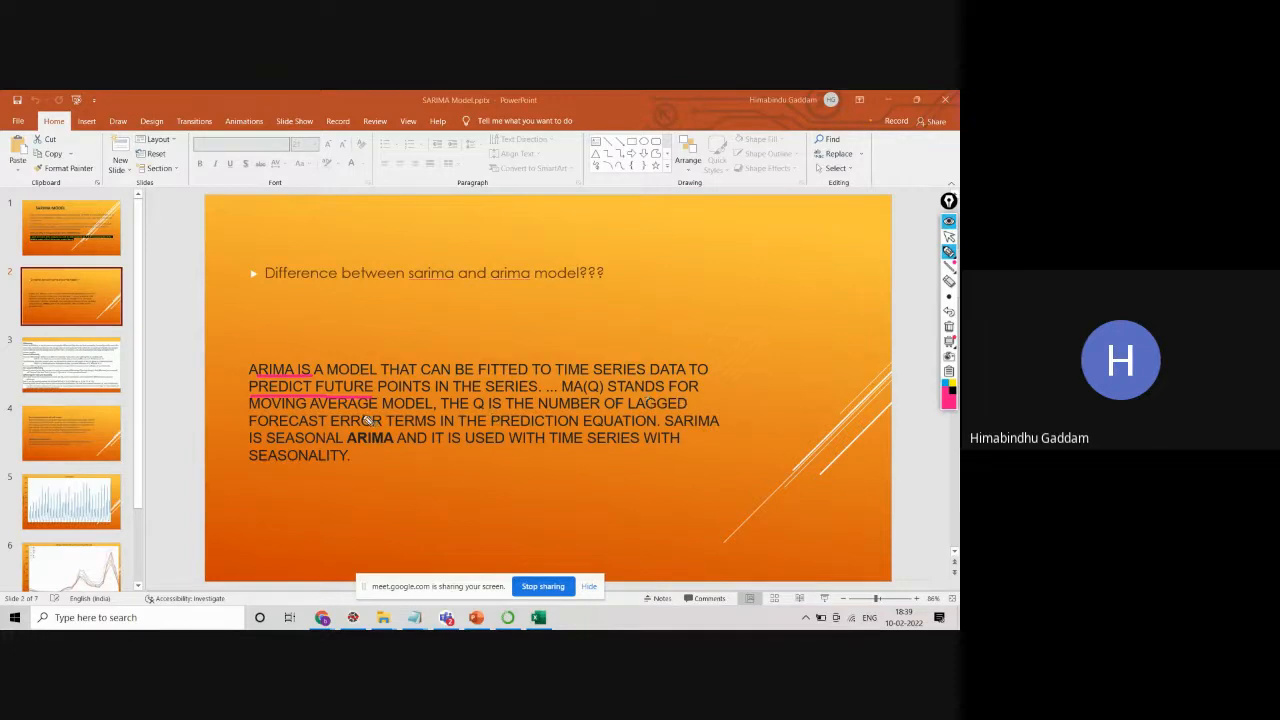
mouse_move(264, 436)
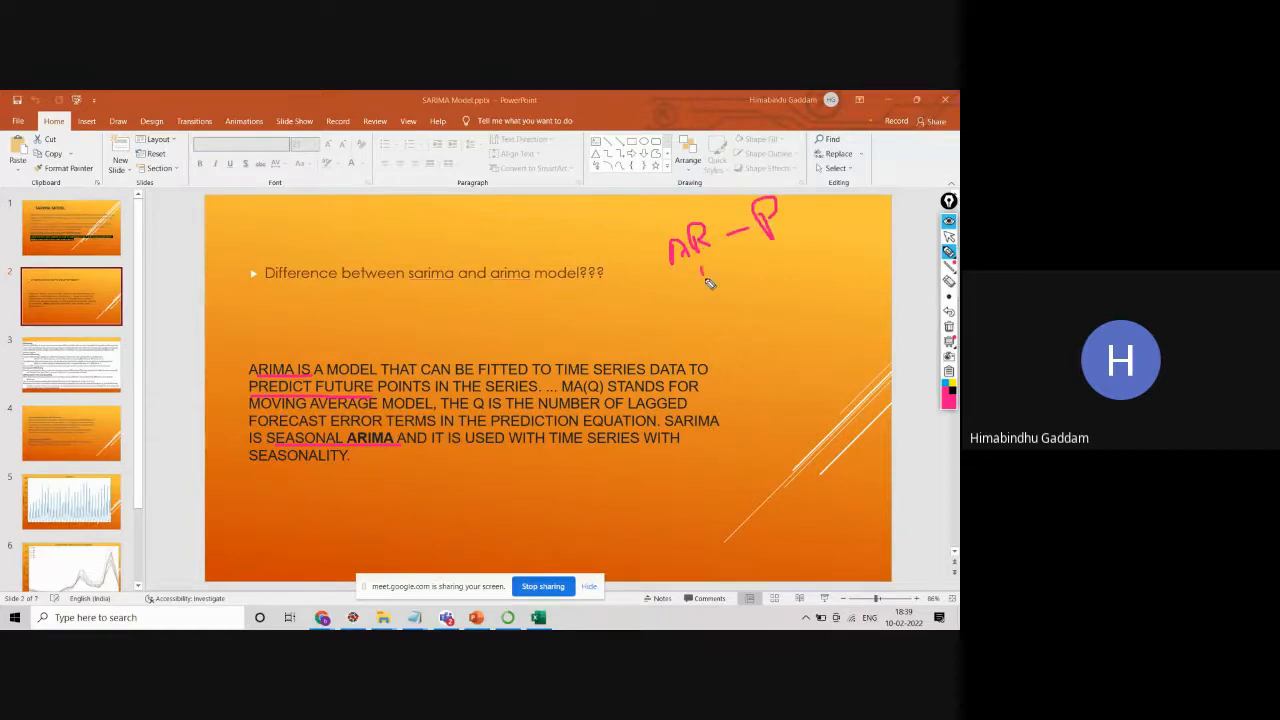
Pen-annotate AR – p, I – d and MA – q beside the SARIMA-versus-ARIMA slide title.
drag(700, 284, 760, 284)
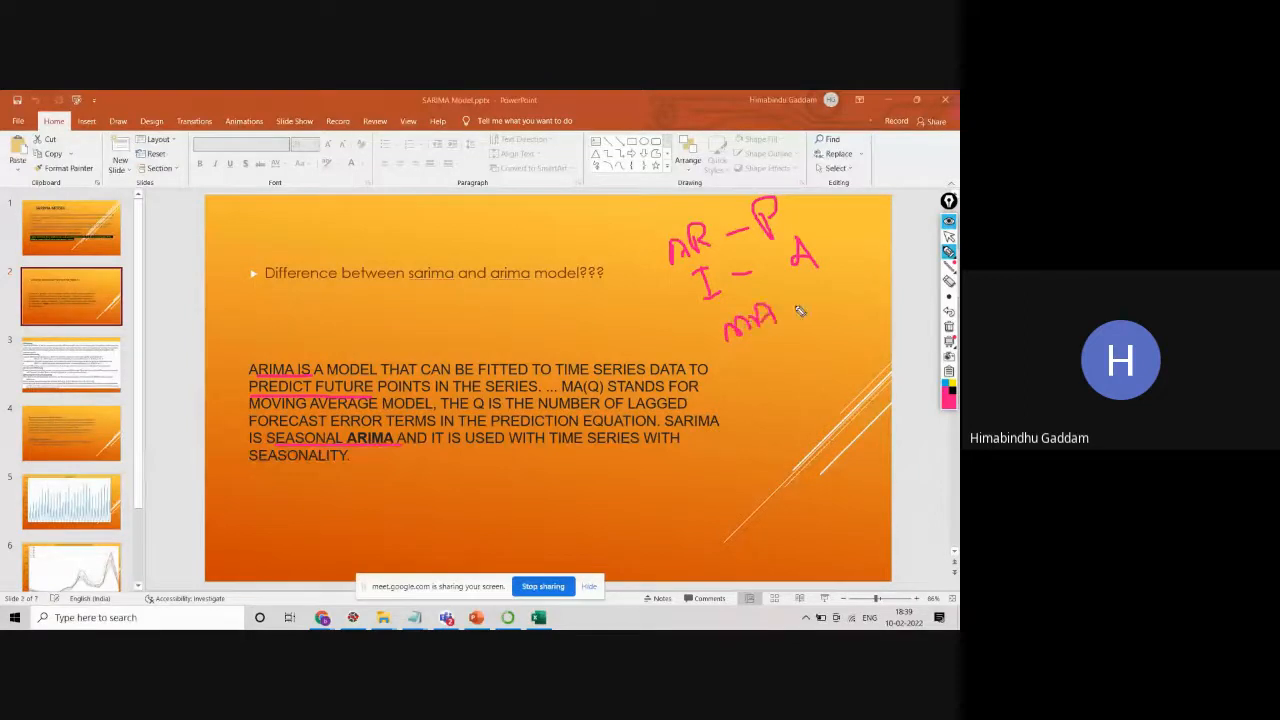
drag(790, 320, 860, 300)
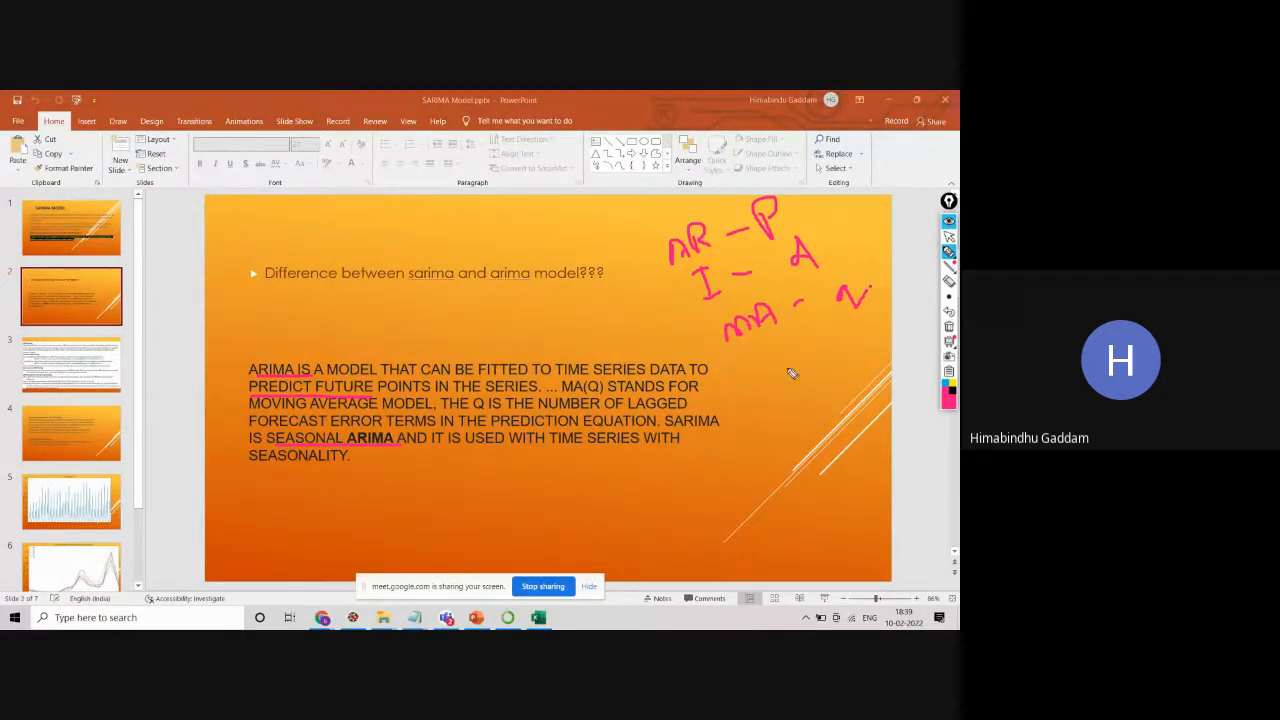
drag(770, 370, 820, 350)
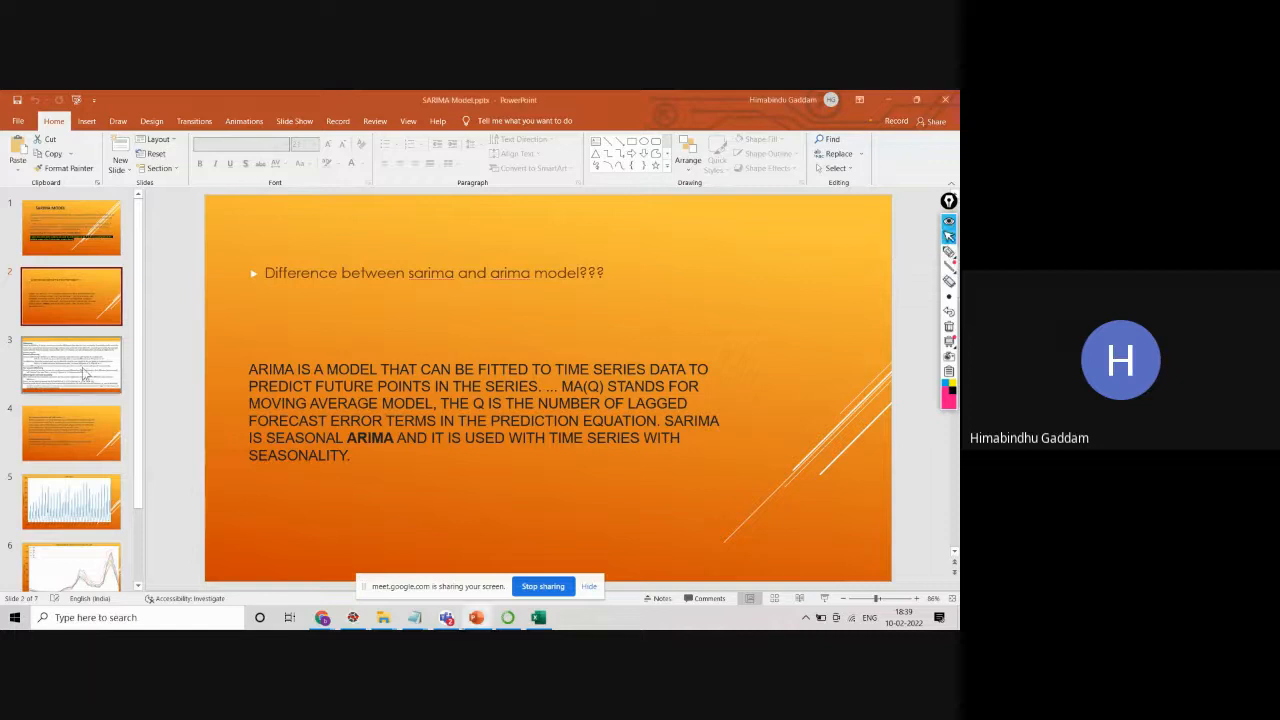
Show slide 3 and underline the Non-seasonal differencing heading and its trend/detrend wording.
click(72, 364)
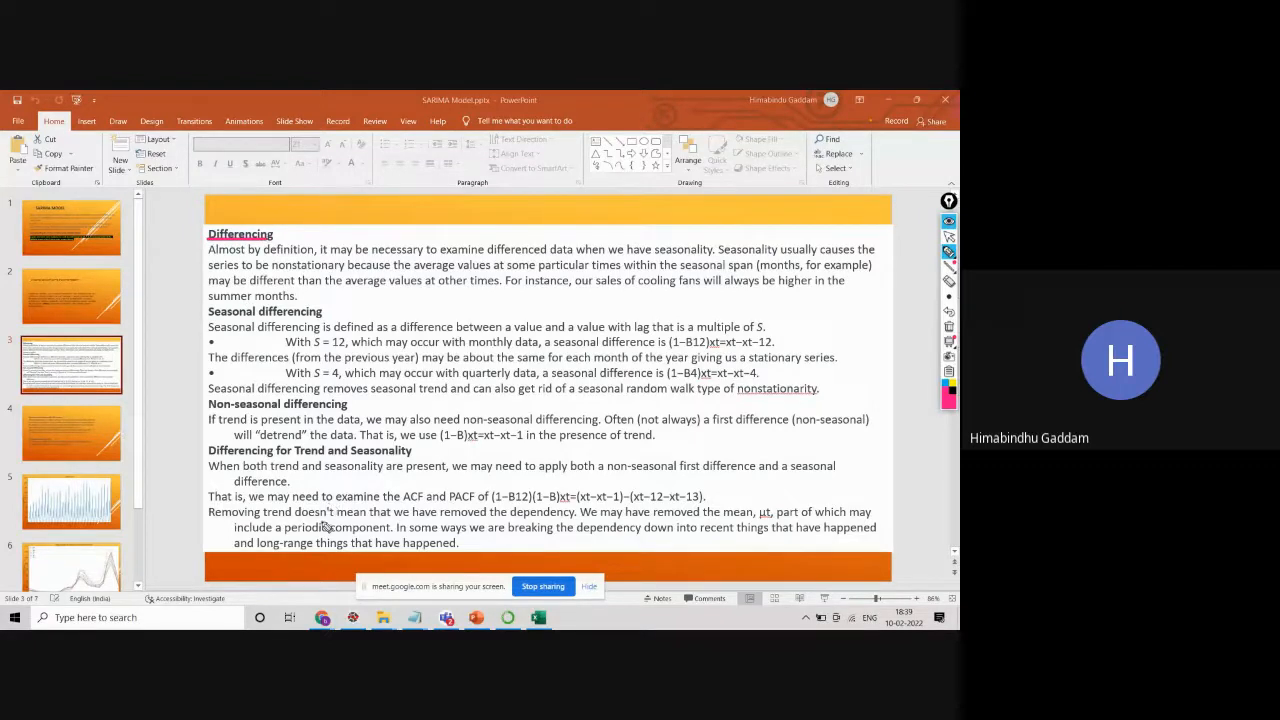
mouse_move(332, 424)
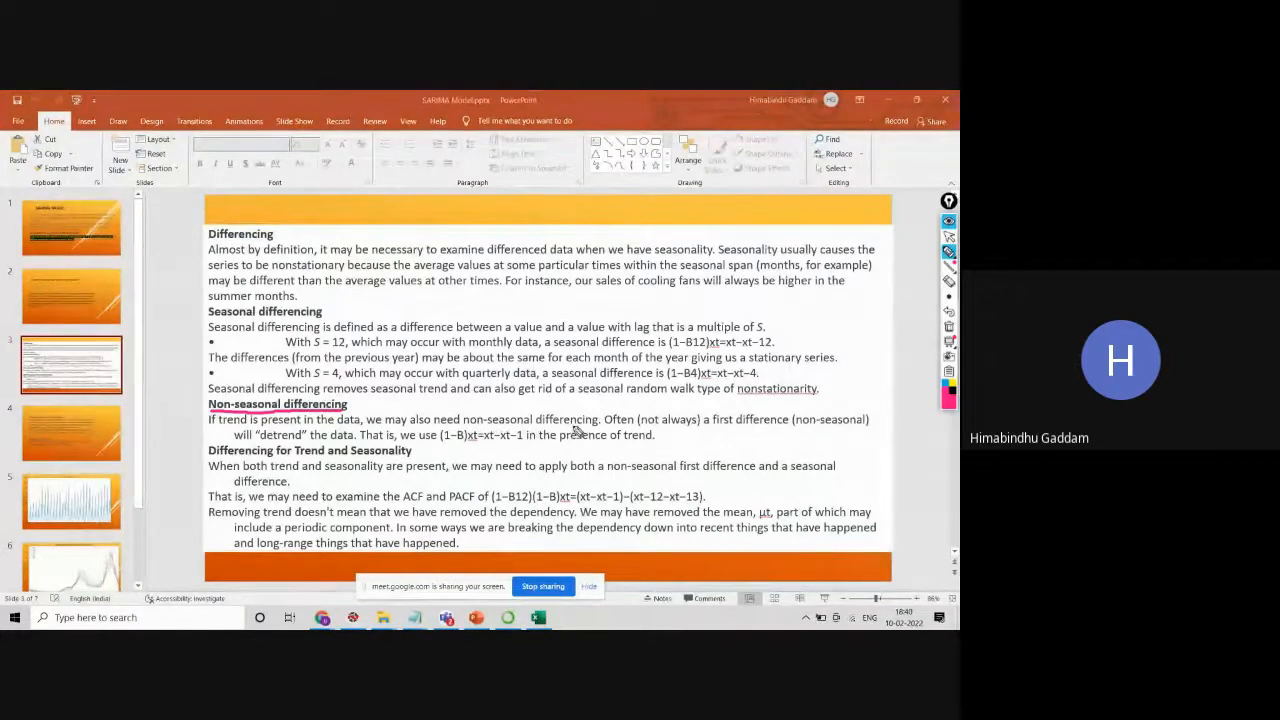
drag(208, 424, 270, 420)
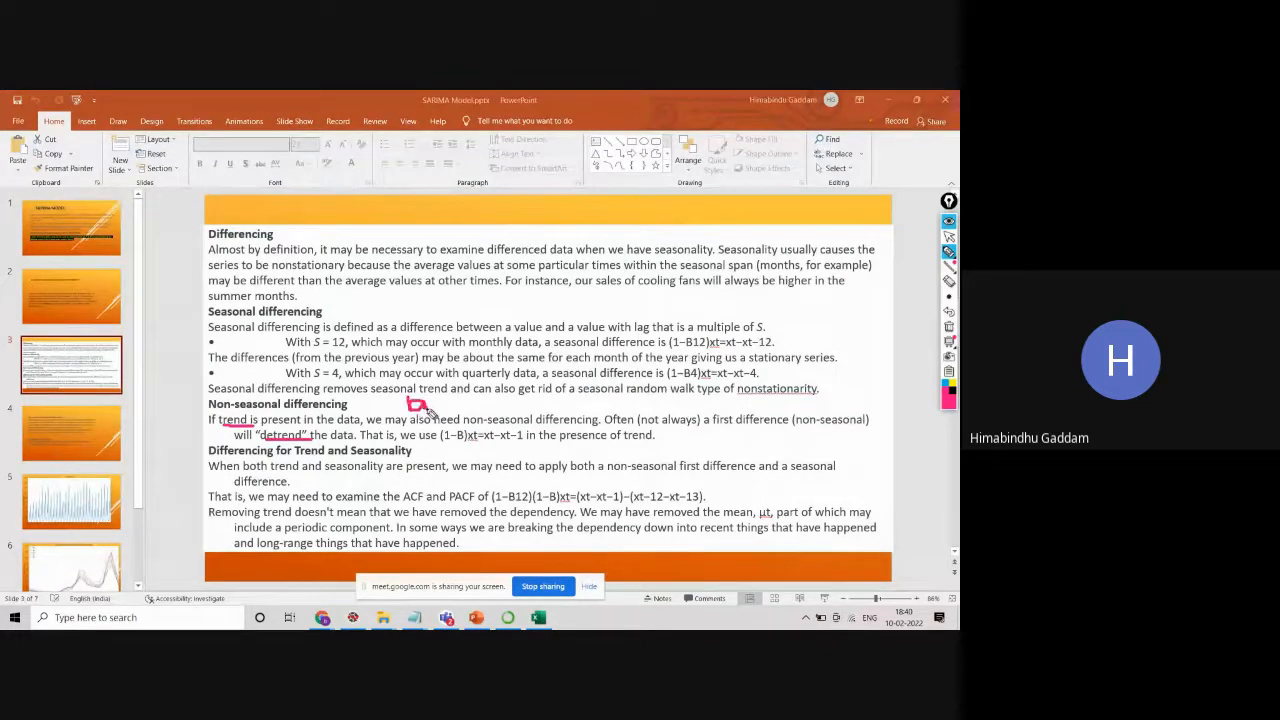
drag(404, 414, 460, 410)
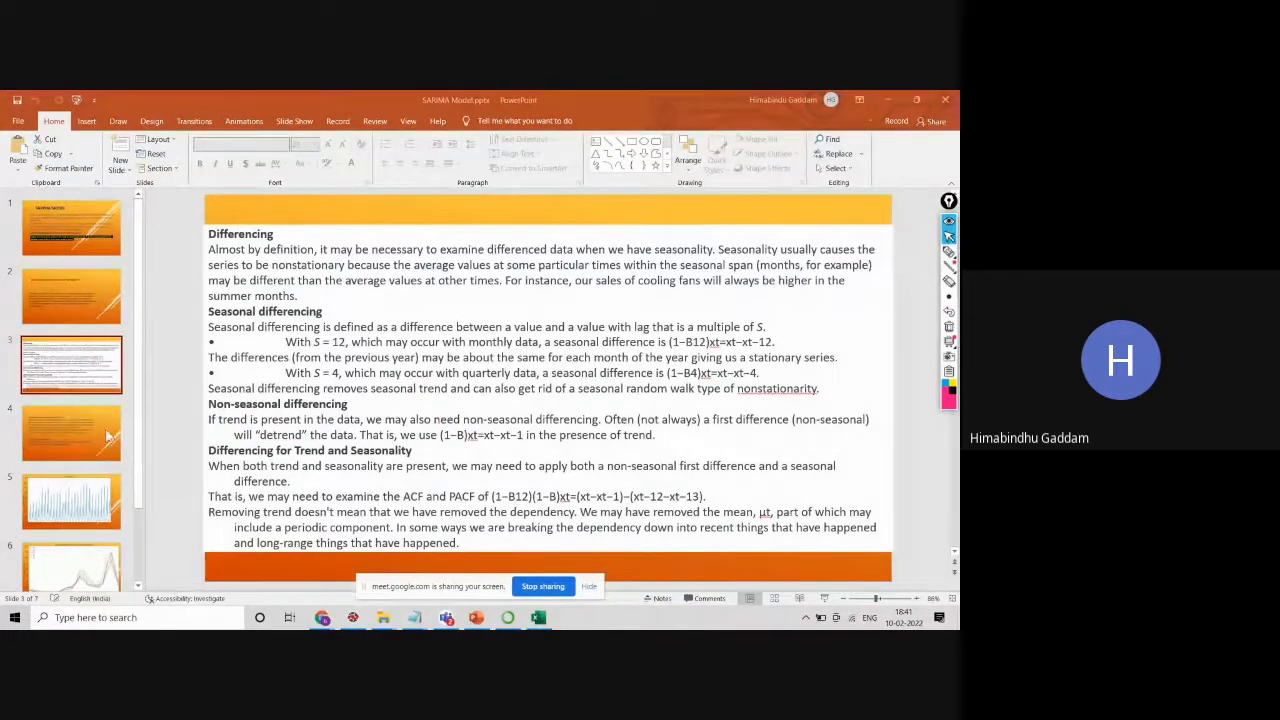
click(72, 432)
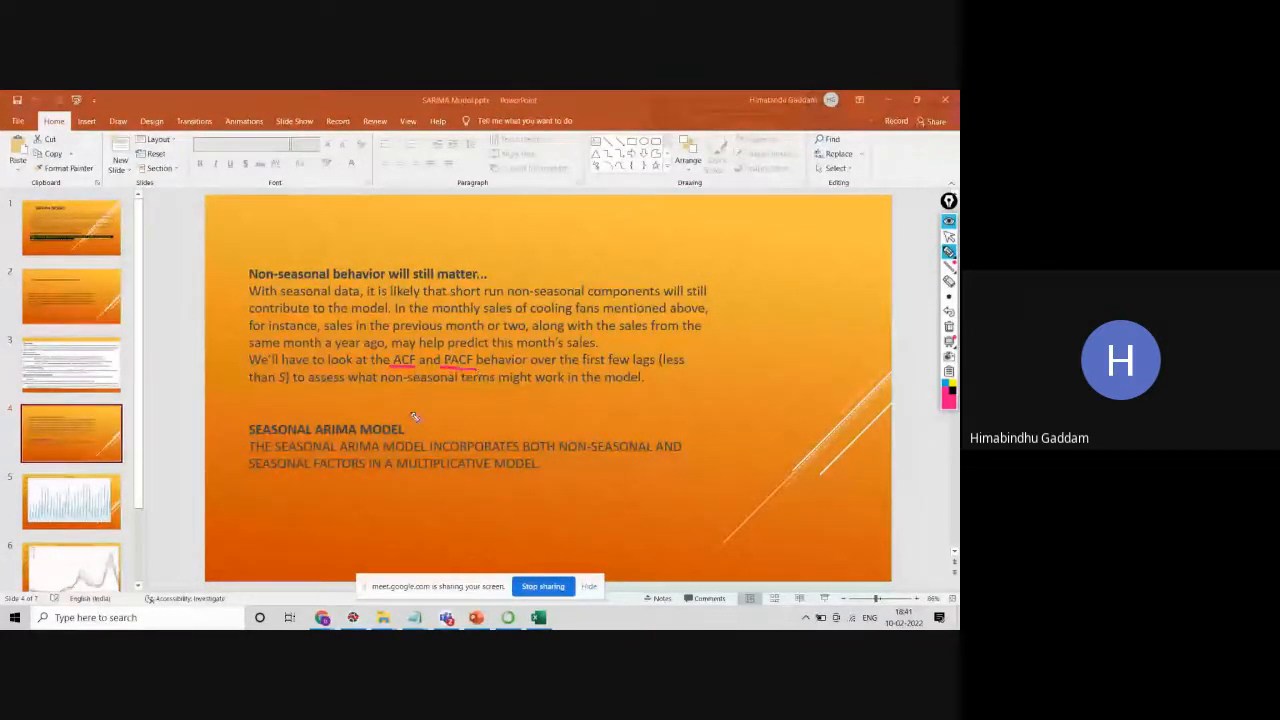
mouse_move(810, 320)
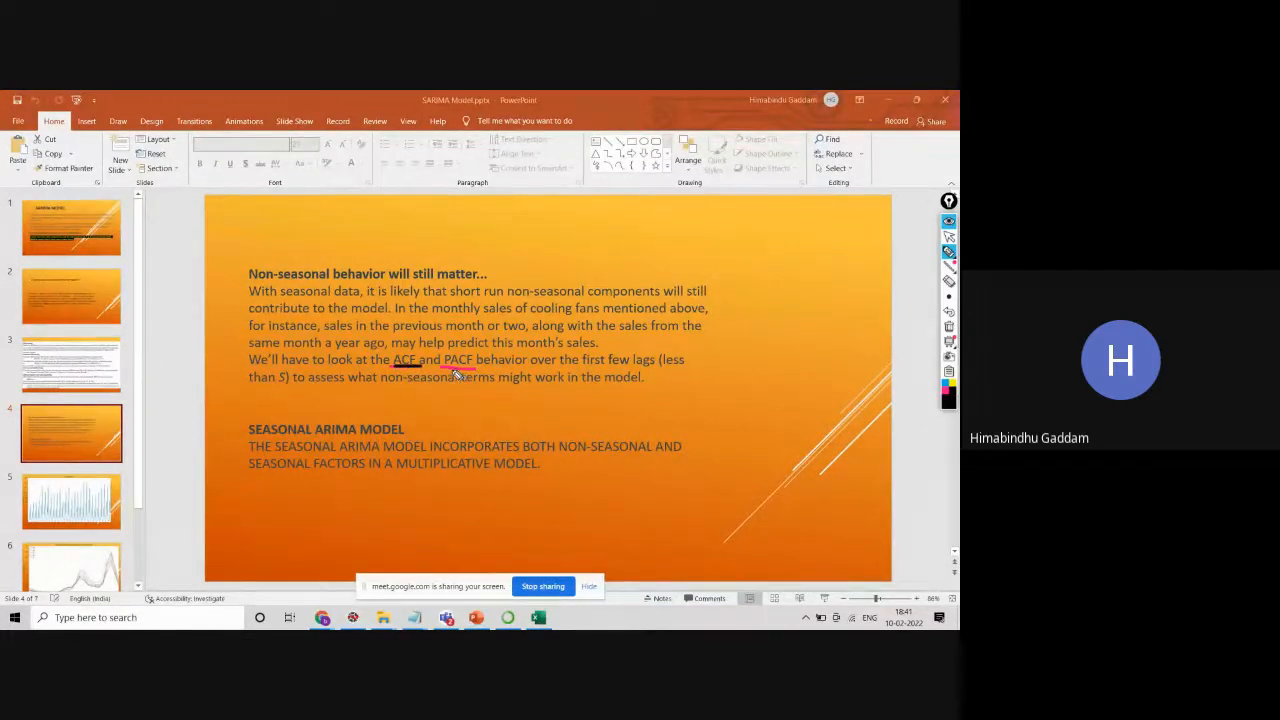
drag(412, 350, 570, 268)
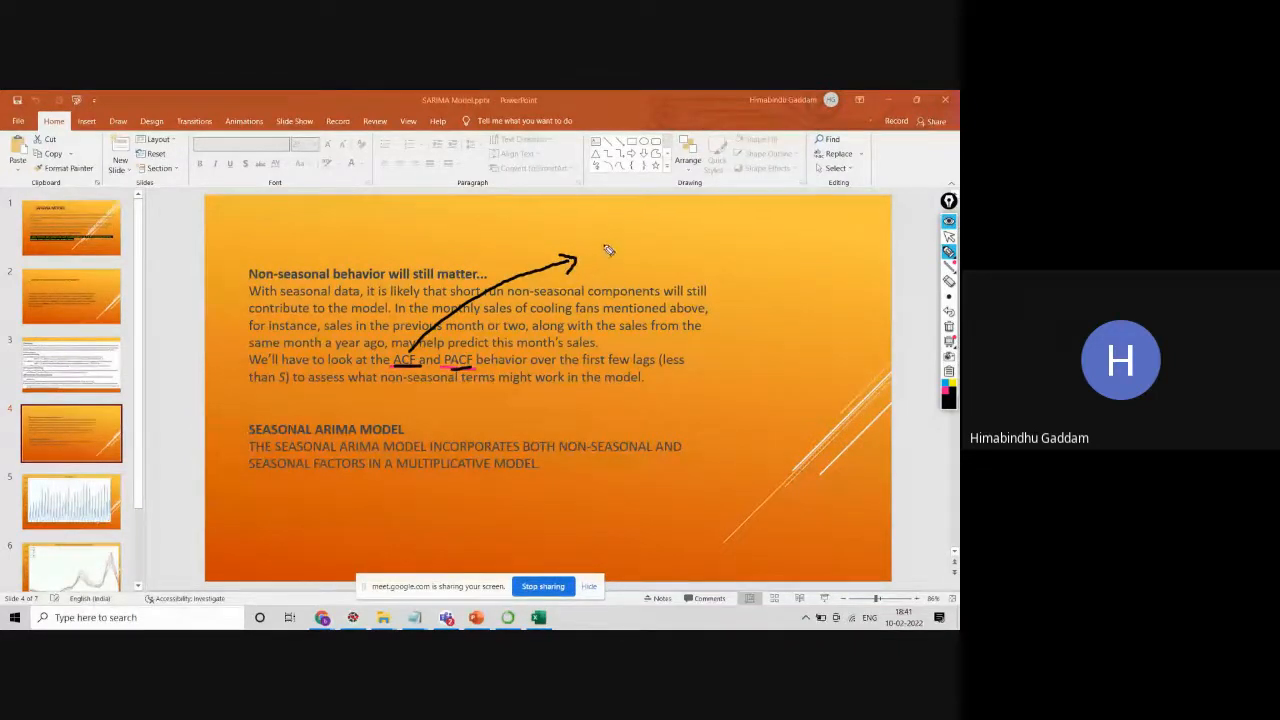
drag(596, 260, 640, 256)
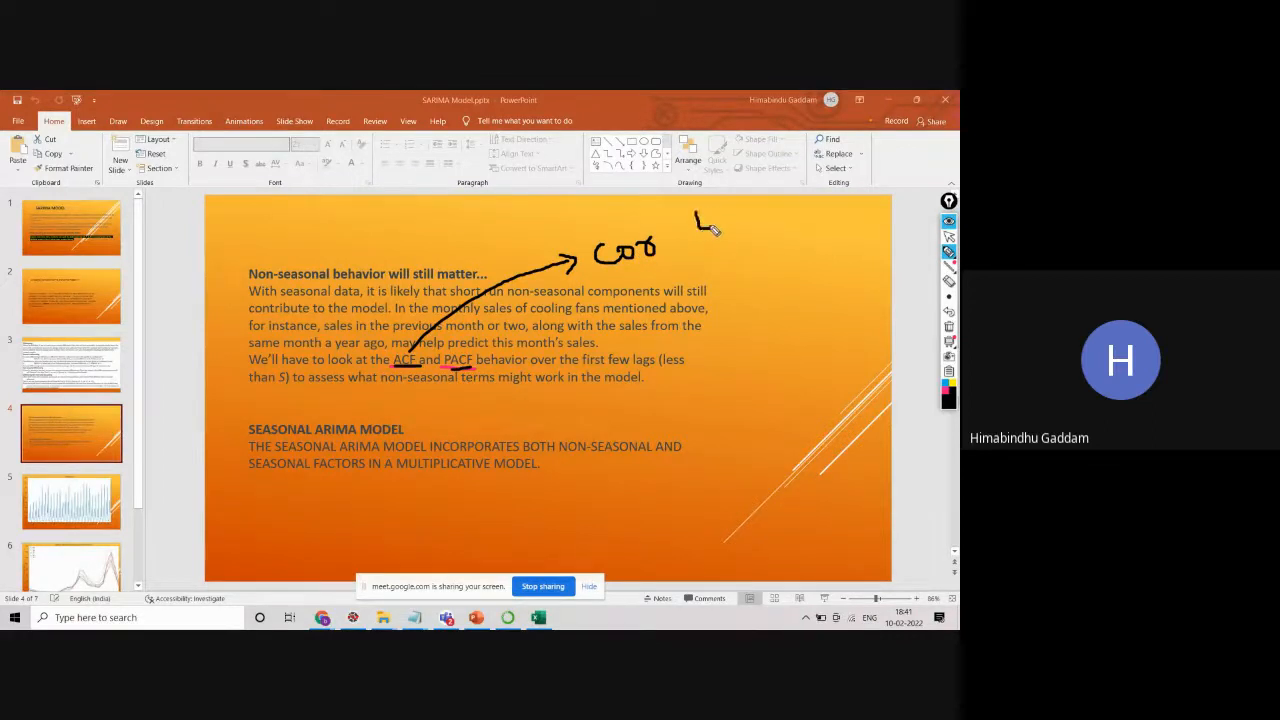
drag(702, 210, 712, 260)
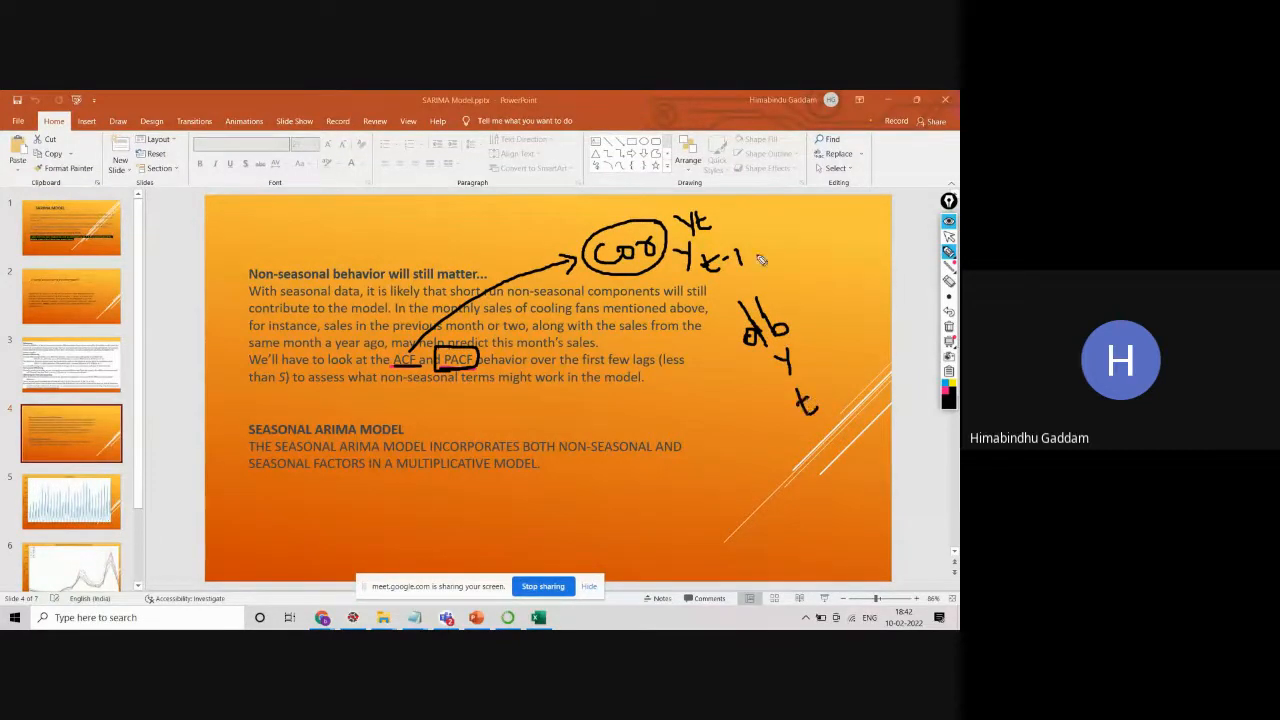
drag(690, 224, 760, 270)
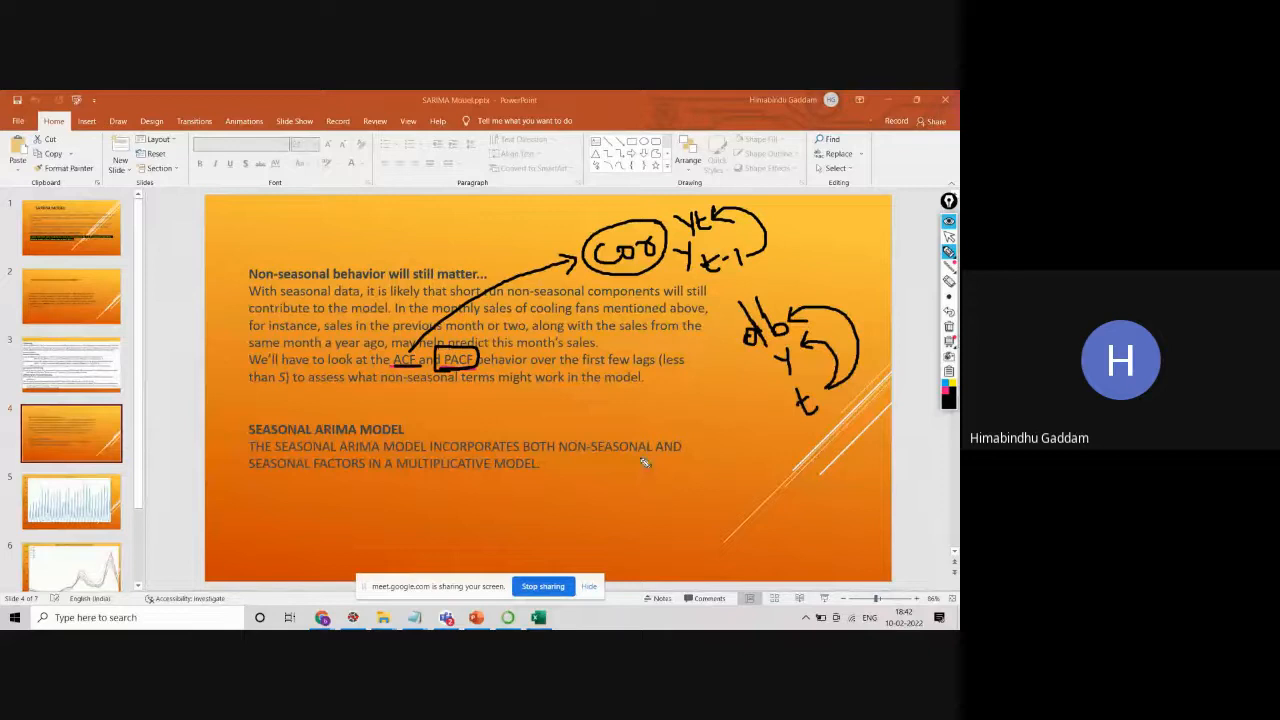
mouse_move(948, 336)
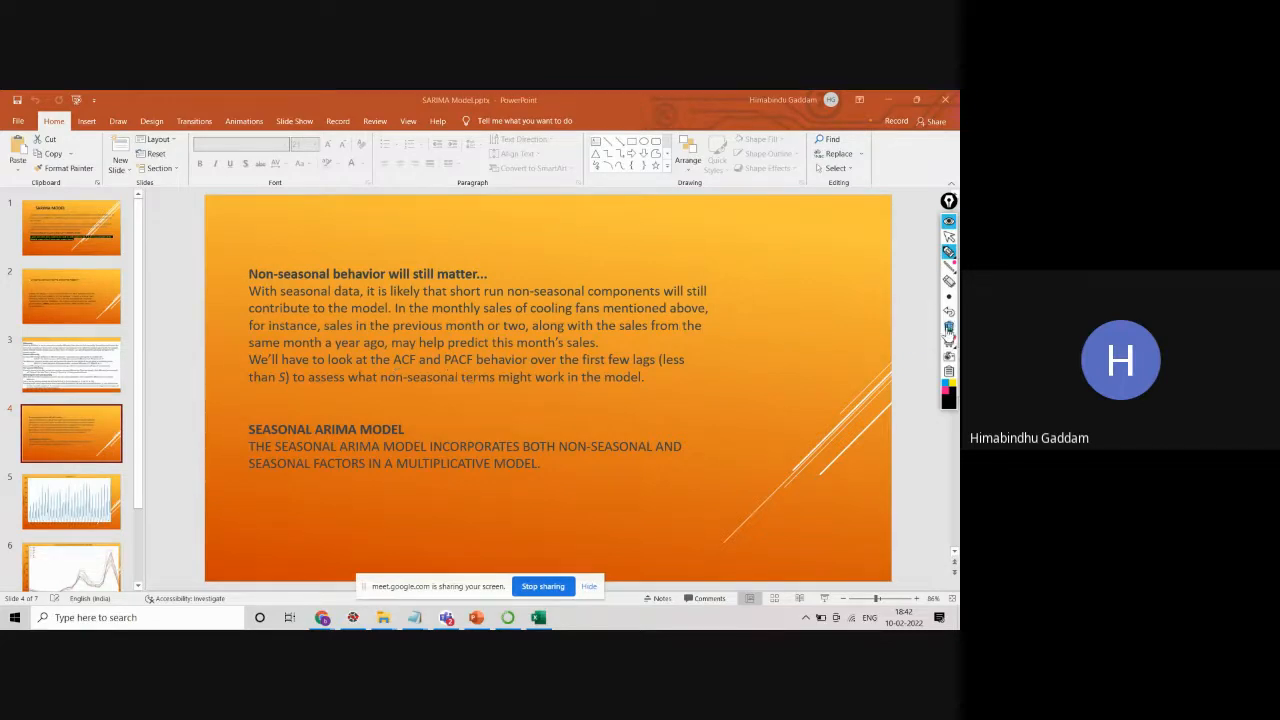
click(948, 252)
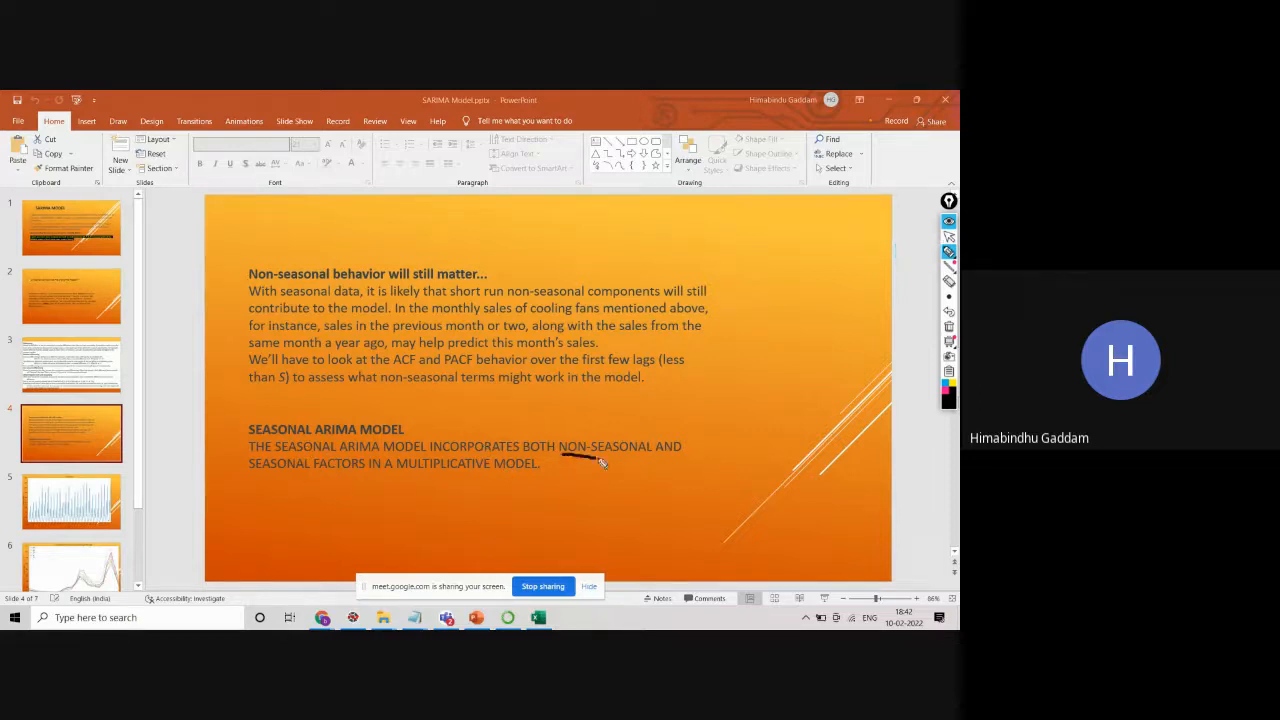
drag(560, 458, 644, 458)
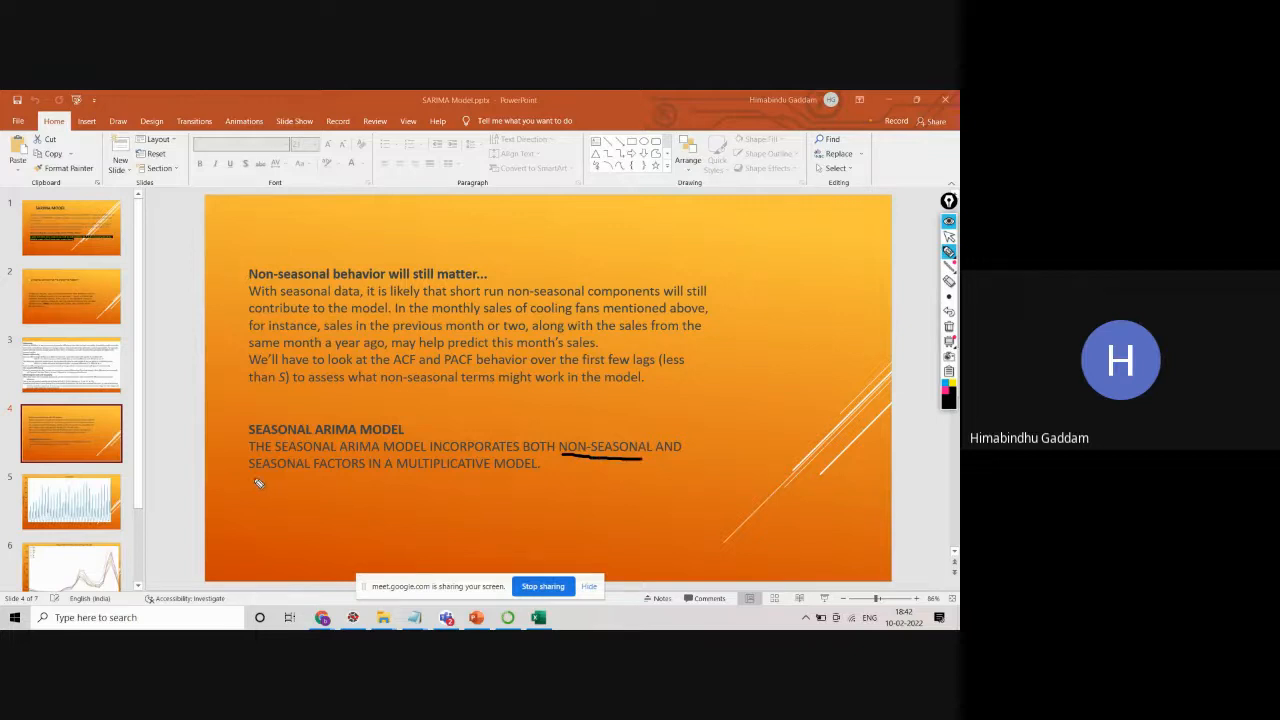
drag(250, 480, 352, 480)
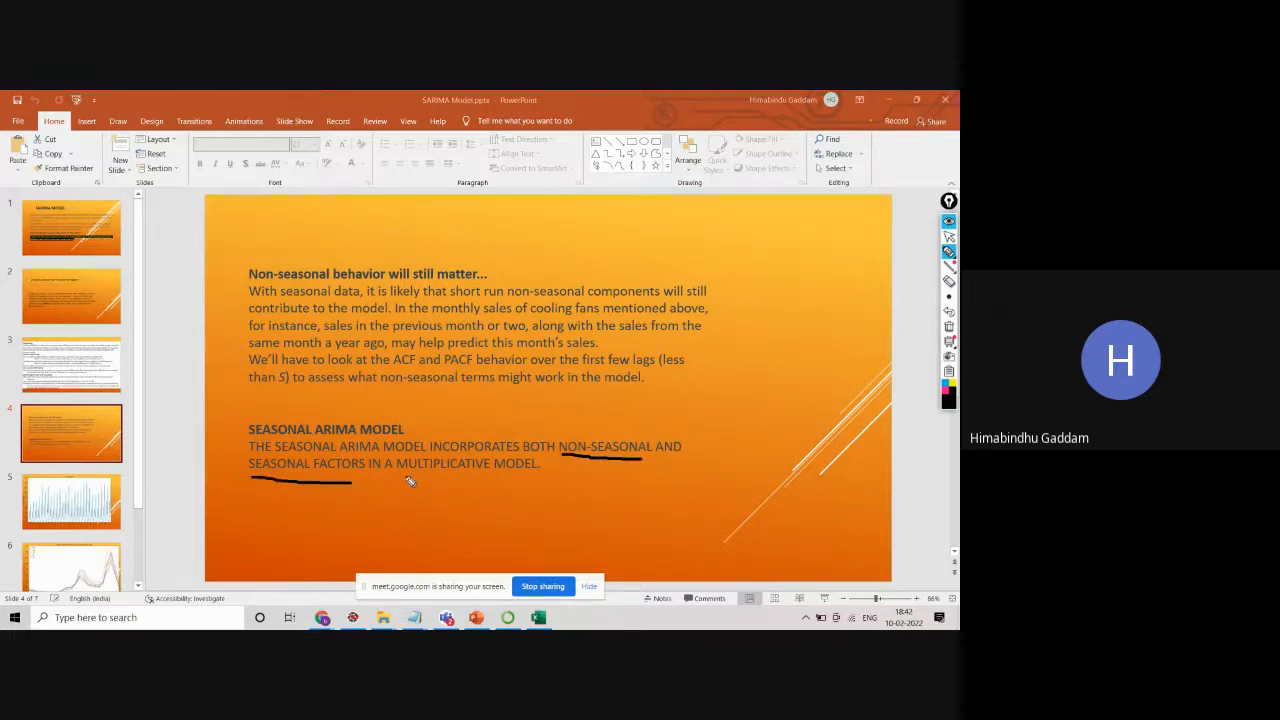
drag(396, 450, 520, 480)
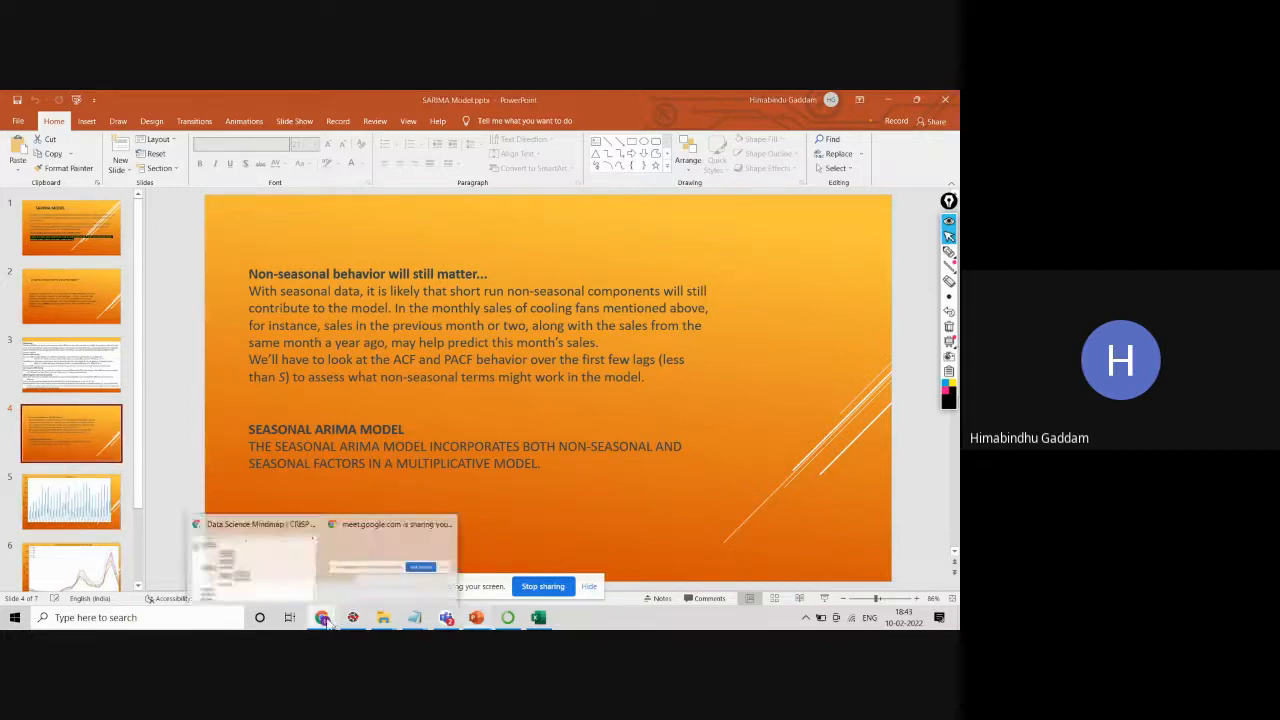
Bring up forecast.ipynb at its imports and Load data cell, then return to the Meet call.
click(322, 616)
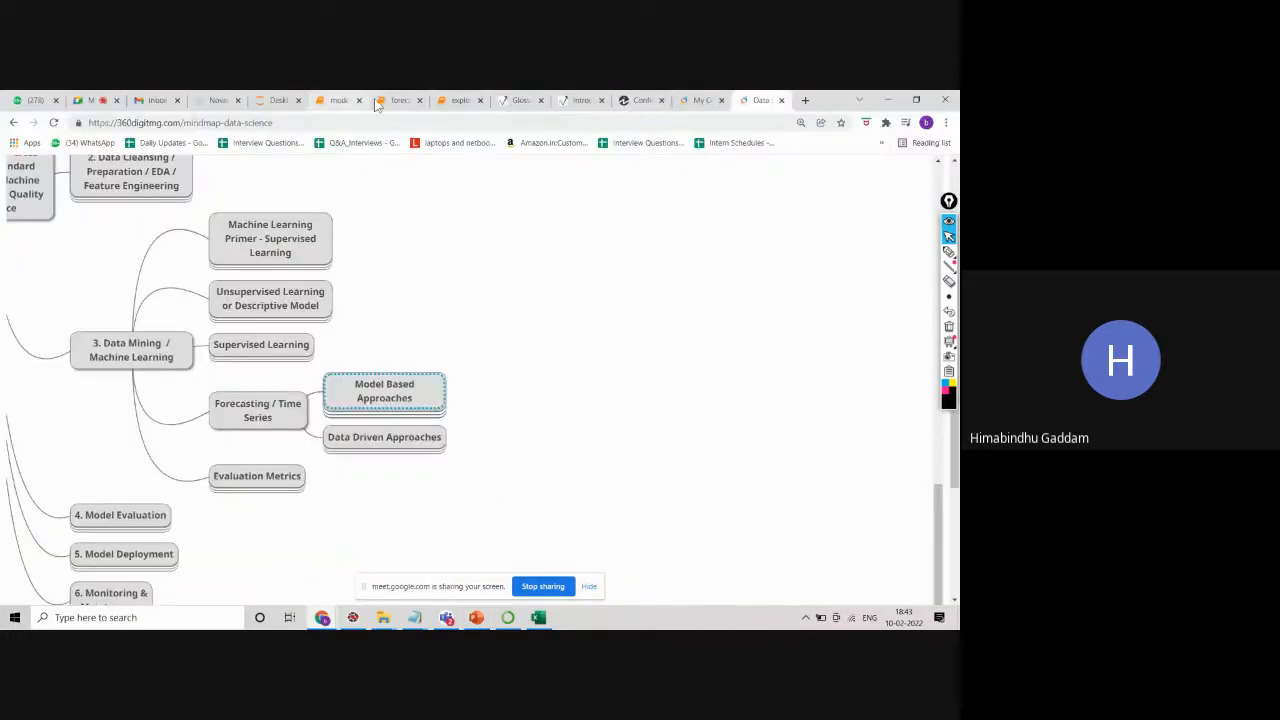
click(398, 100)
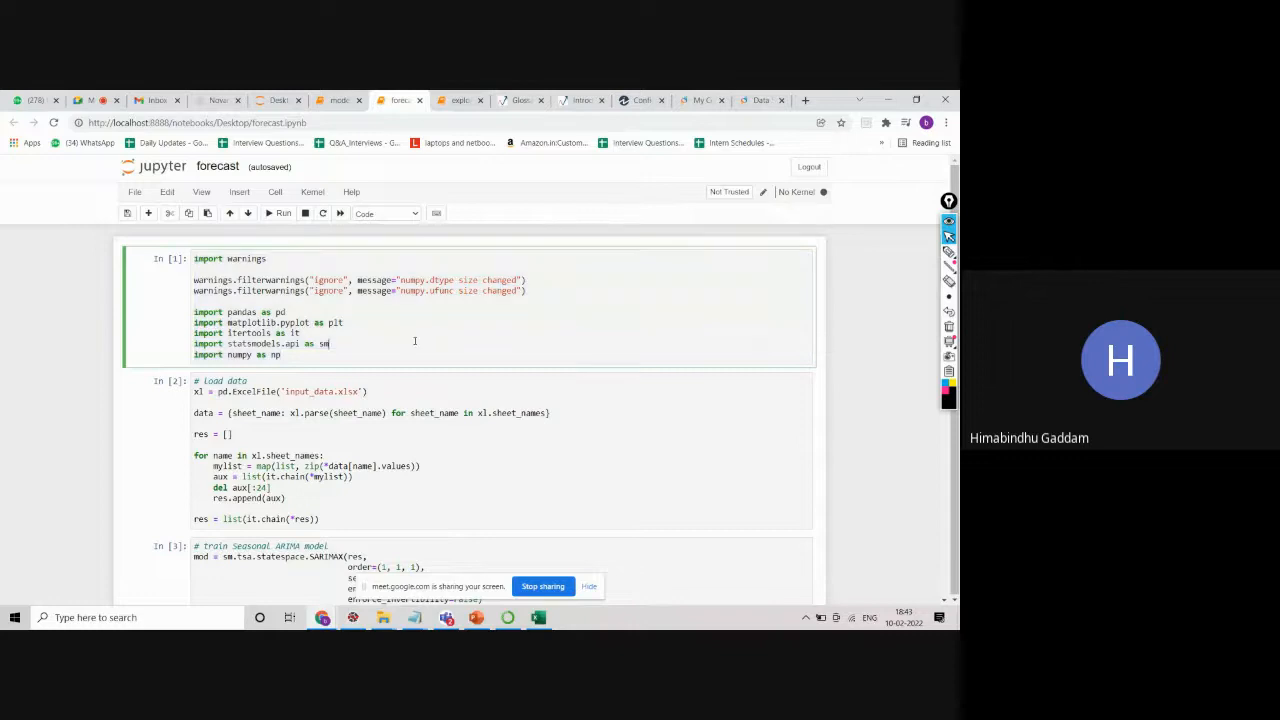
scroll(down, 3)
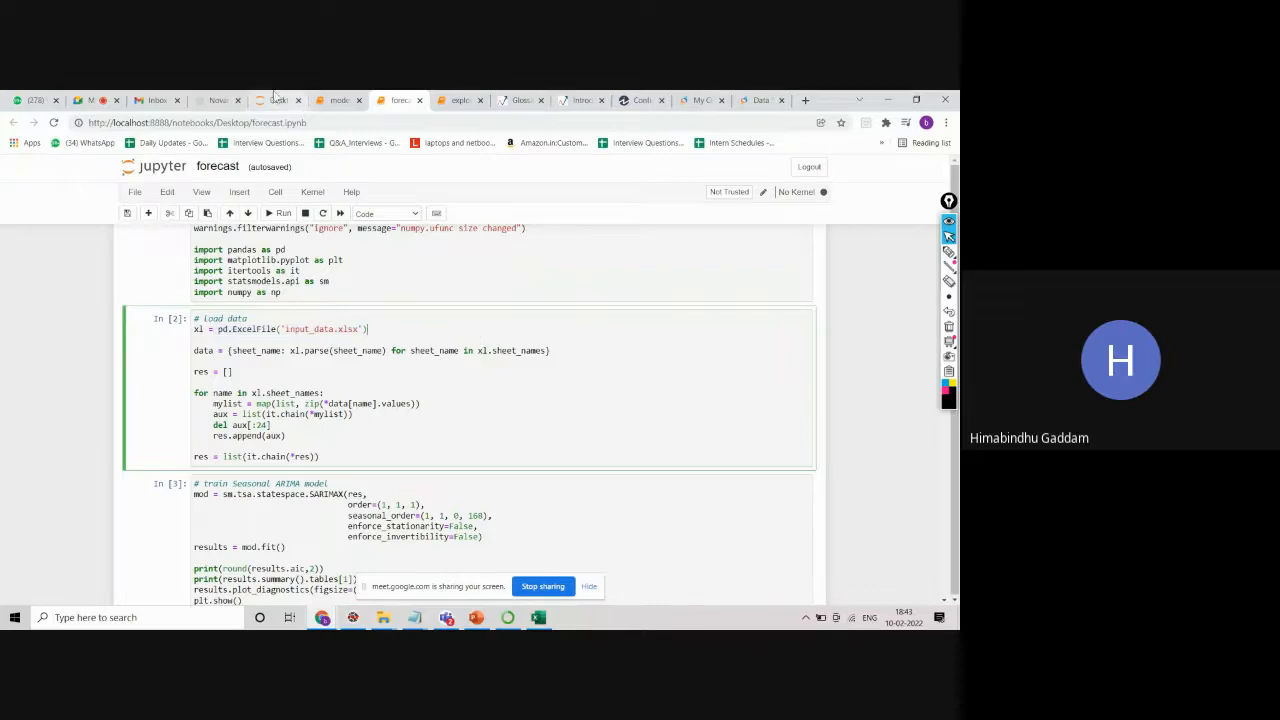
click(96, 100)
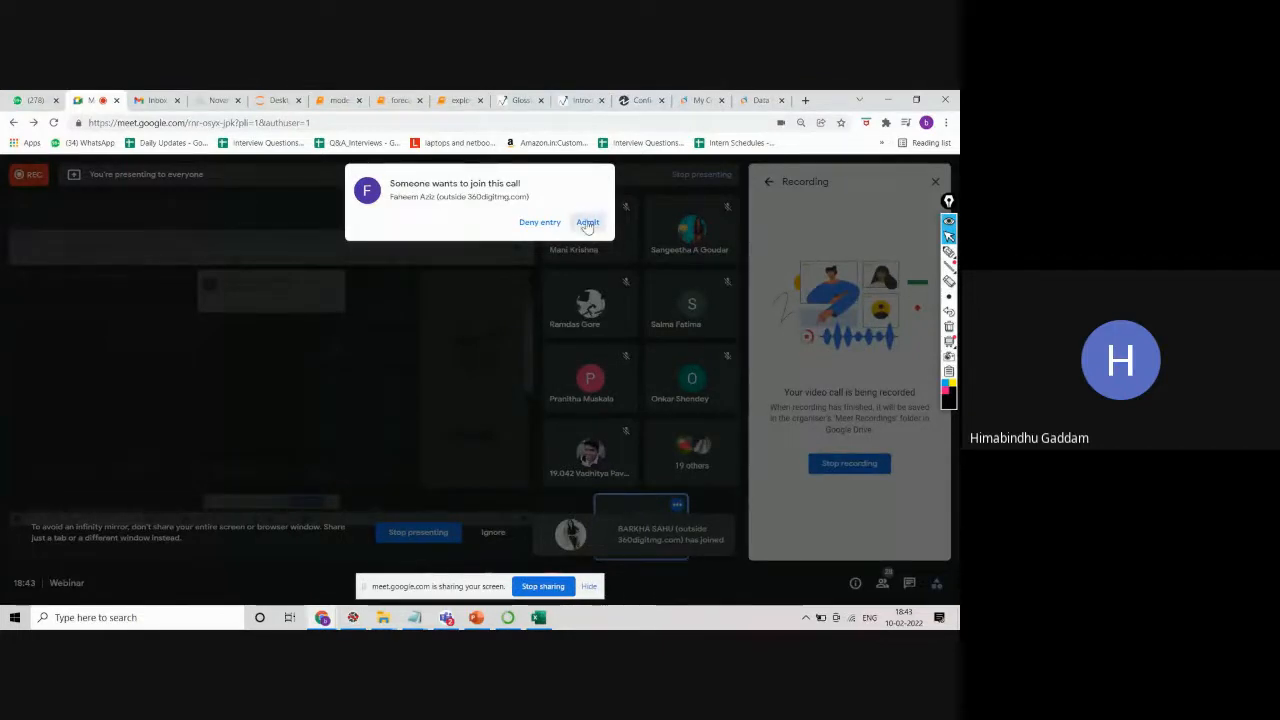
Admit the waiting participant into the Google Meet call.
click(588, 222)
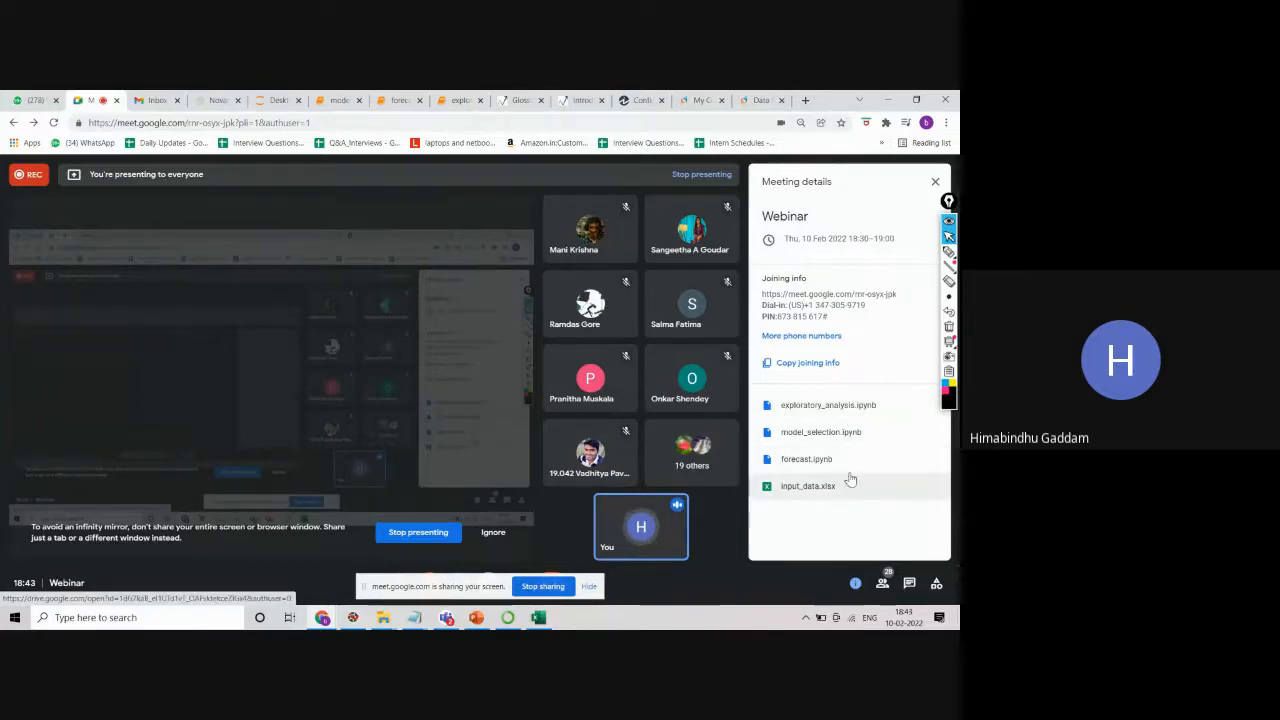
mouse_move(818, 498)
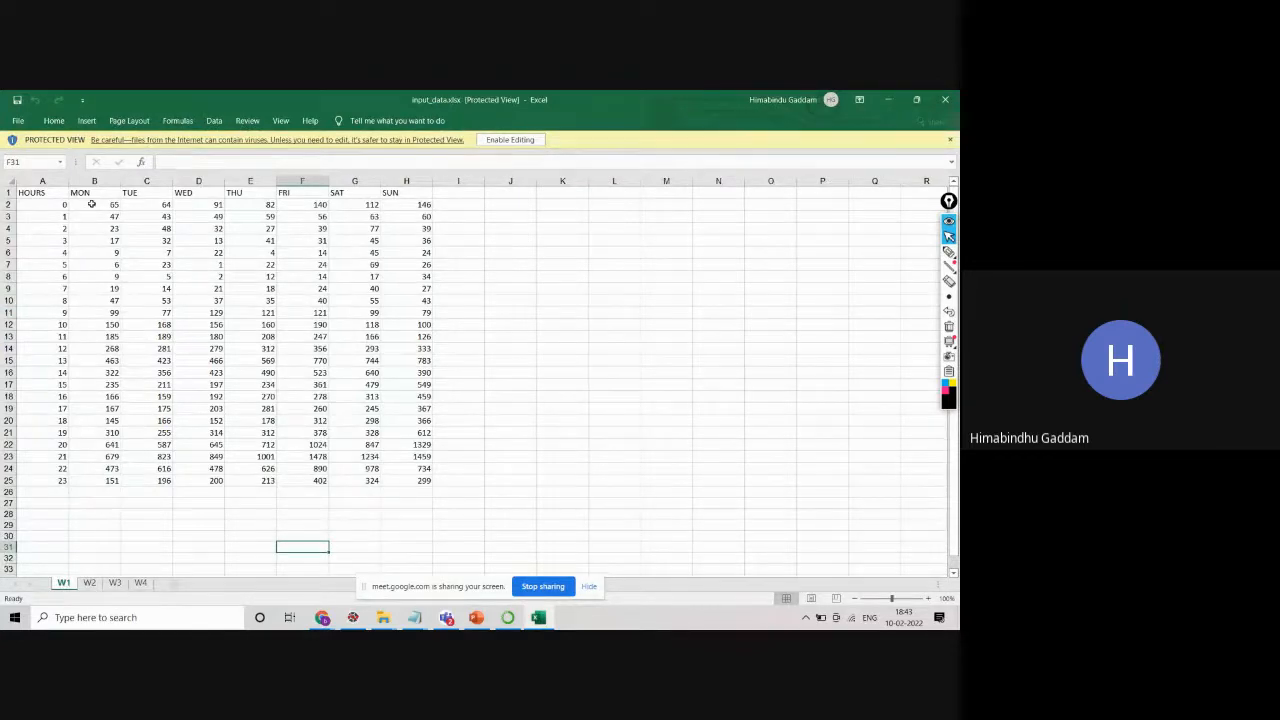
mouse_move(400, 212)
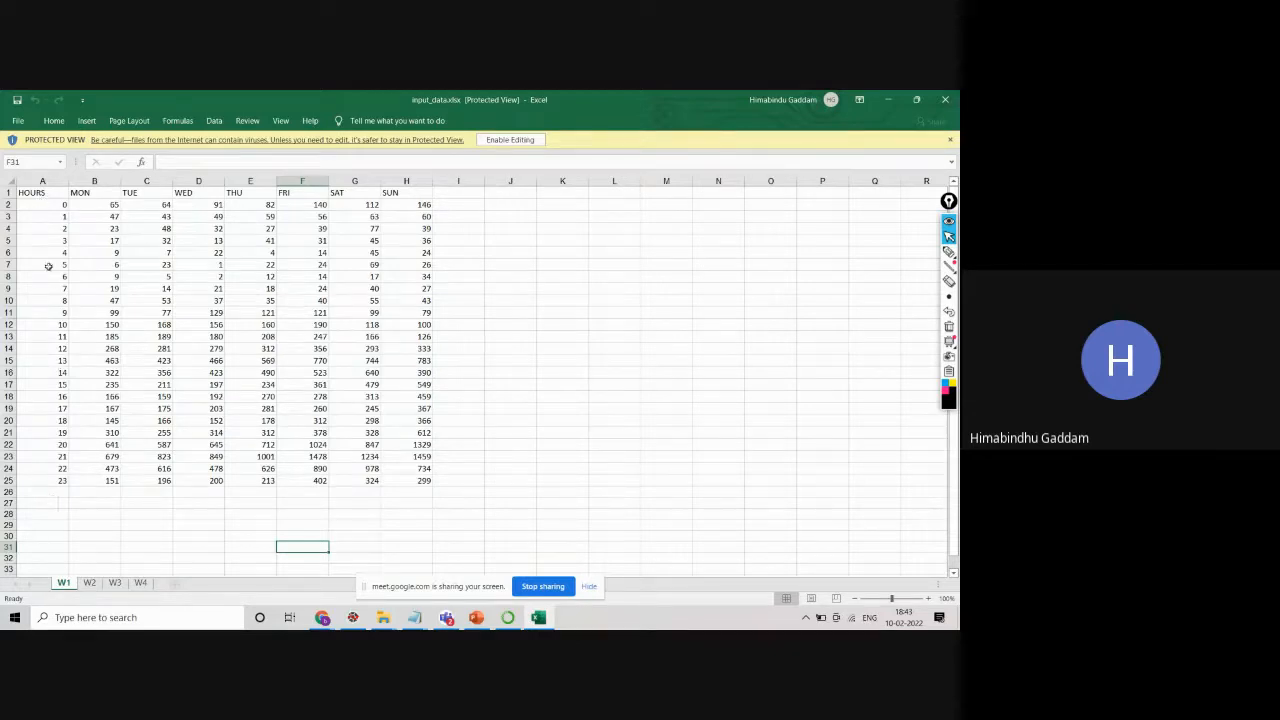
mouse_move(432, 216)
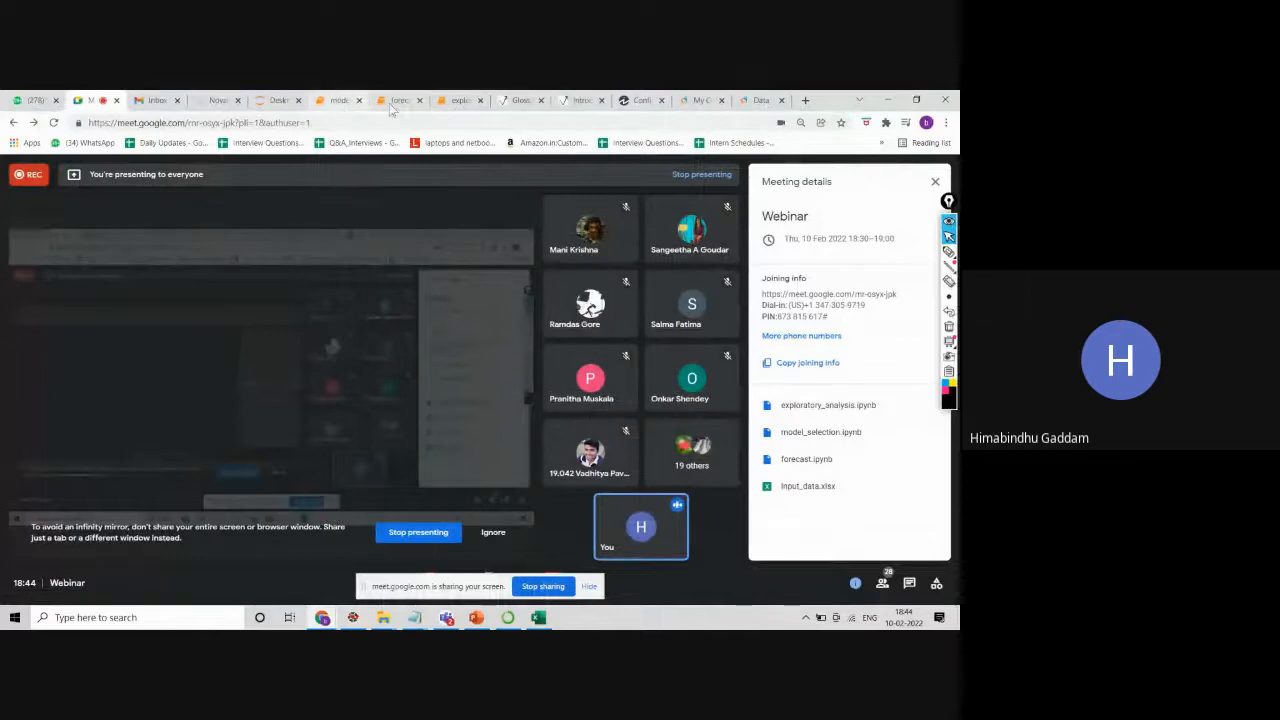
Return to forecast.ipynb and highlight the SARIMAX model definition line.
click(398, 100)
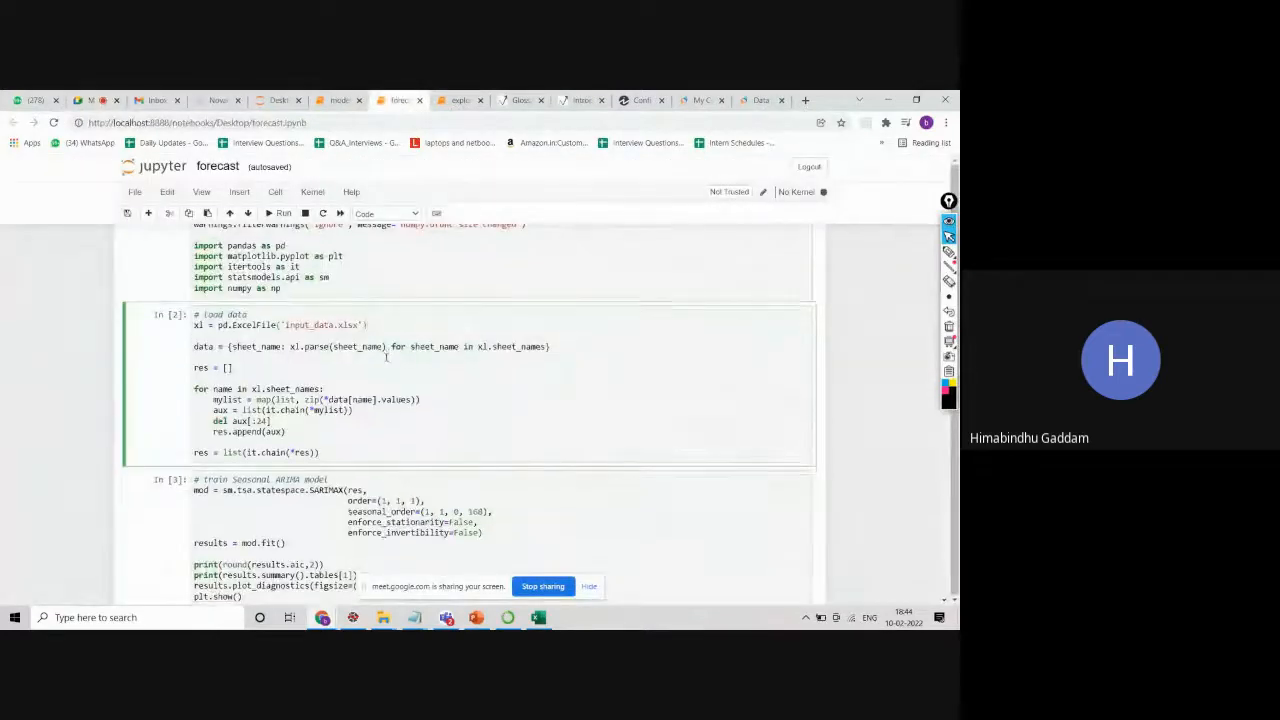
scroll(down, 3)
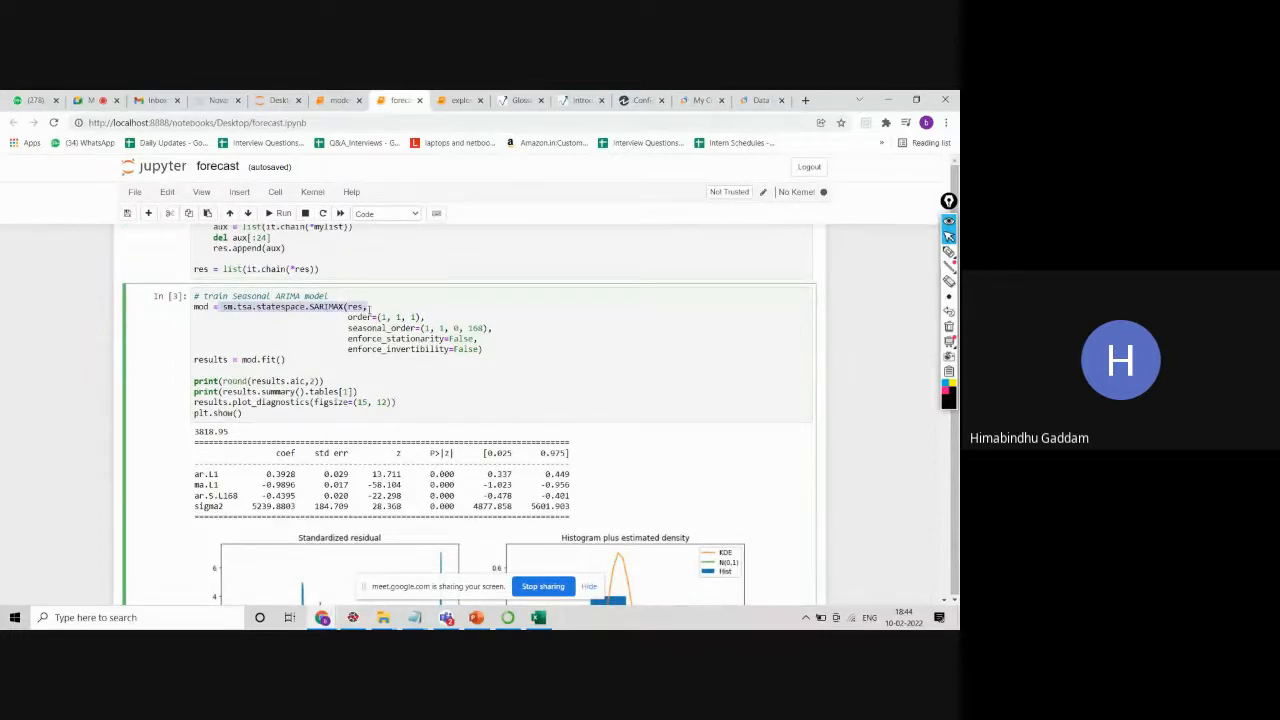
drag(372, 308, 490, 328)
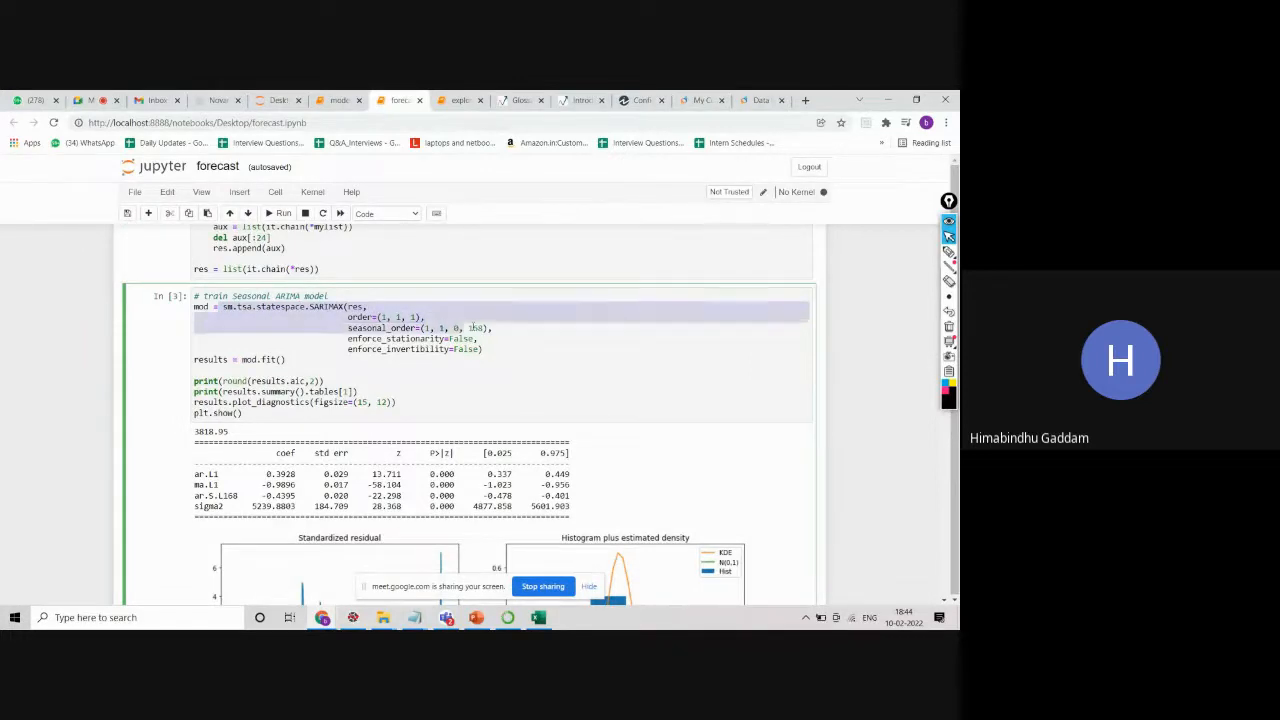
text(168)
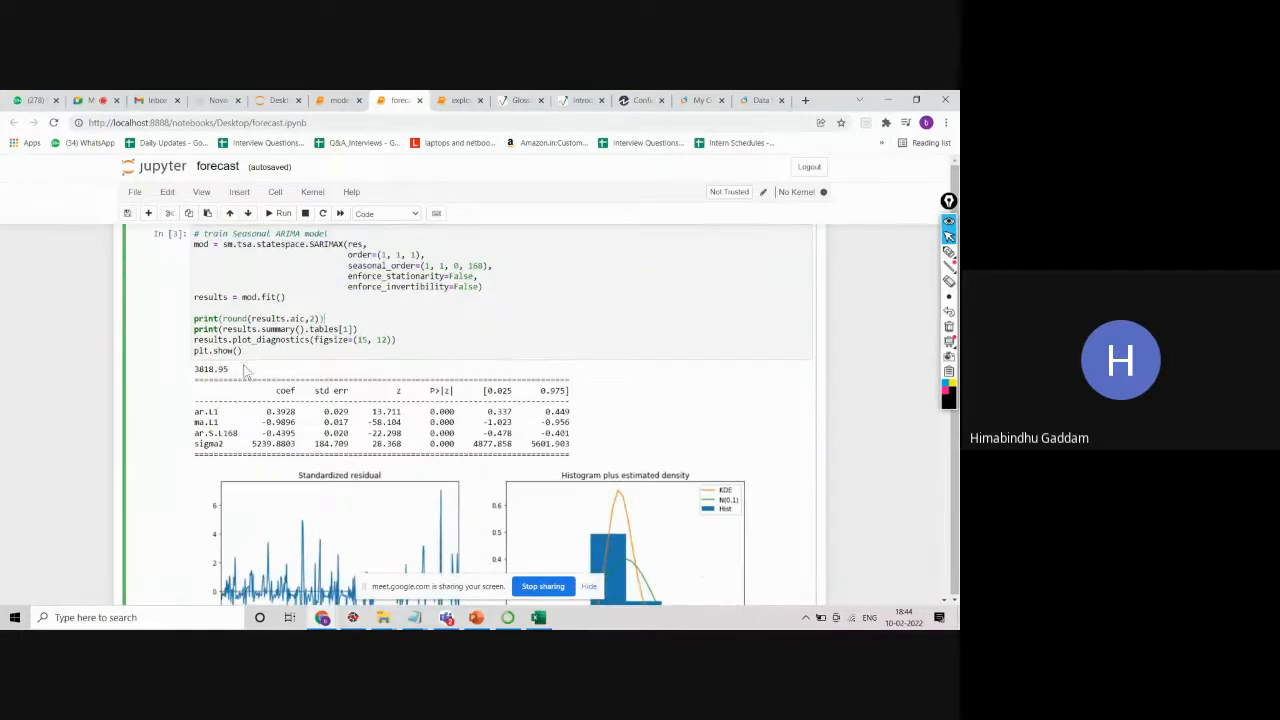
Scroll through the fit results, diagnostics, prediction and saving cells to the Last Orders and Forecast chart.
scroll(down, 3)
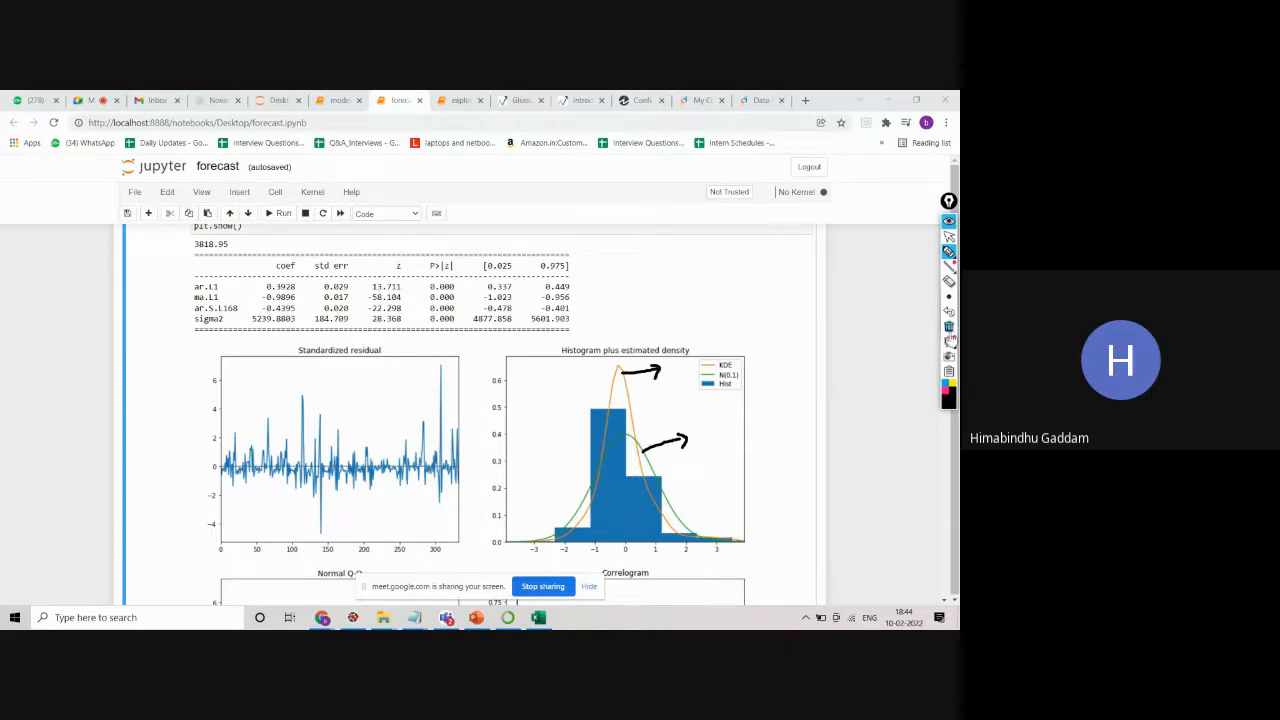
scroll(down, 3)
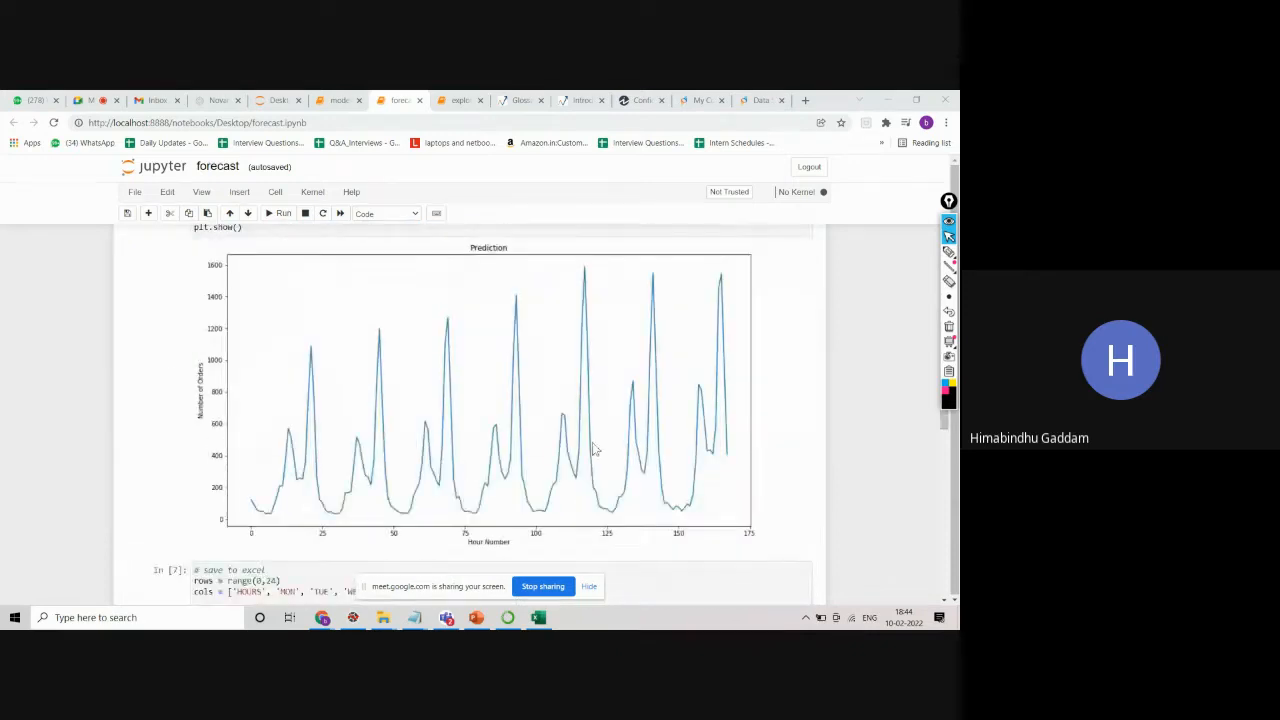
mouse_move(584, 464)
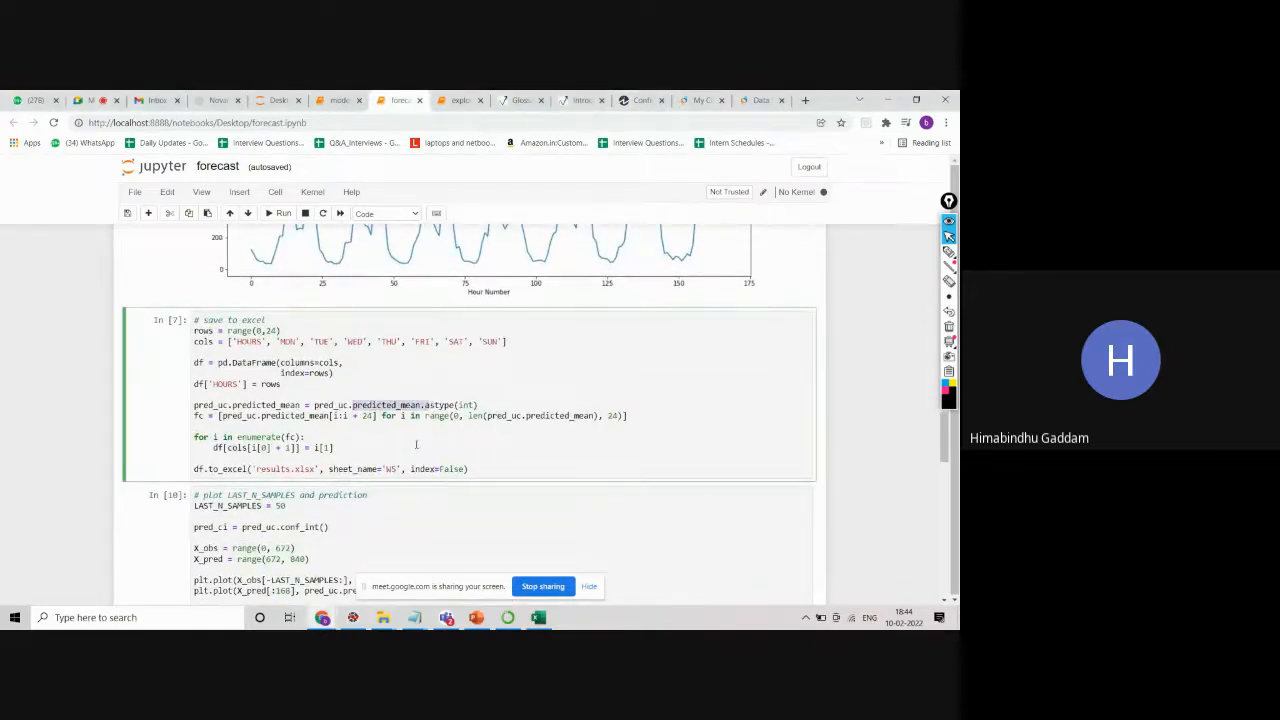
scroll(down, 3)
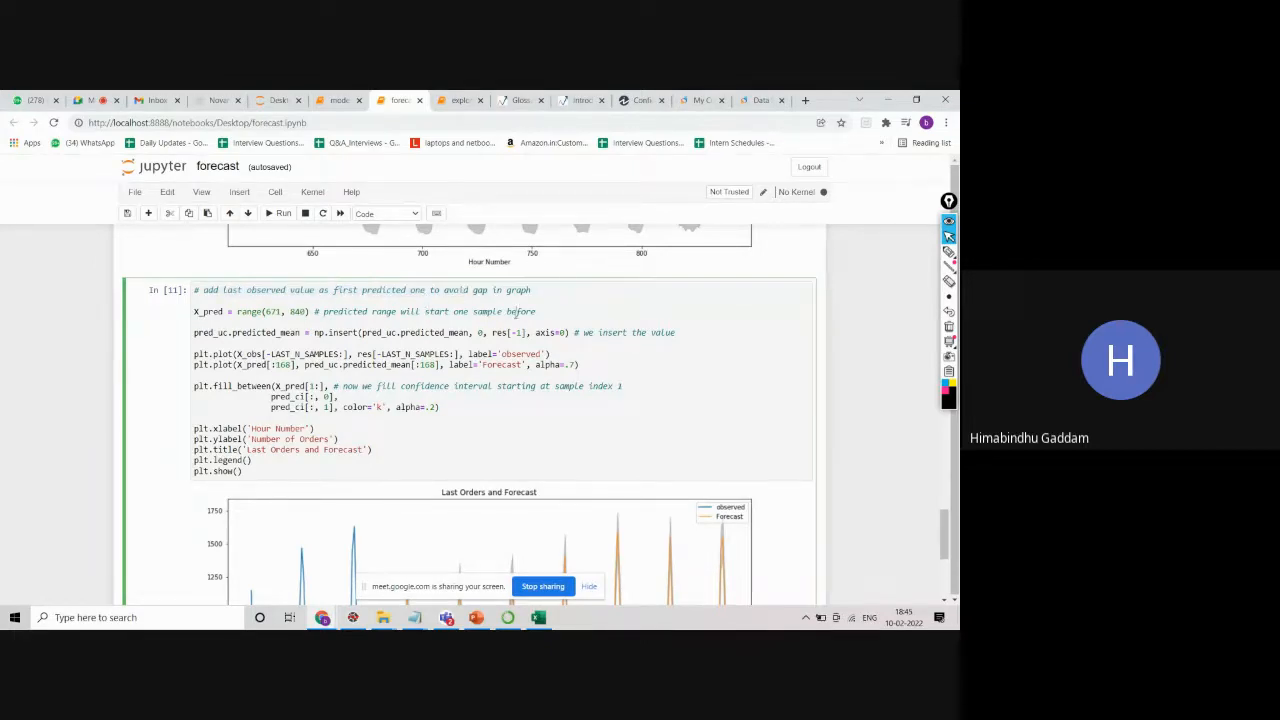
scroll(down, 3)
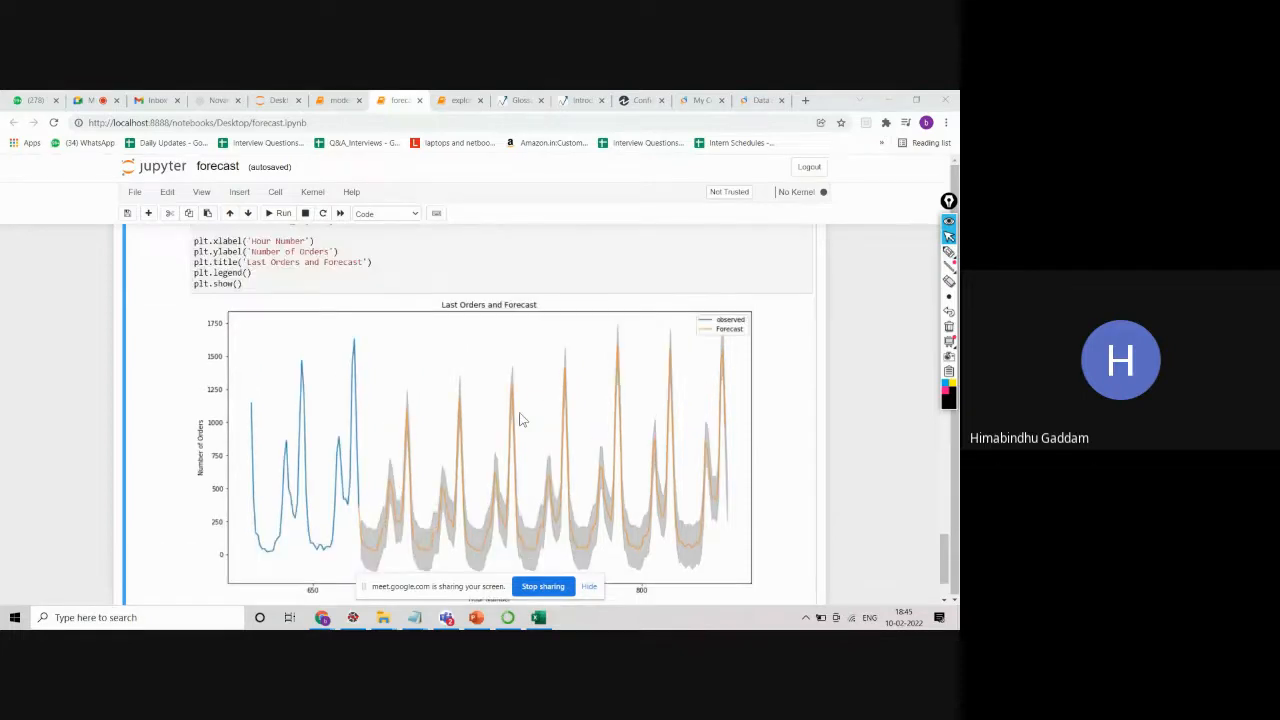
scroll(down, 3)
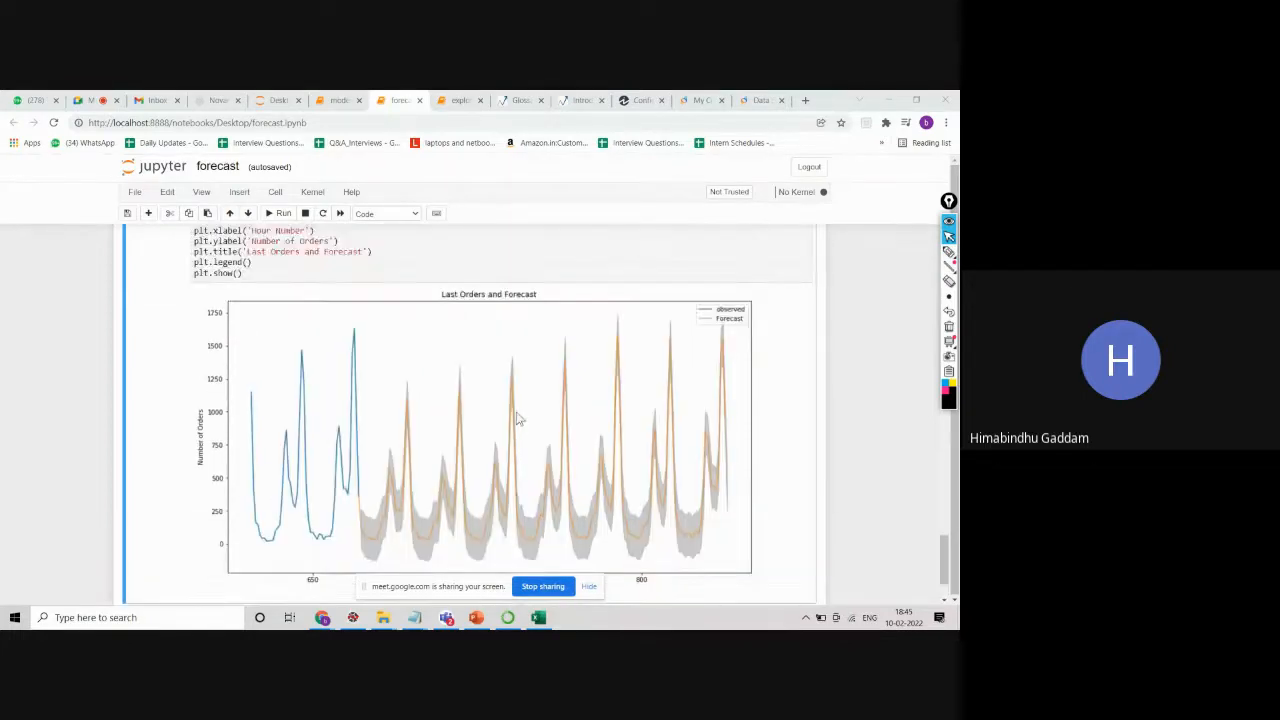
scroll(down, 3)
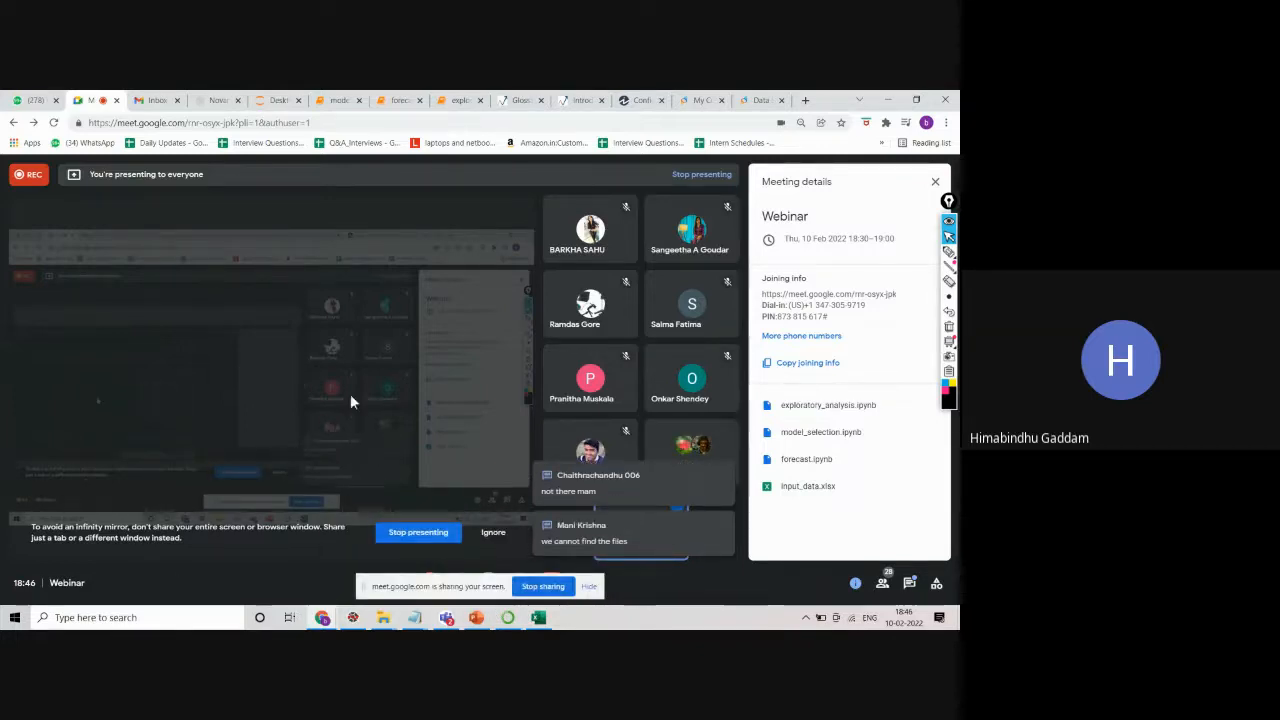
Close and reopen the Meeting details panel to show the attached notebooks and input_data.xlsx.
click(856, 584)
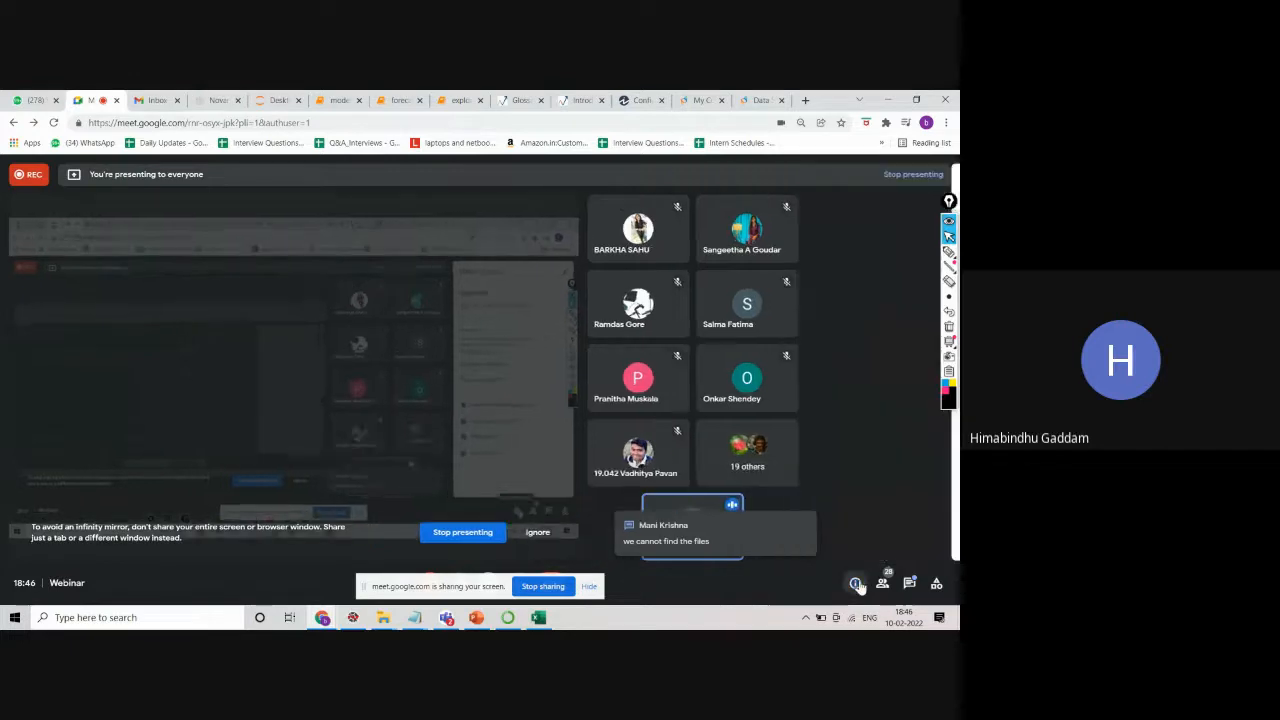
click(854, 584)
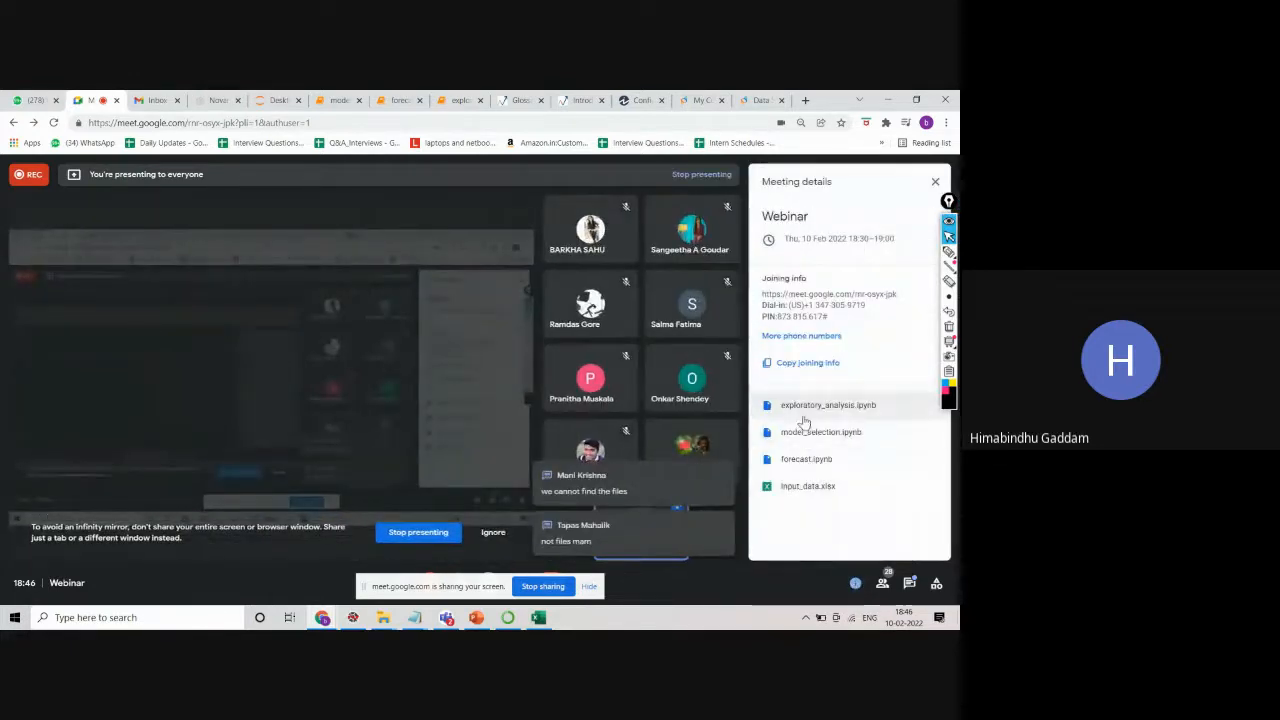